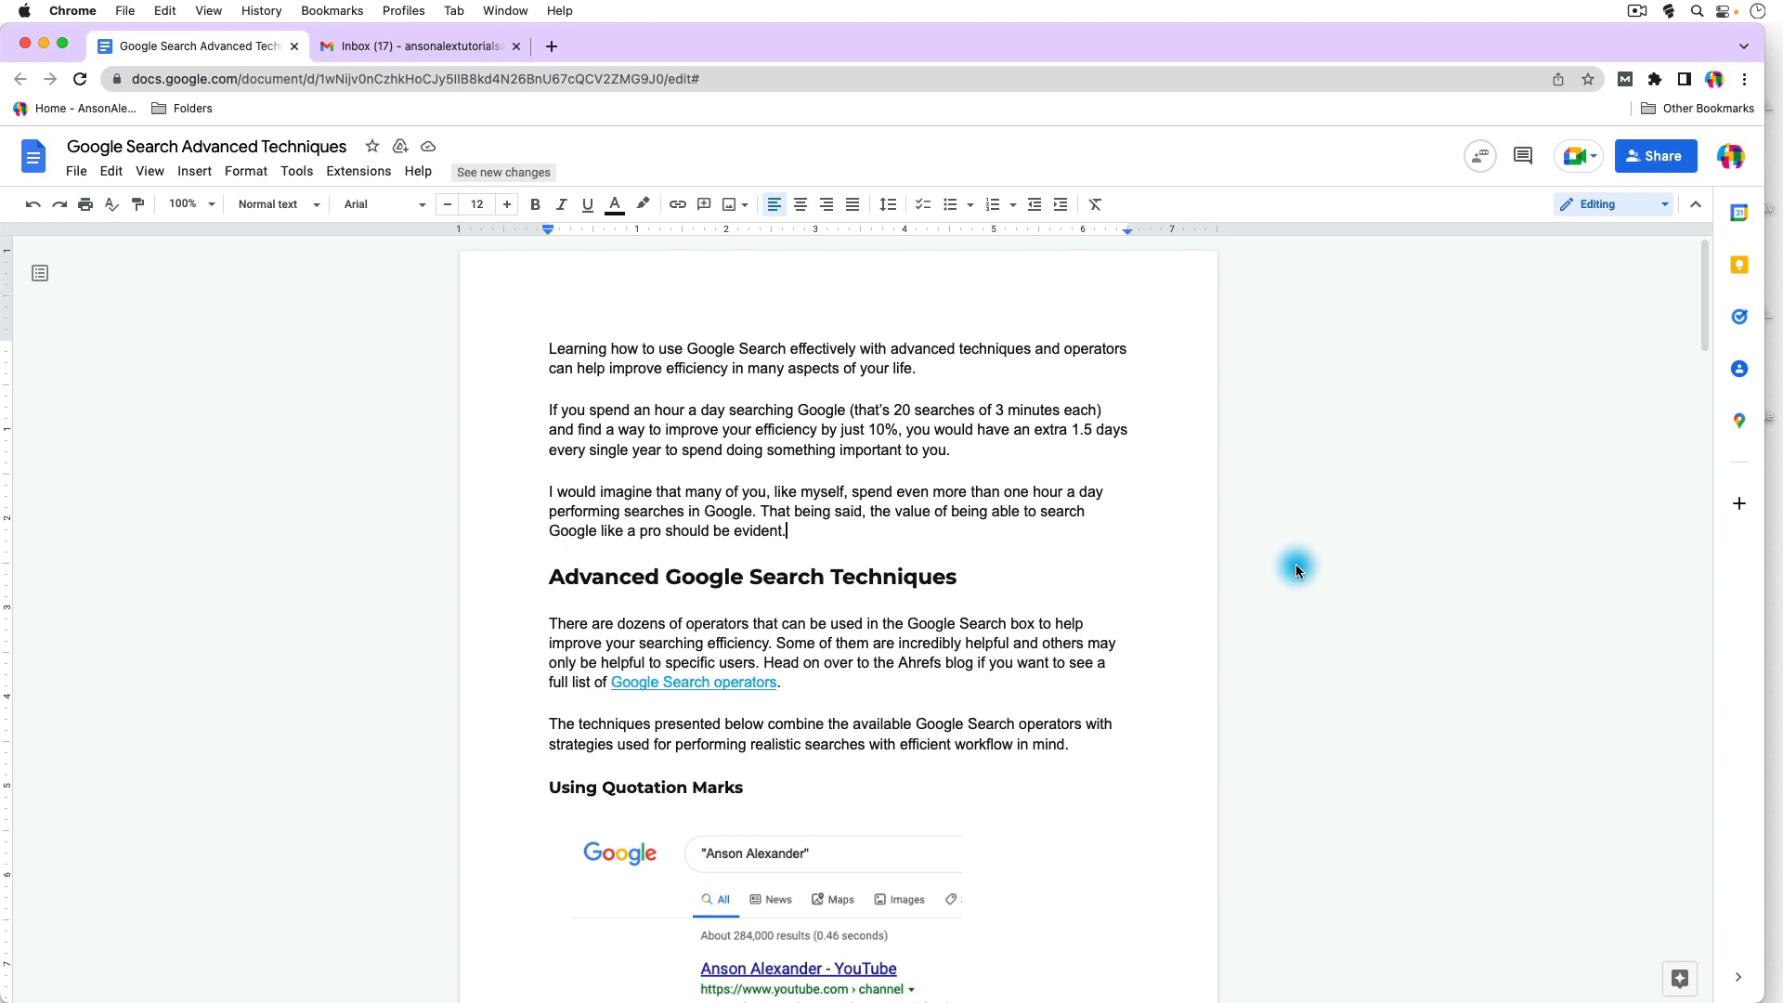
mouse_move(810, 531)
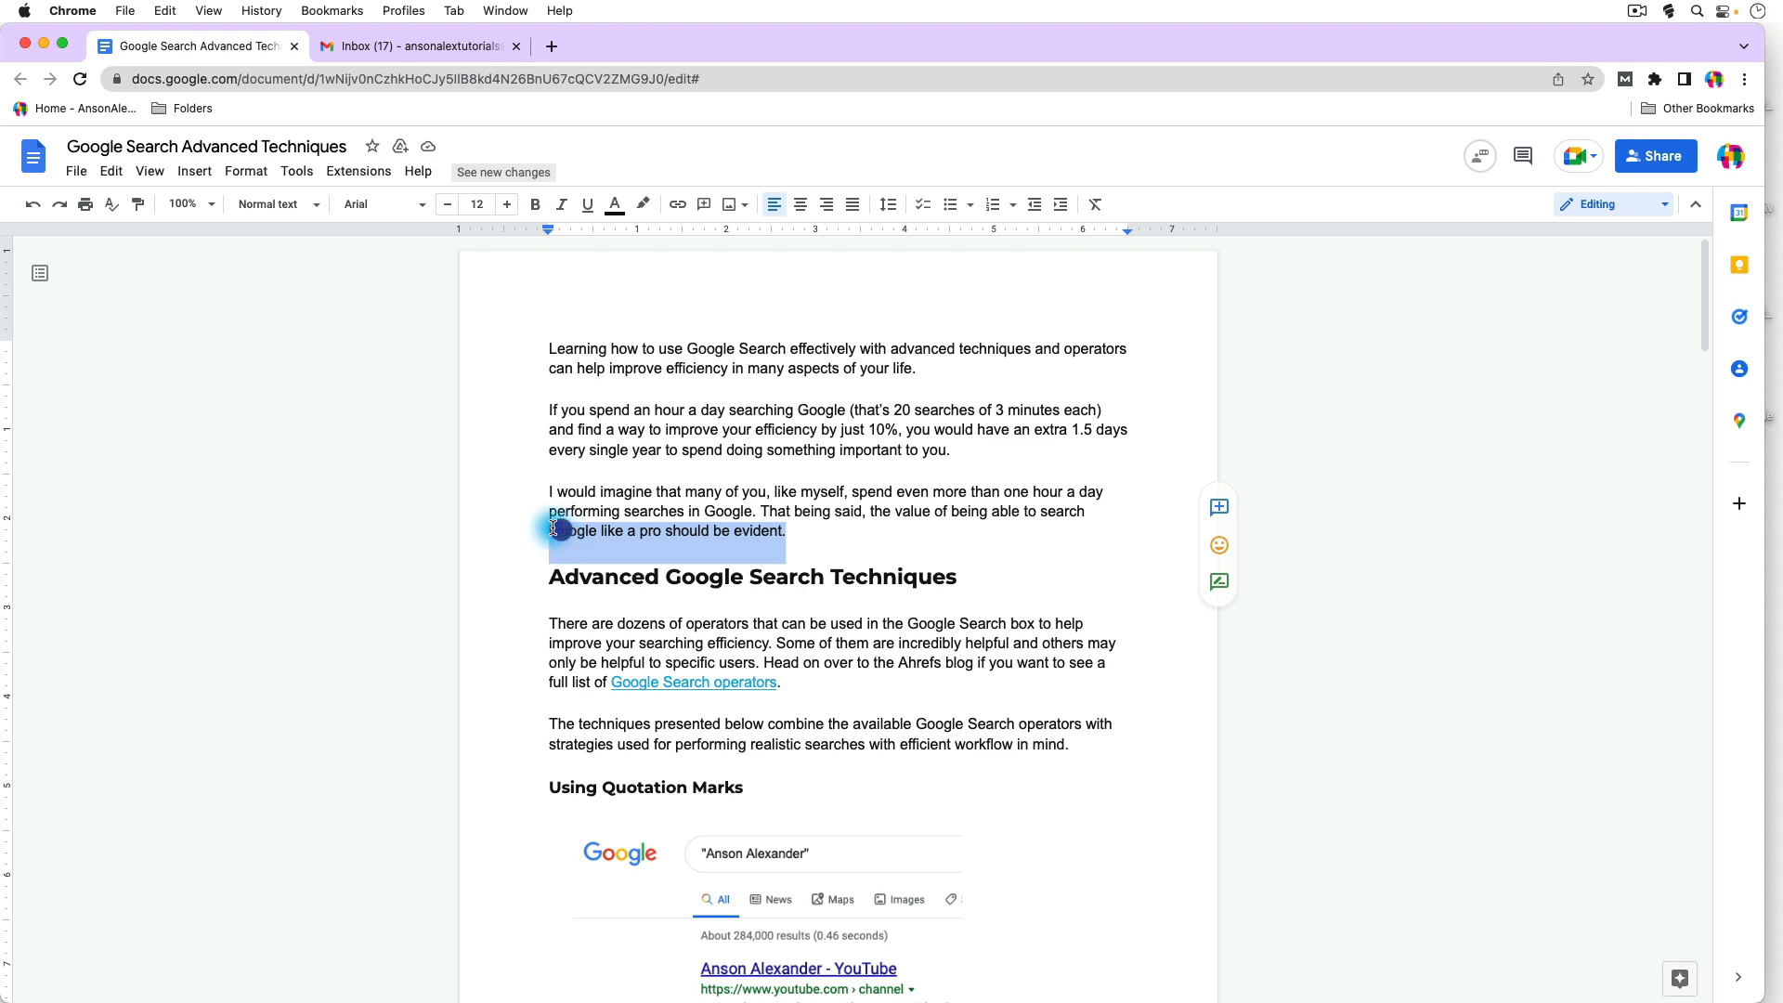
mouse_move(420, 404)
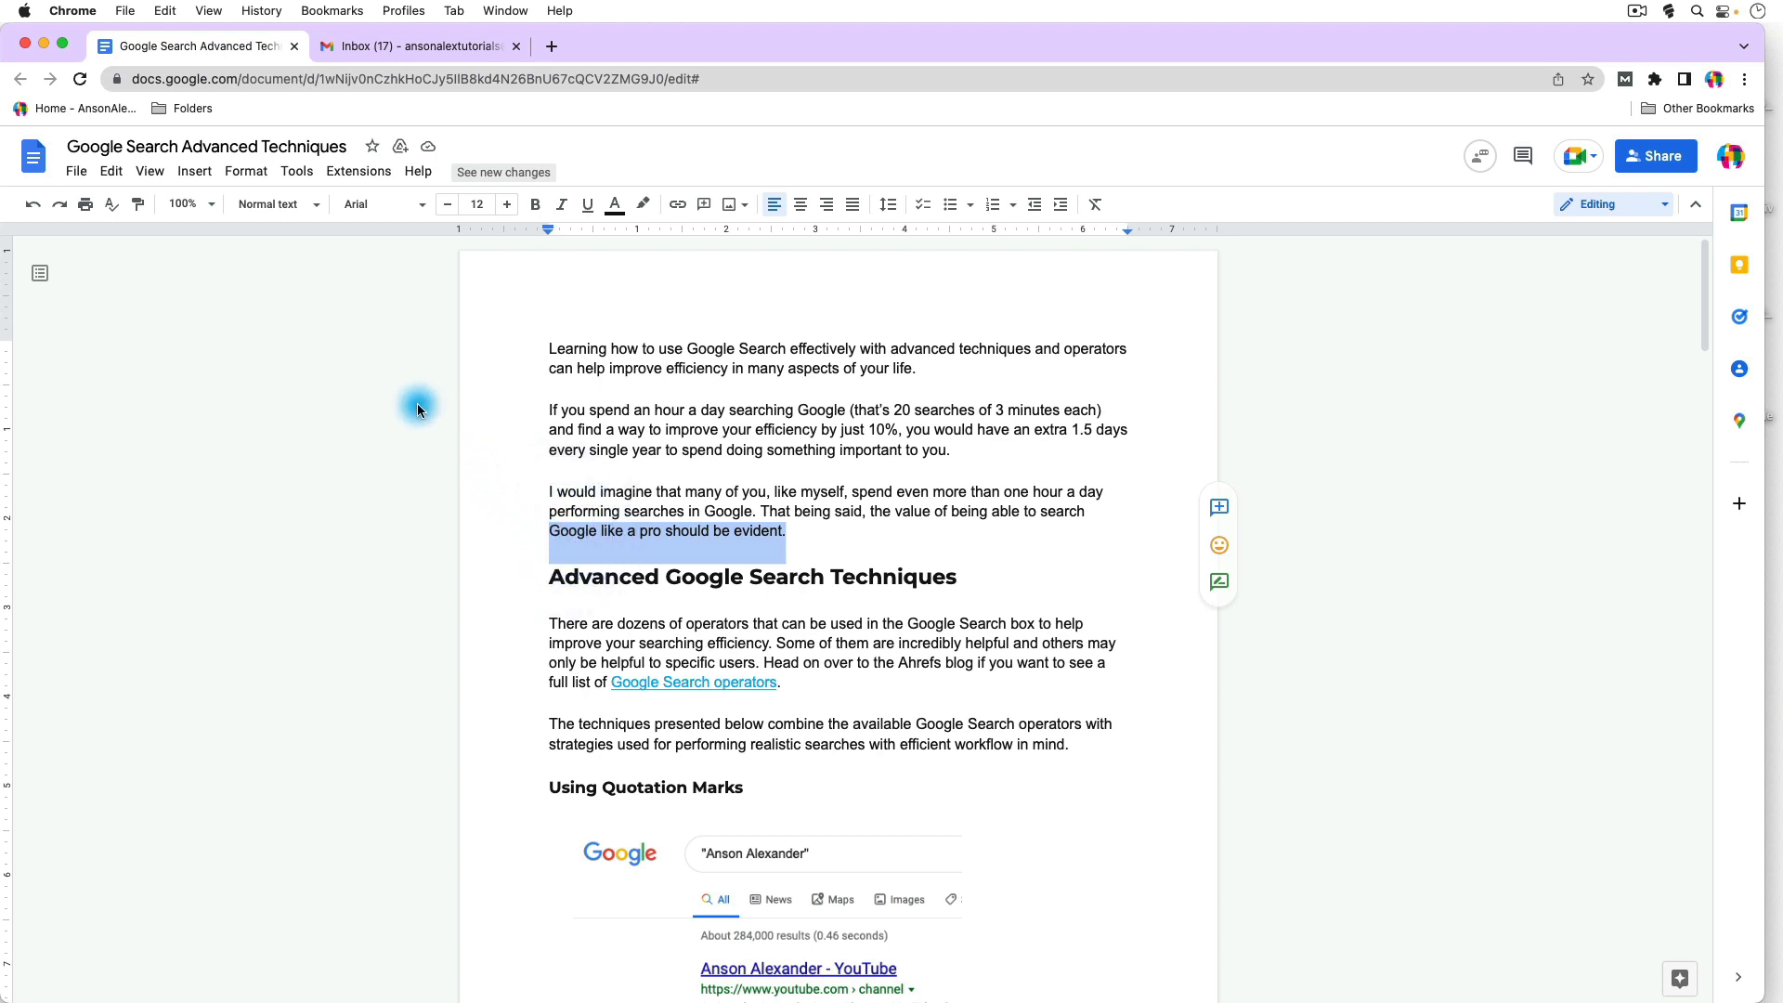
mouse_move(810, 528)
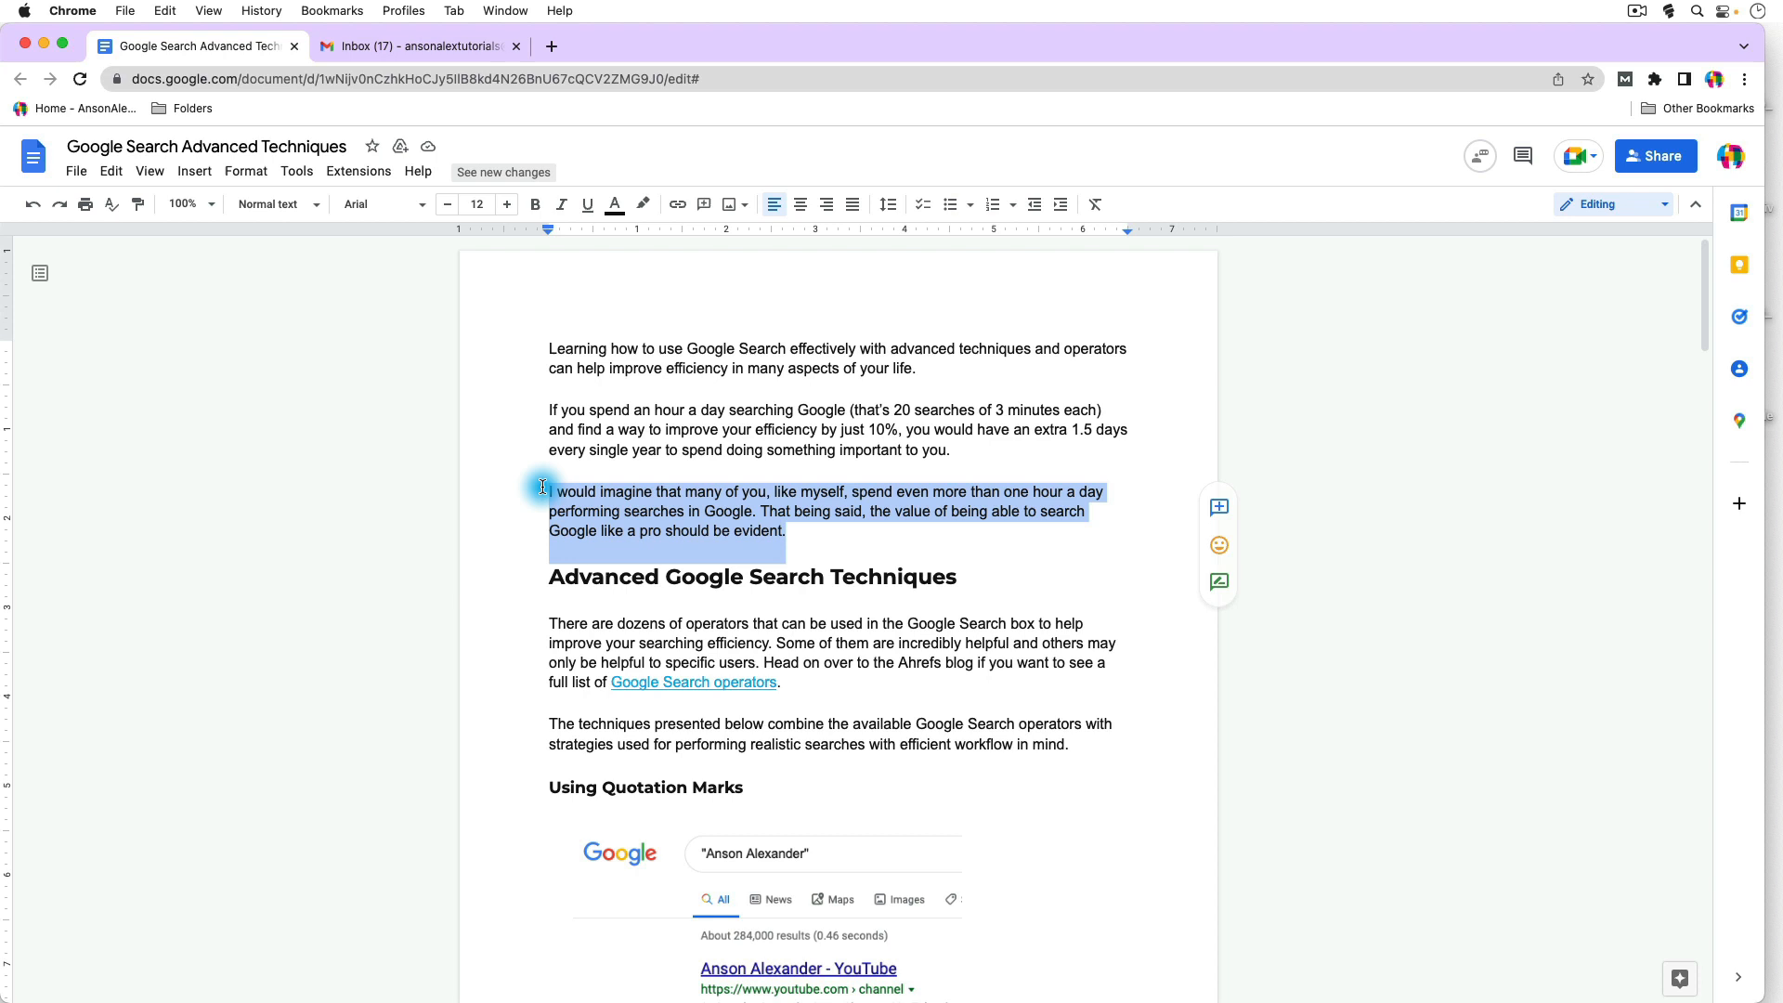
mouse_move(392, 299)
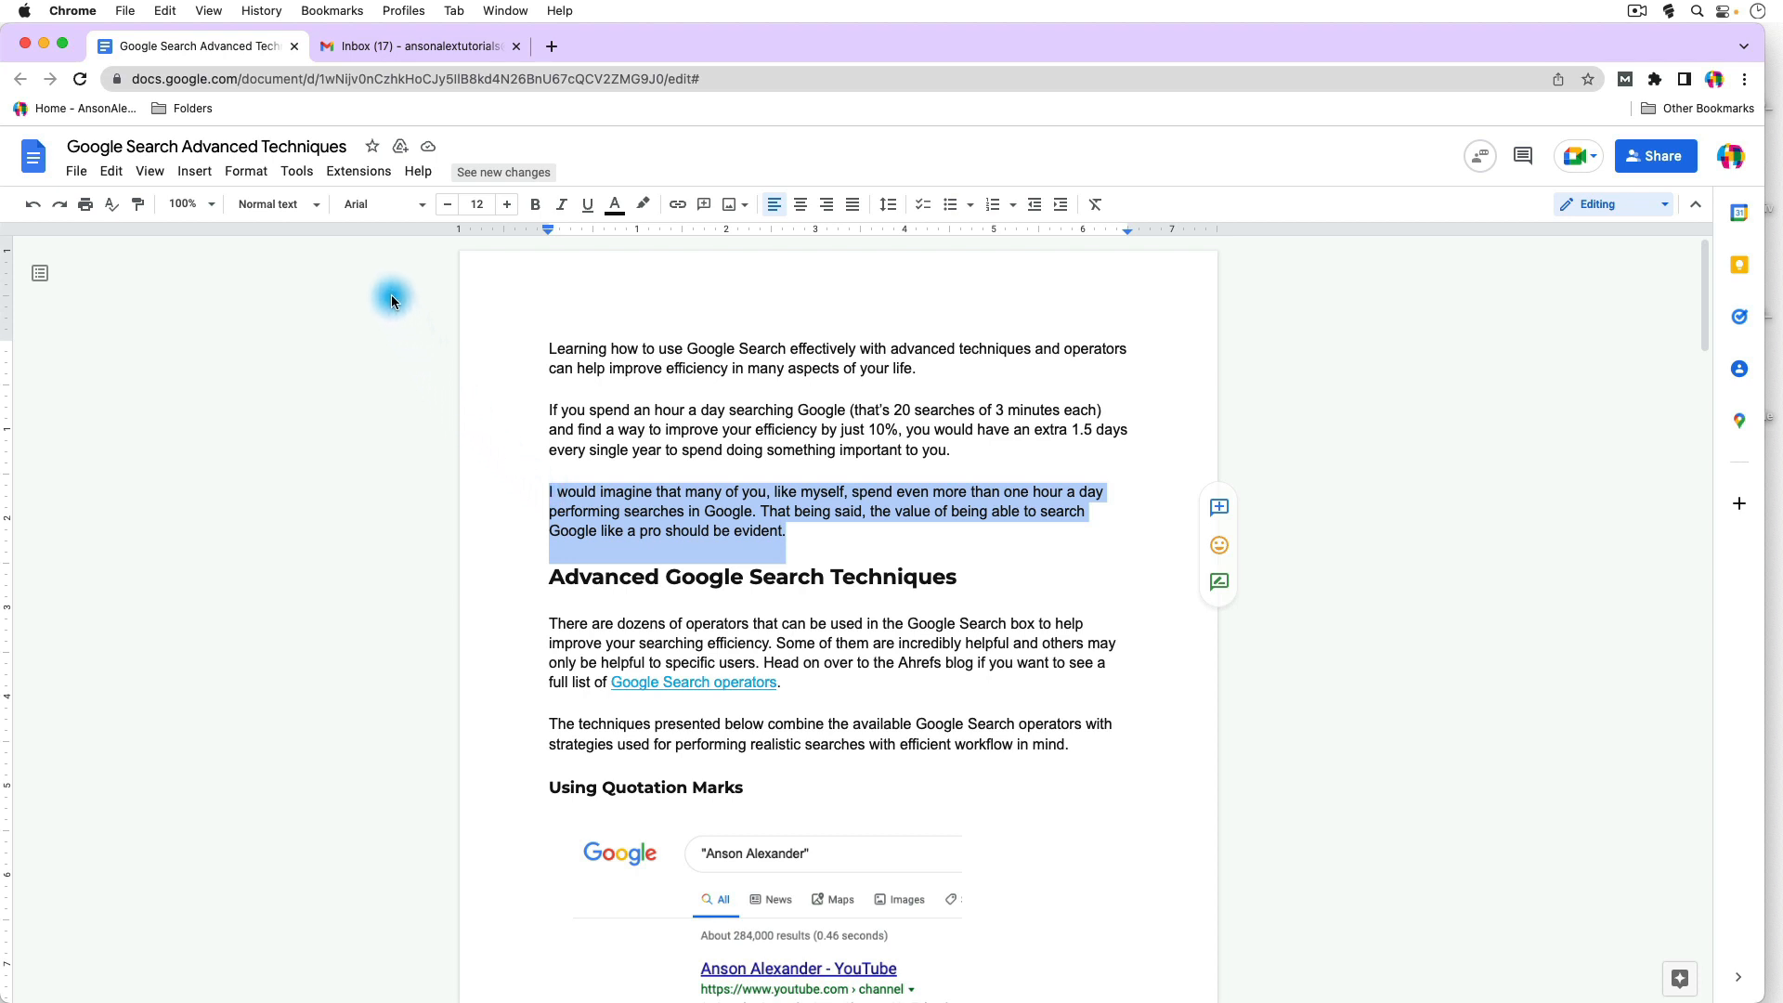
Cut the 'I would imagine that many of you' paragraph, leaving a blank line.
left_click(165, 10)
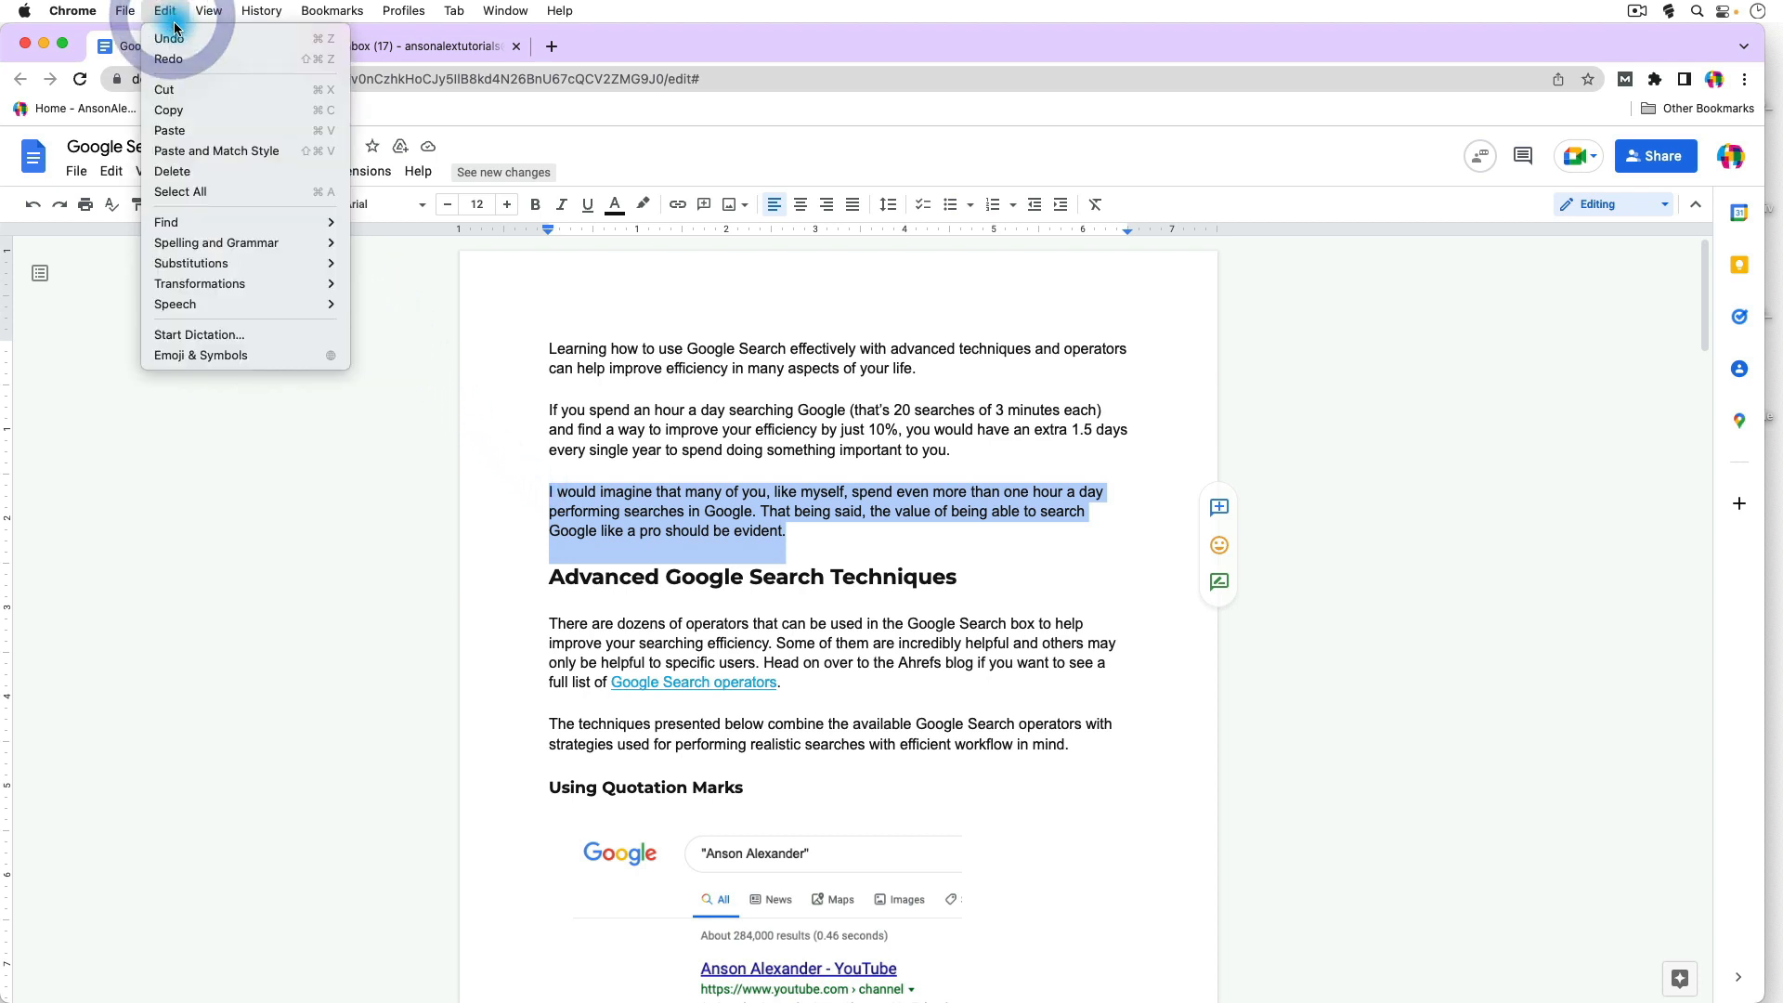
mouse_move(244, 110)
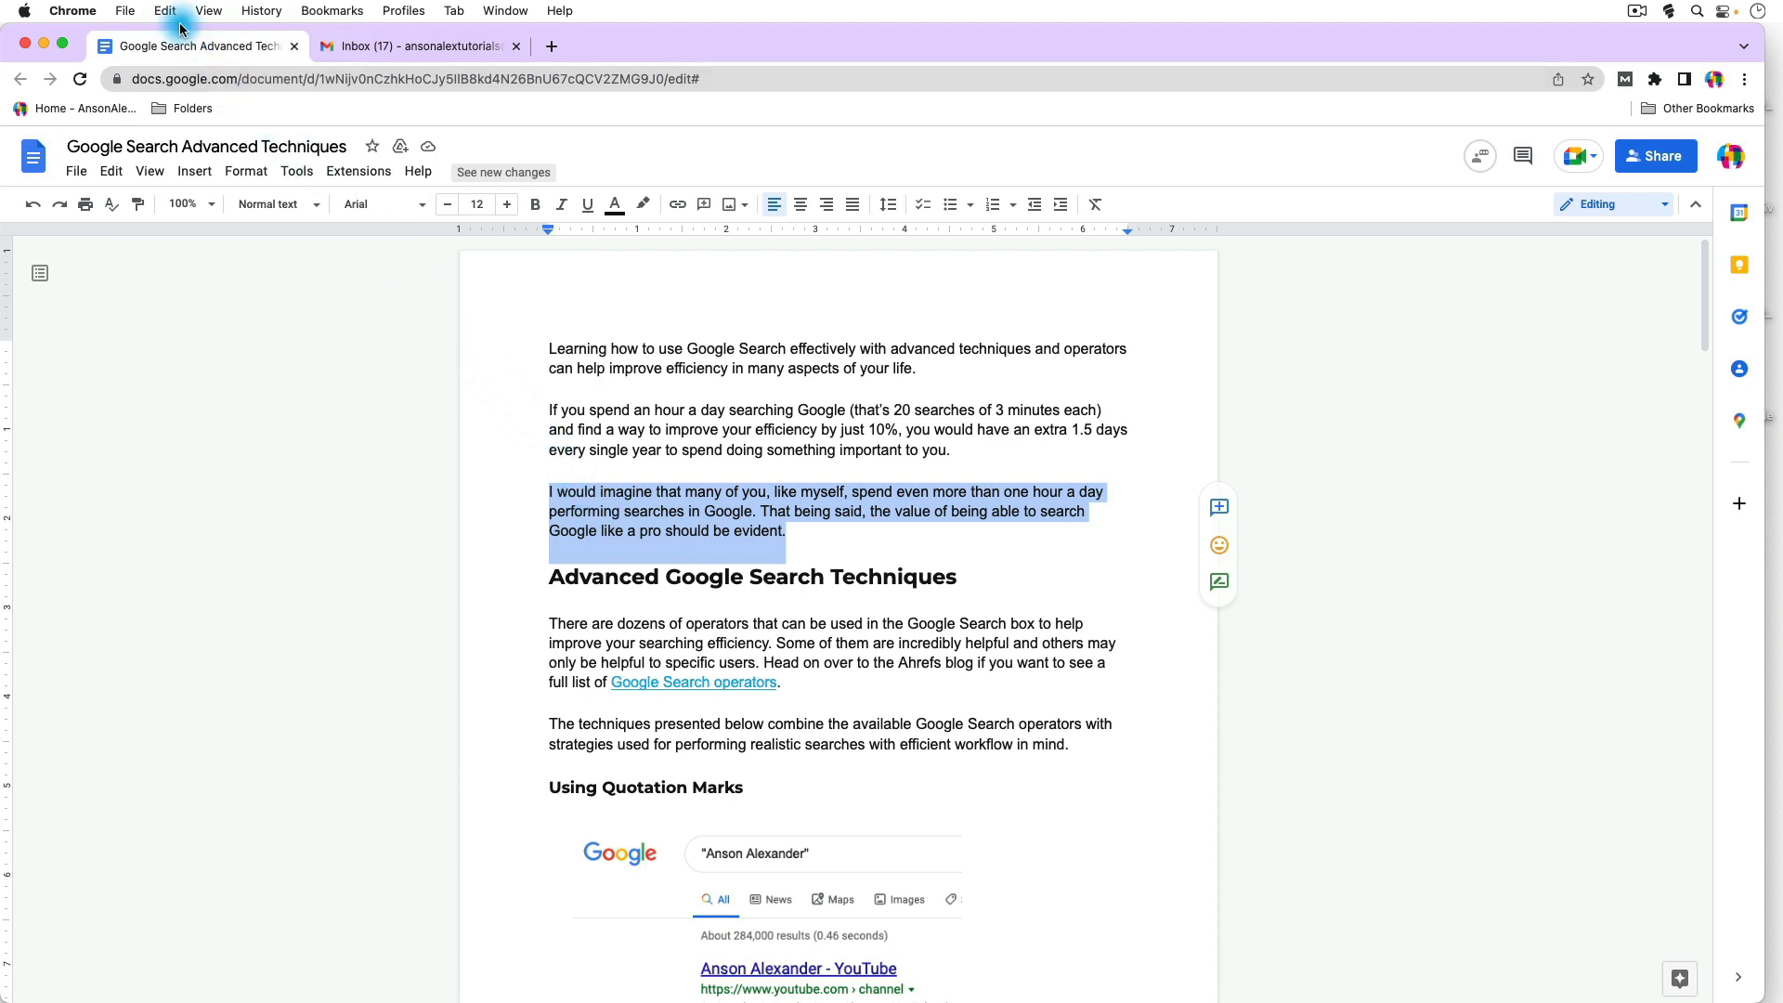
key("Delete")
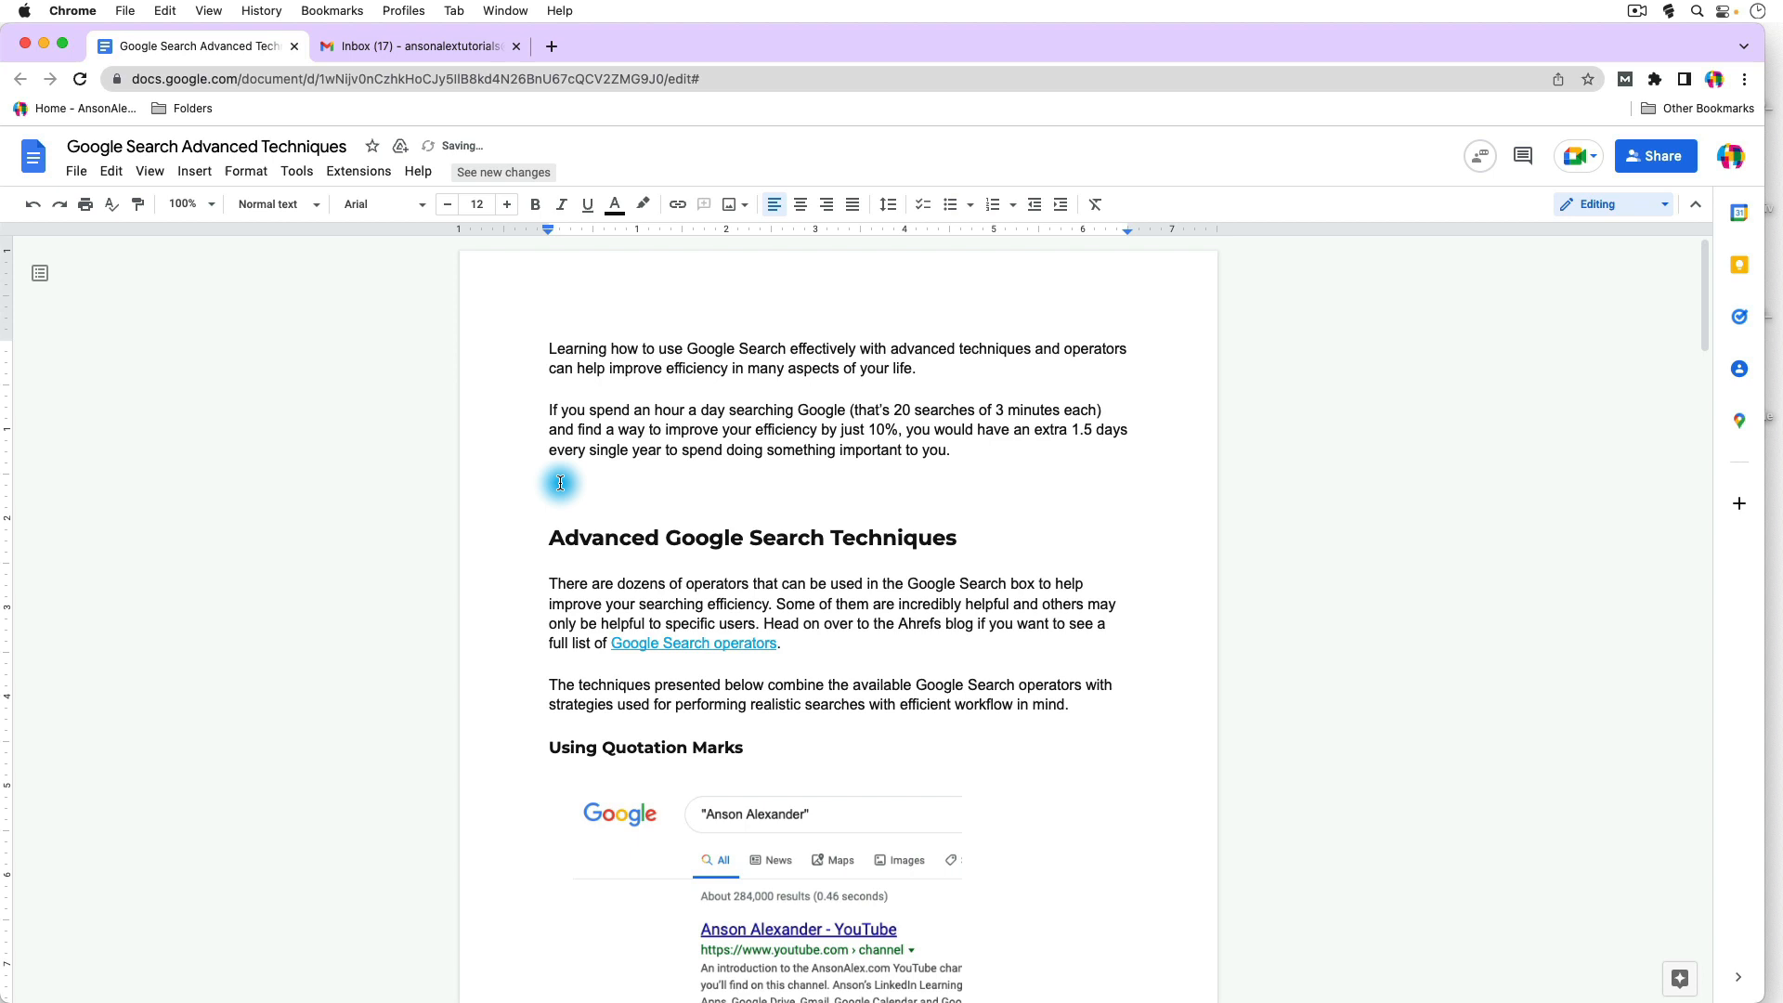
mouse_move(524, 444)
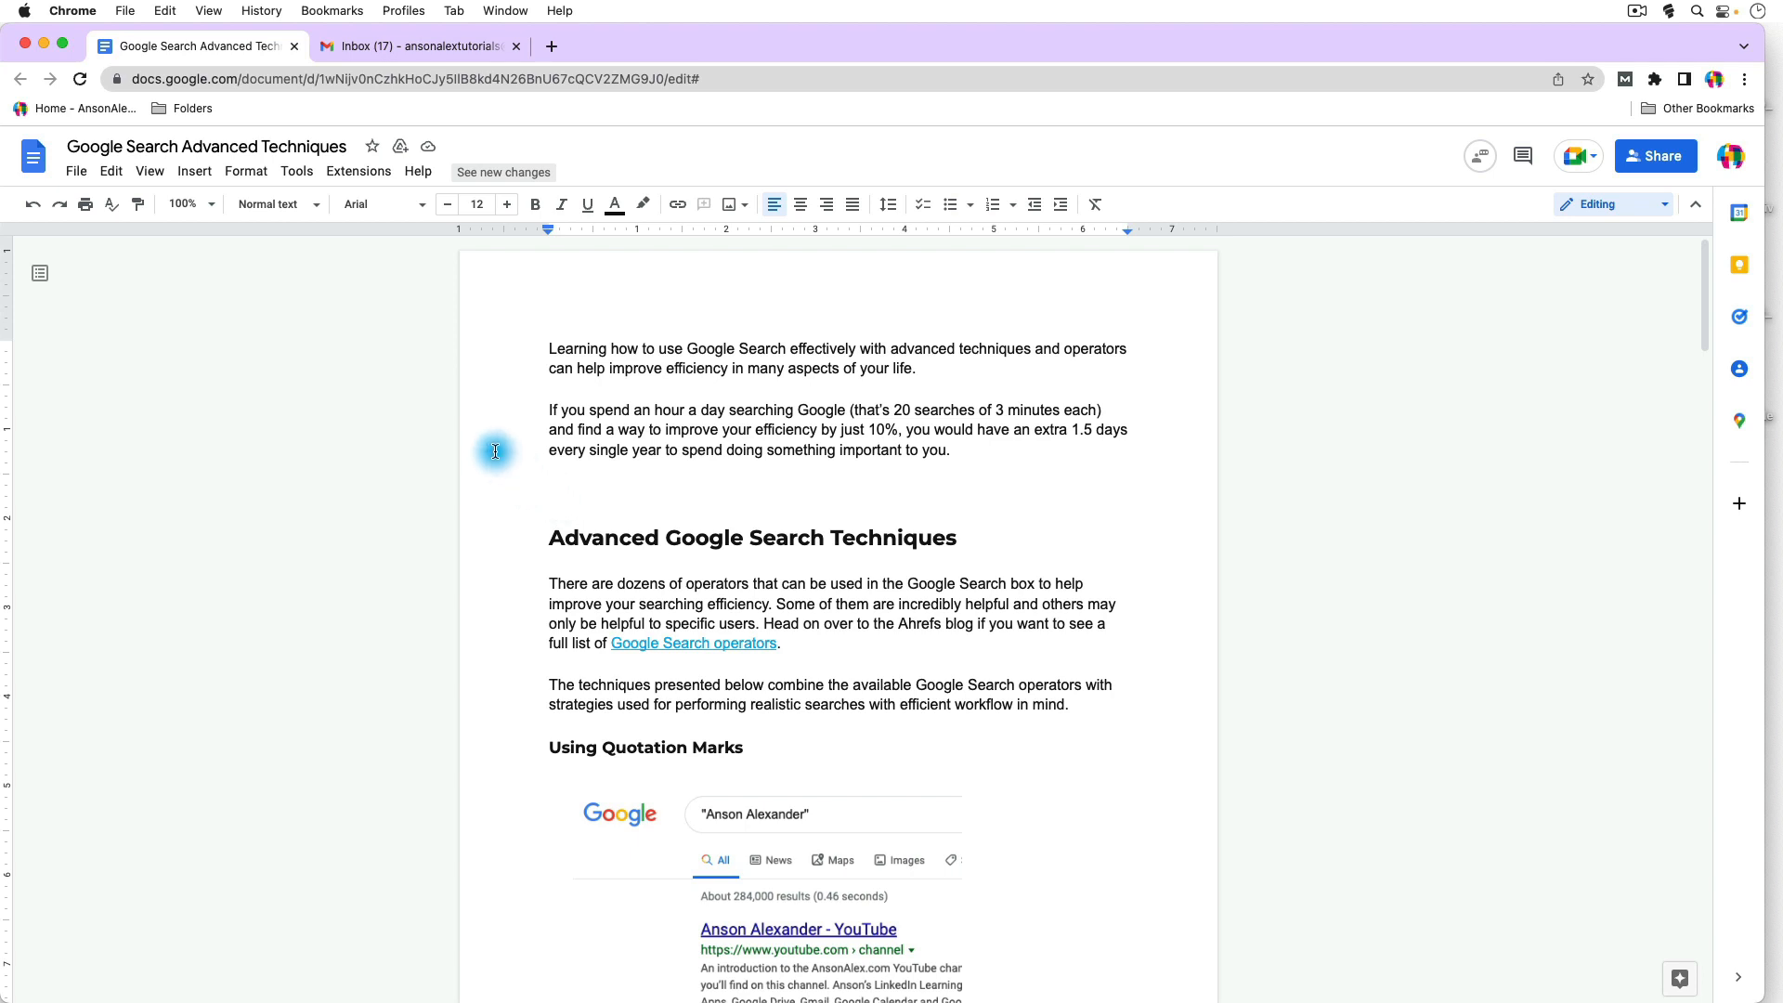
left_click(166, 10)
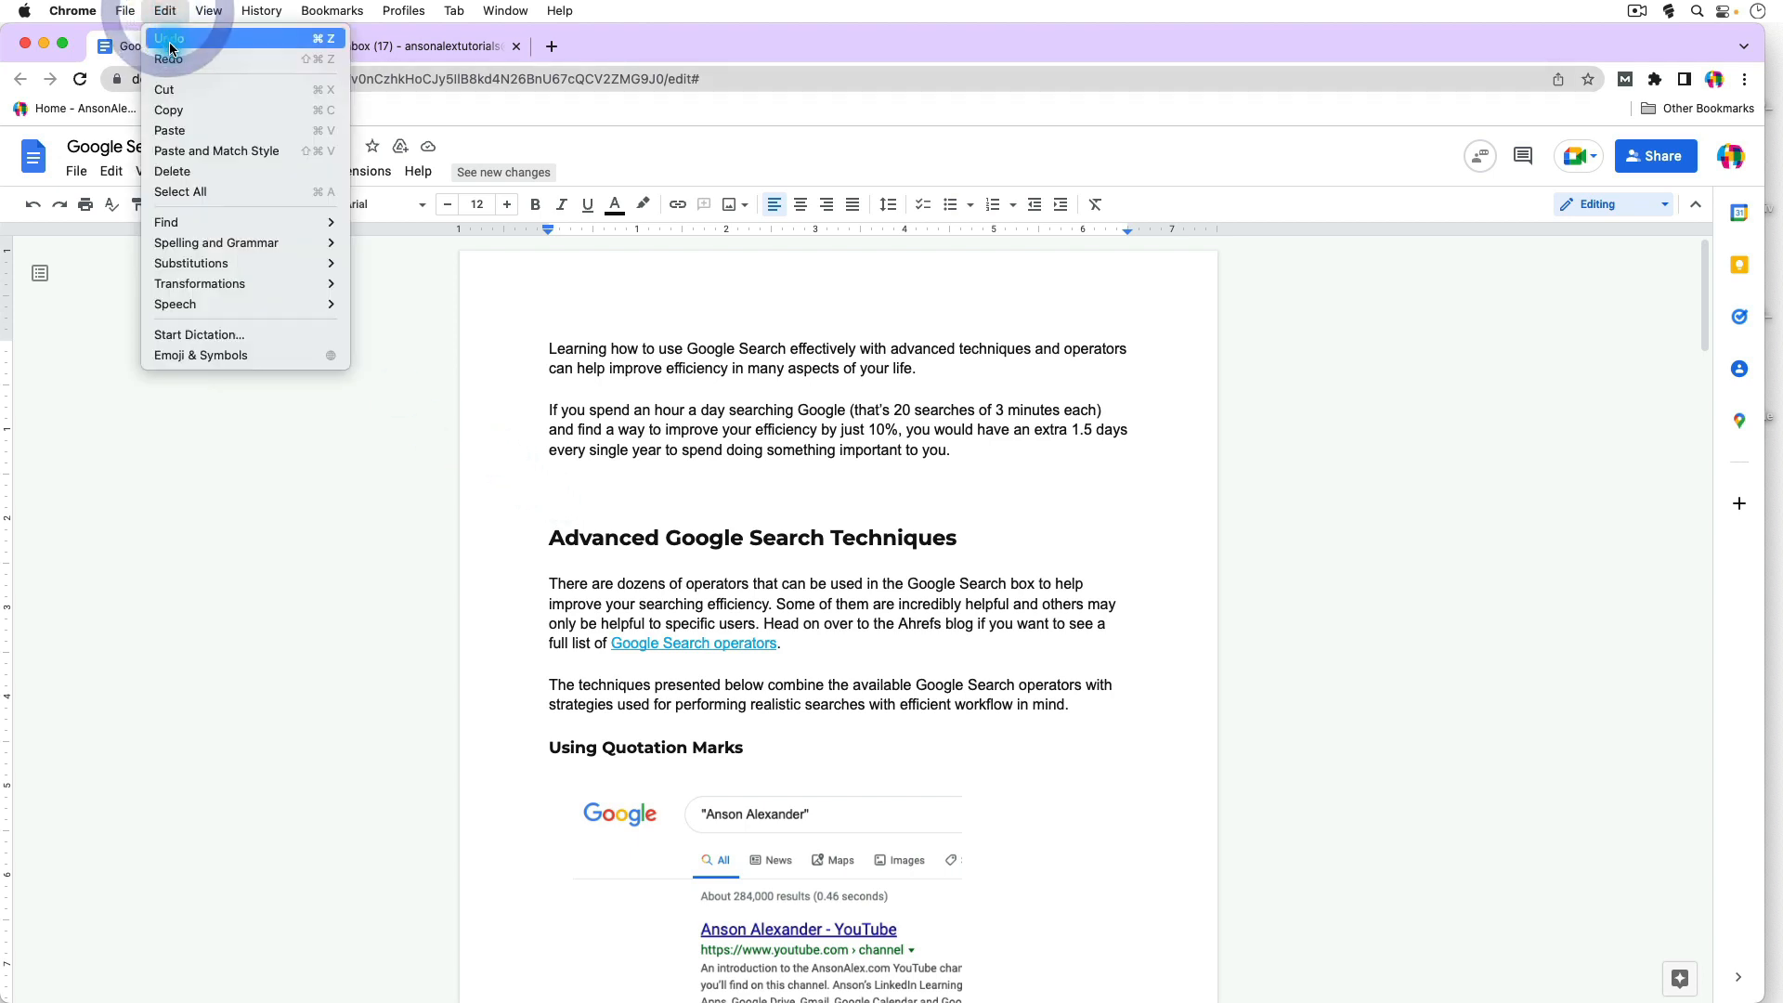
mouse_move(211, 130)
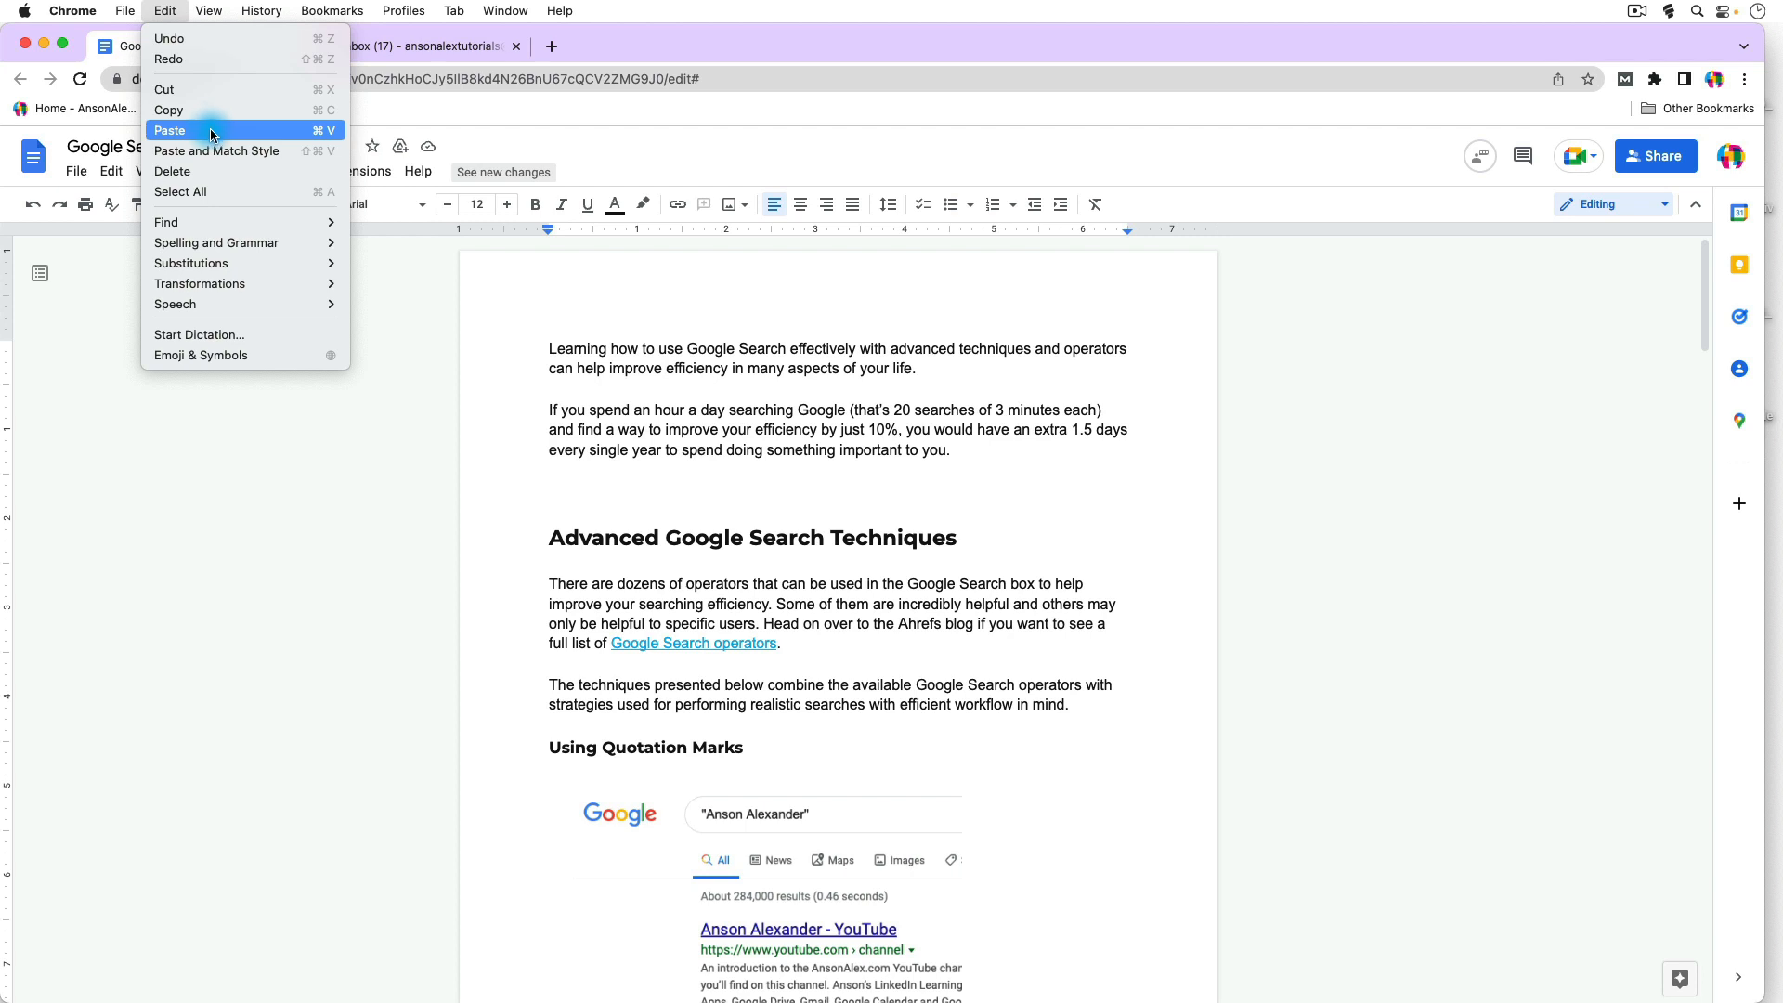
mouse_move(295, 151)
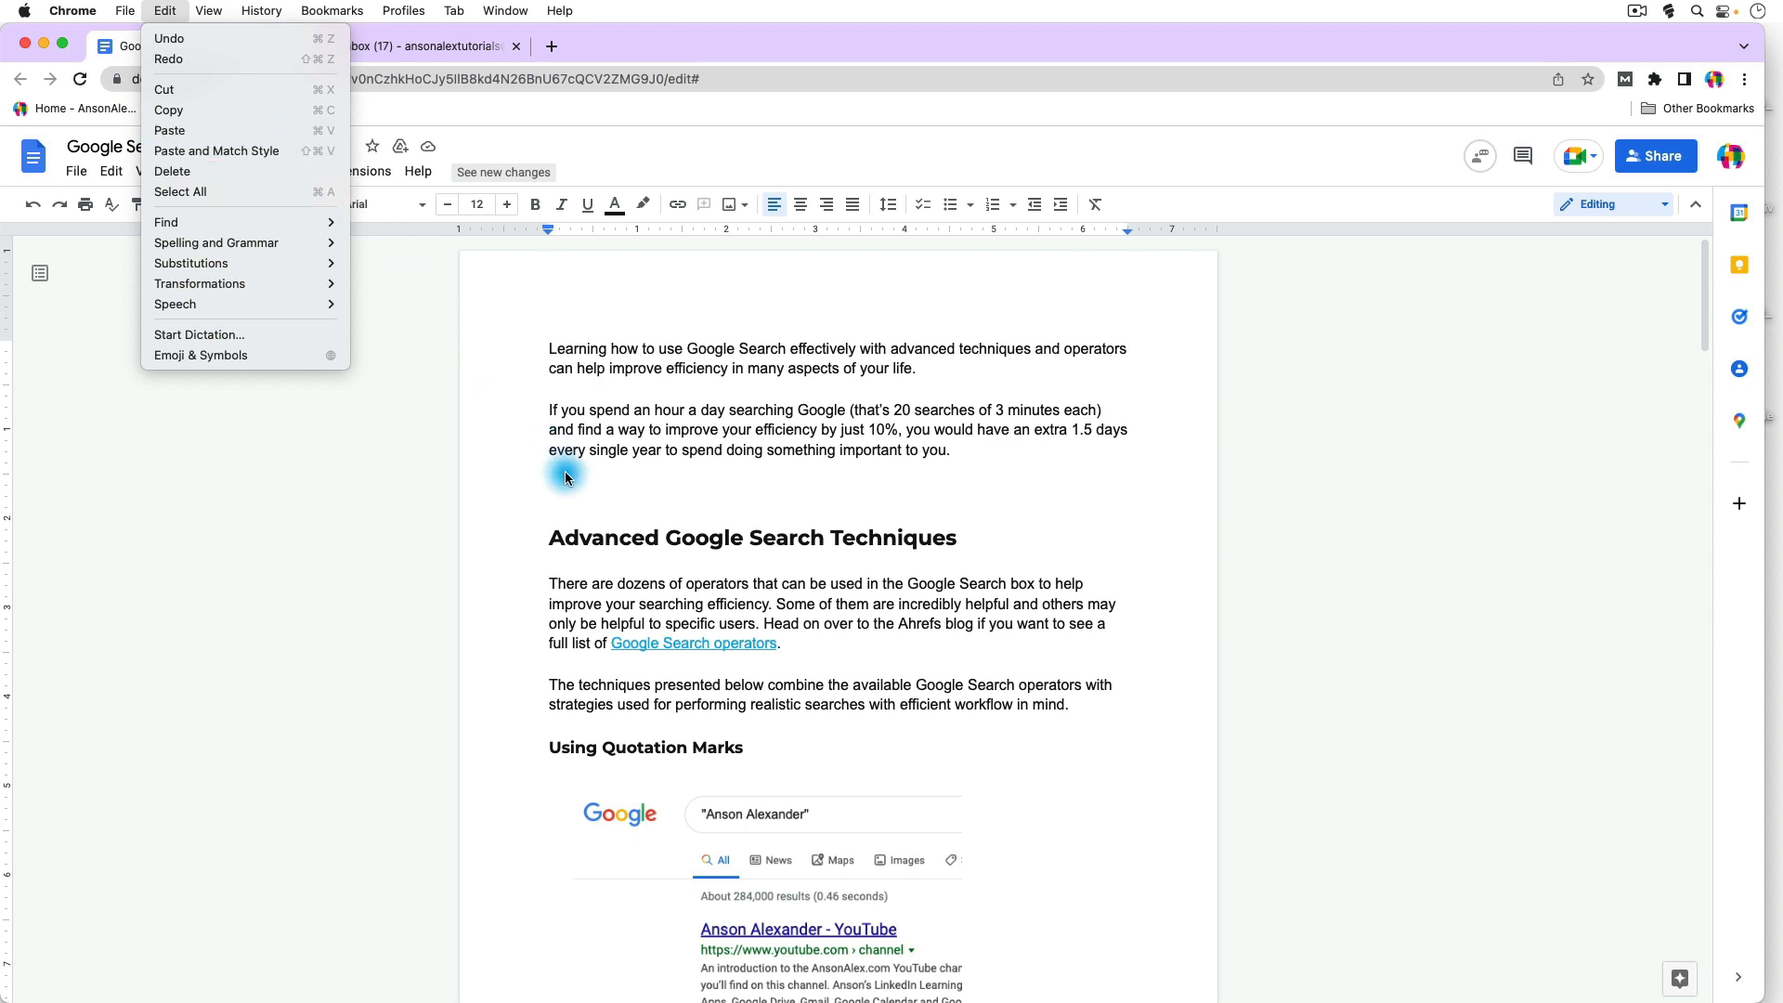
mouse_move(558, 475)
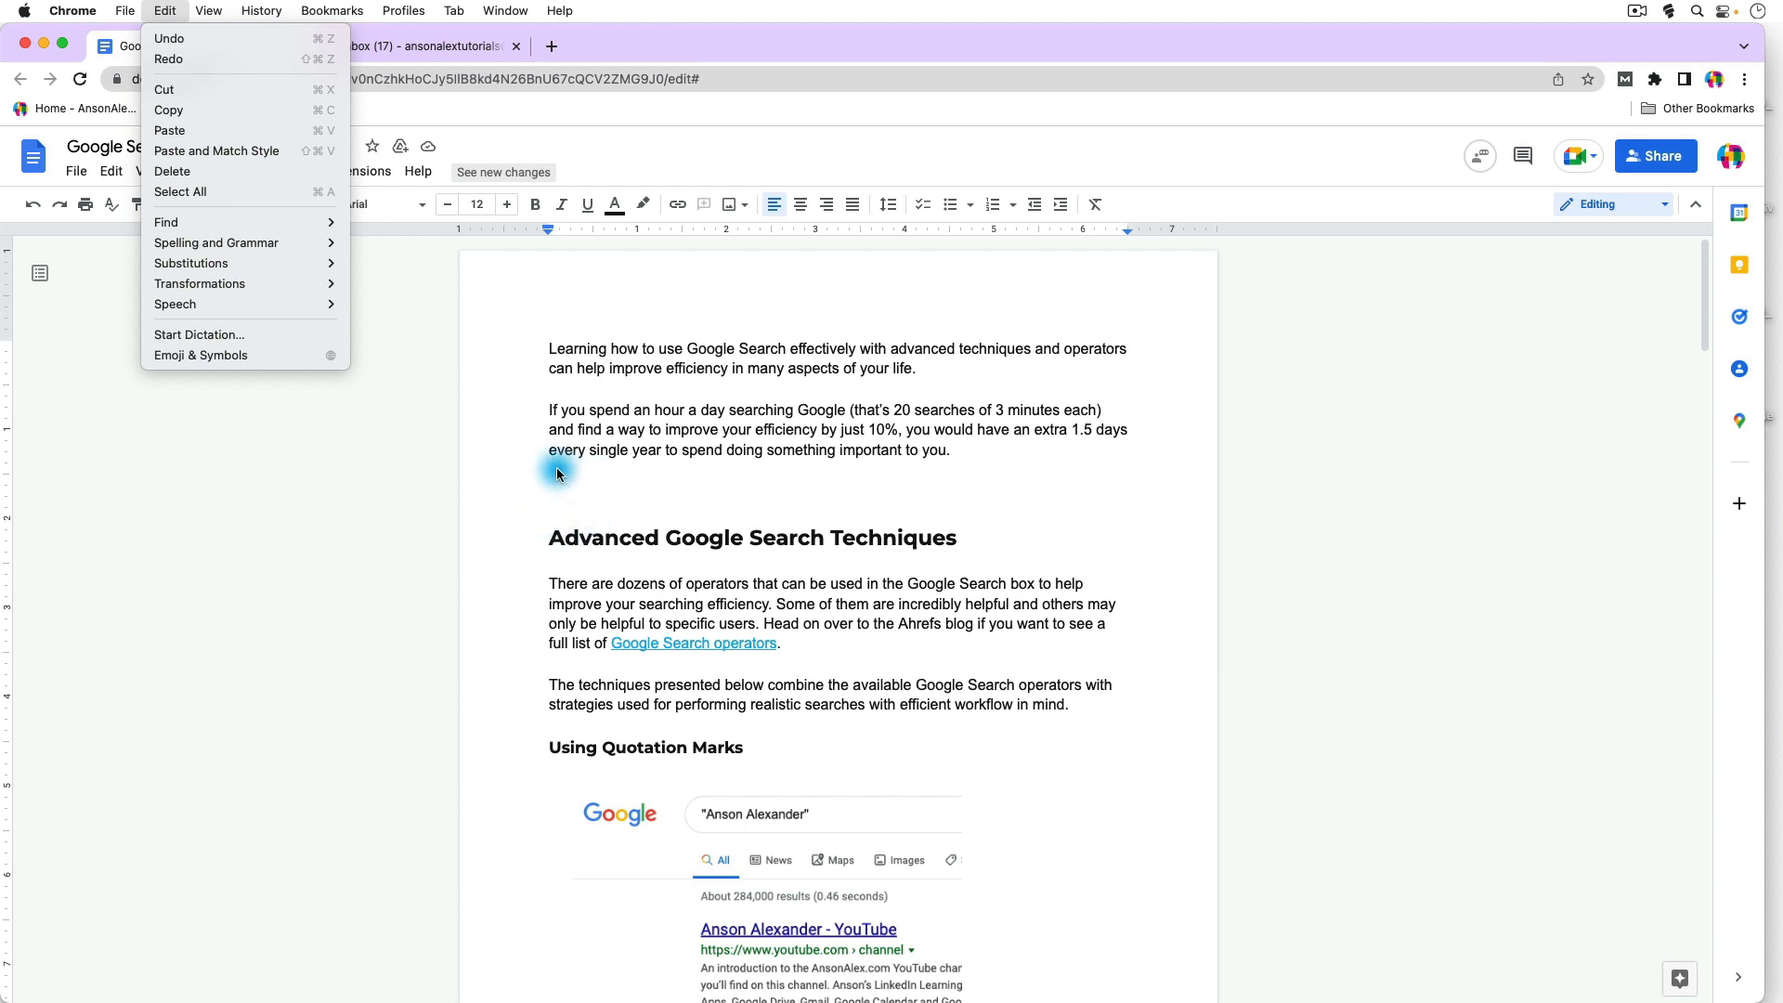
mouse_move(358, 308)
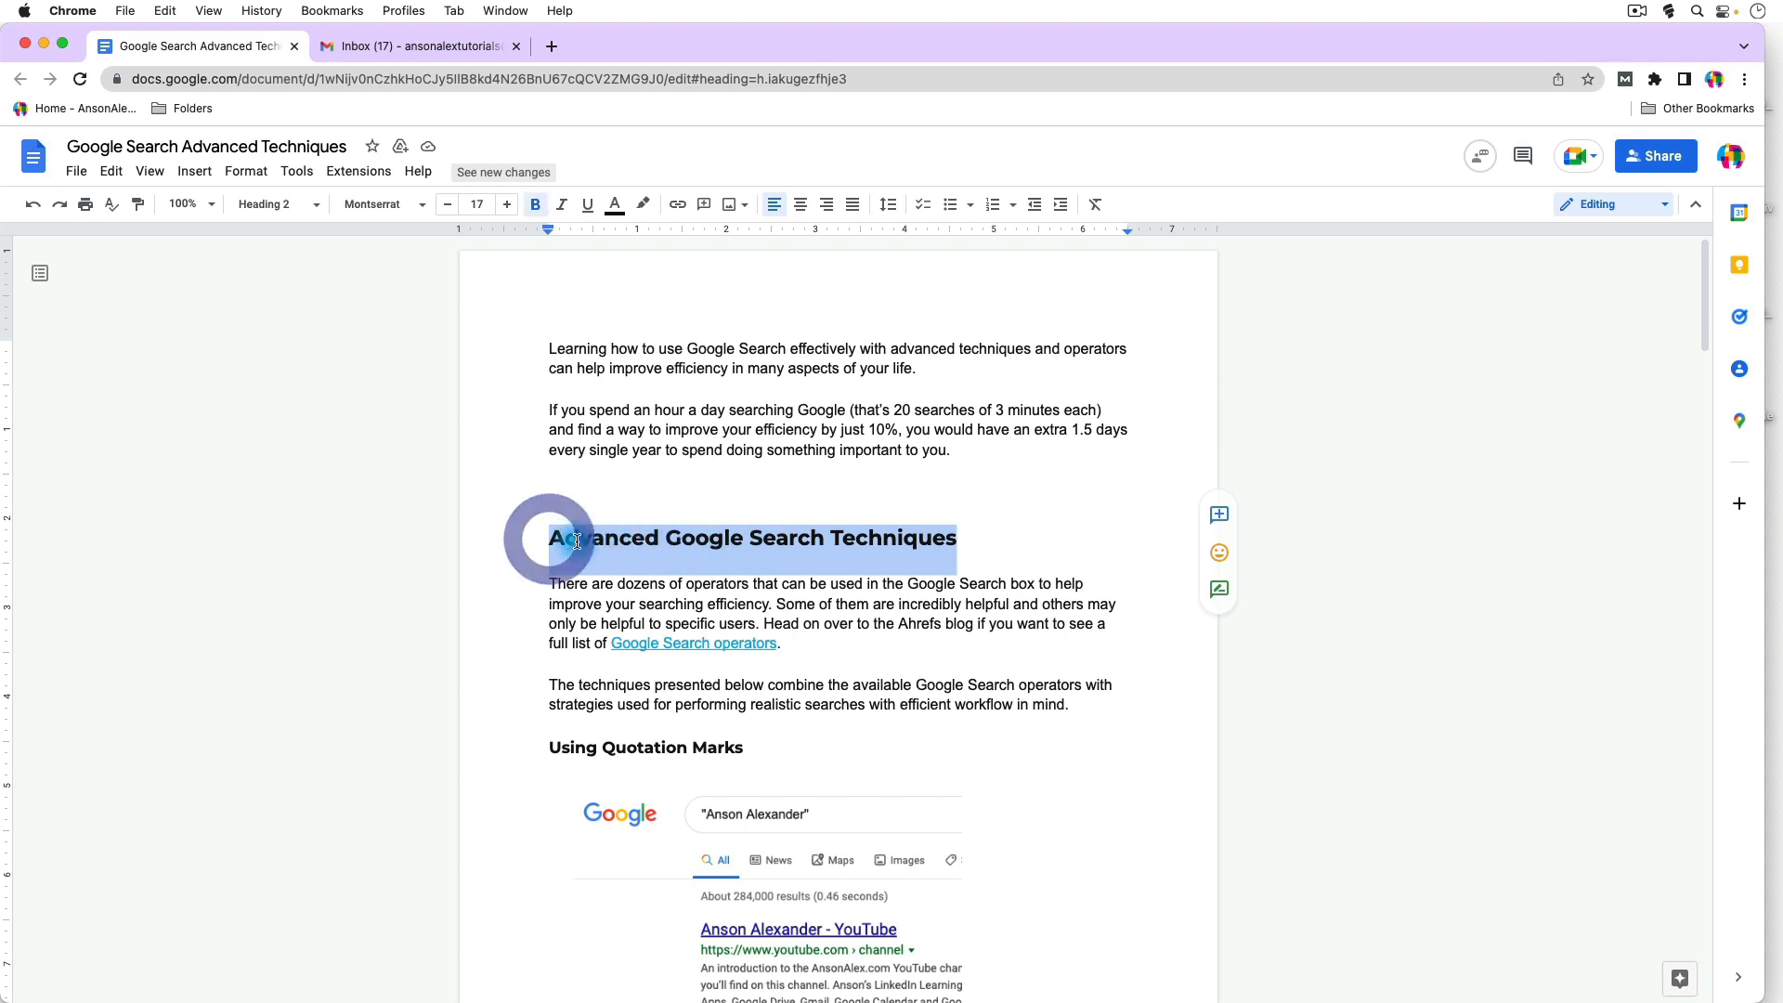
Copy the Advanced Google Search Techniques heading with Edit > Copy.
left_click(163, 10)
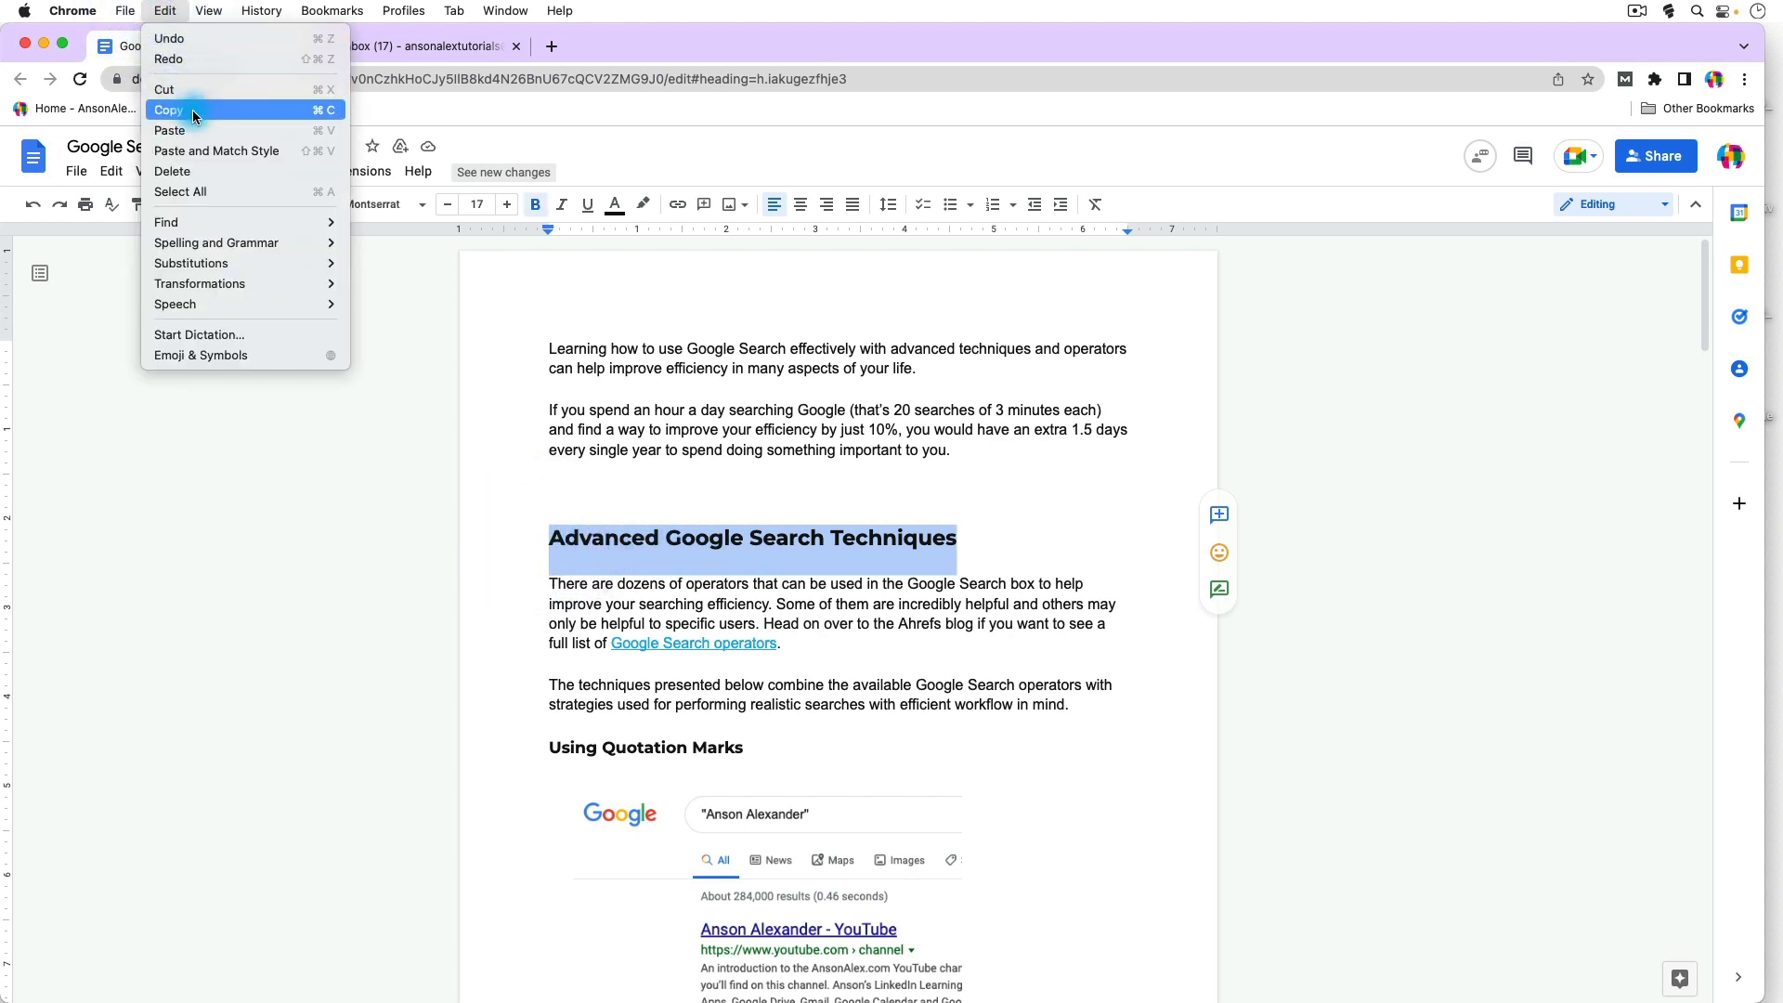
left_click(168, 110)
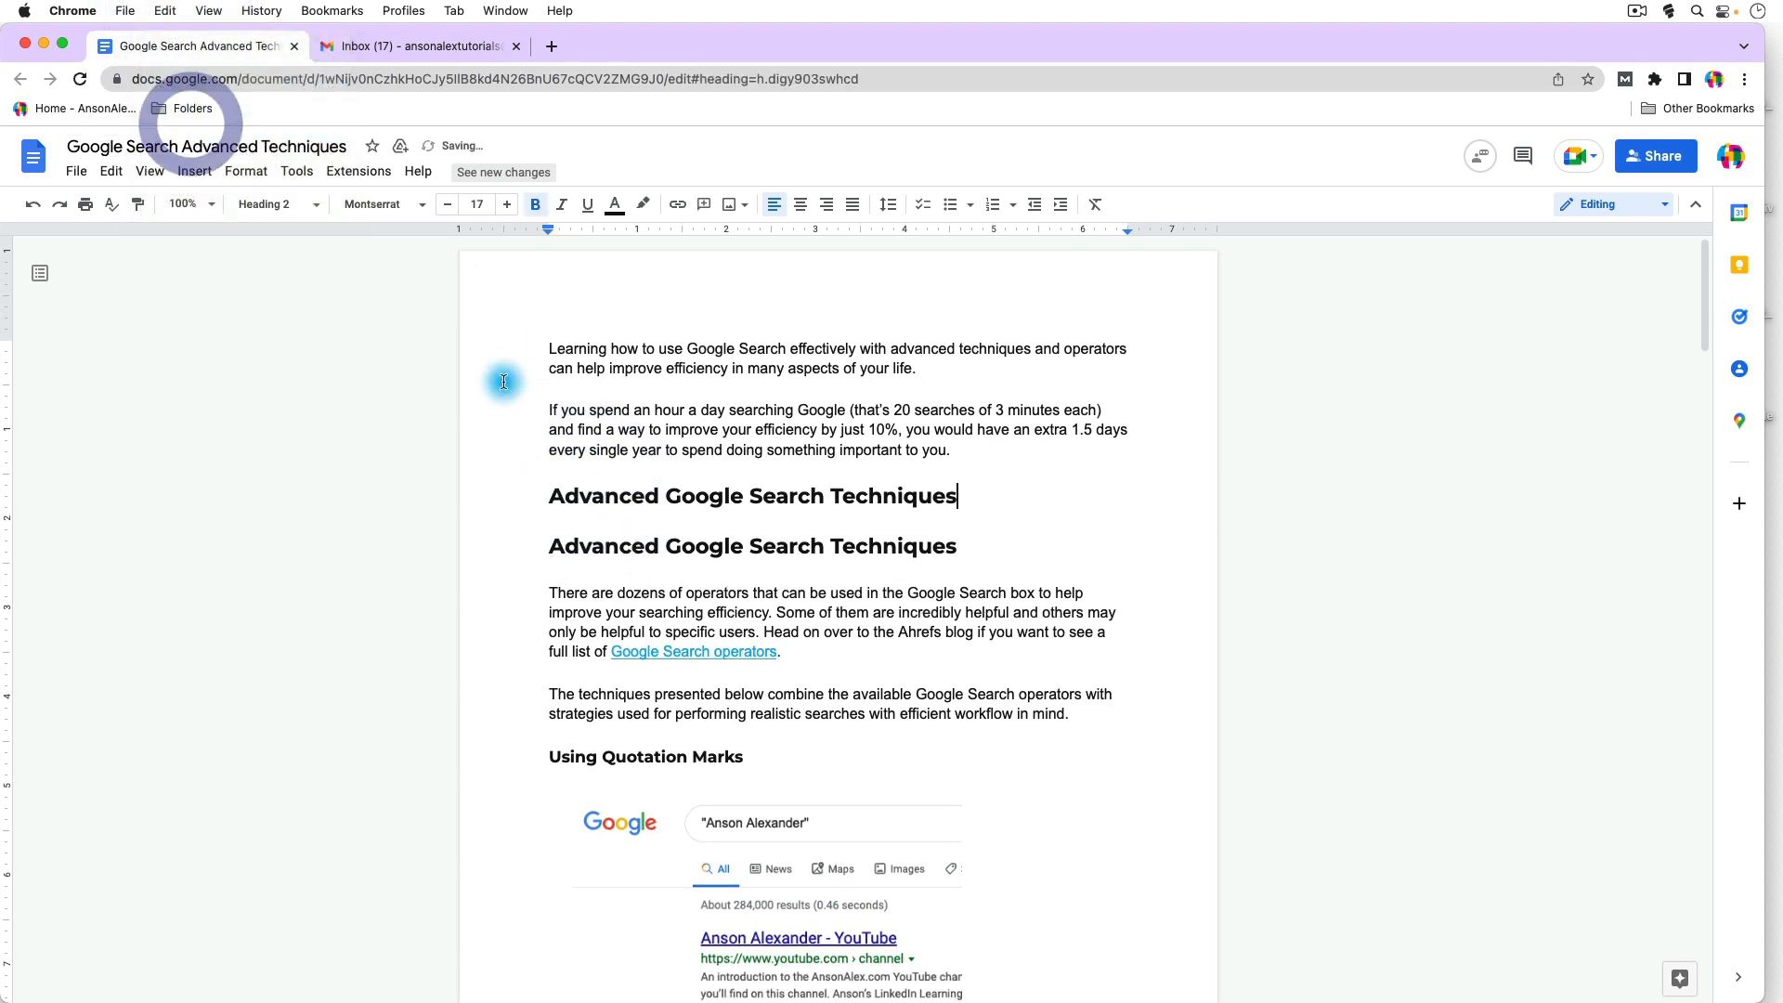
mouse_move(649, 467)
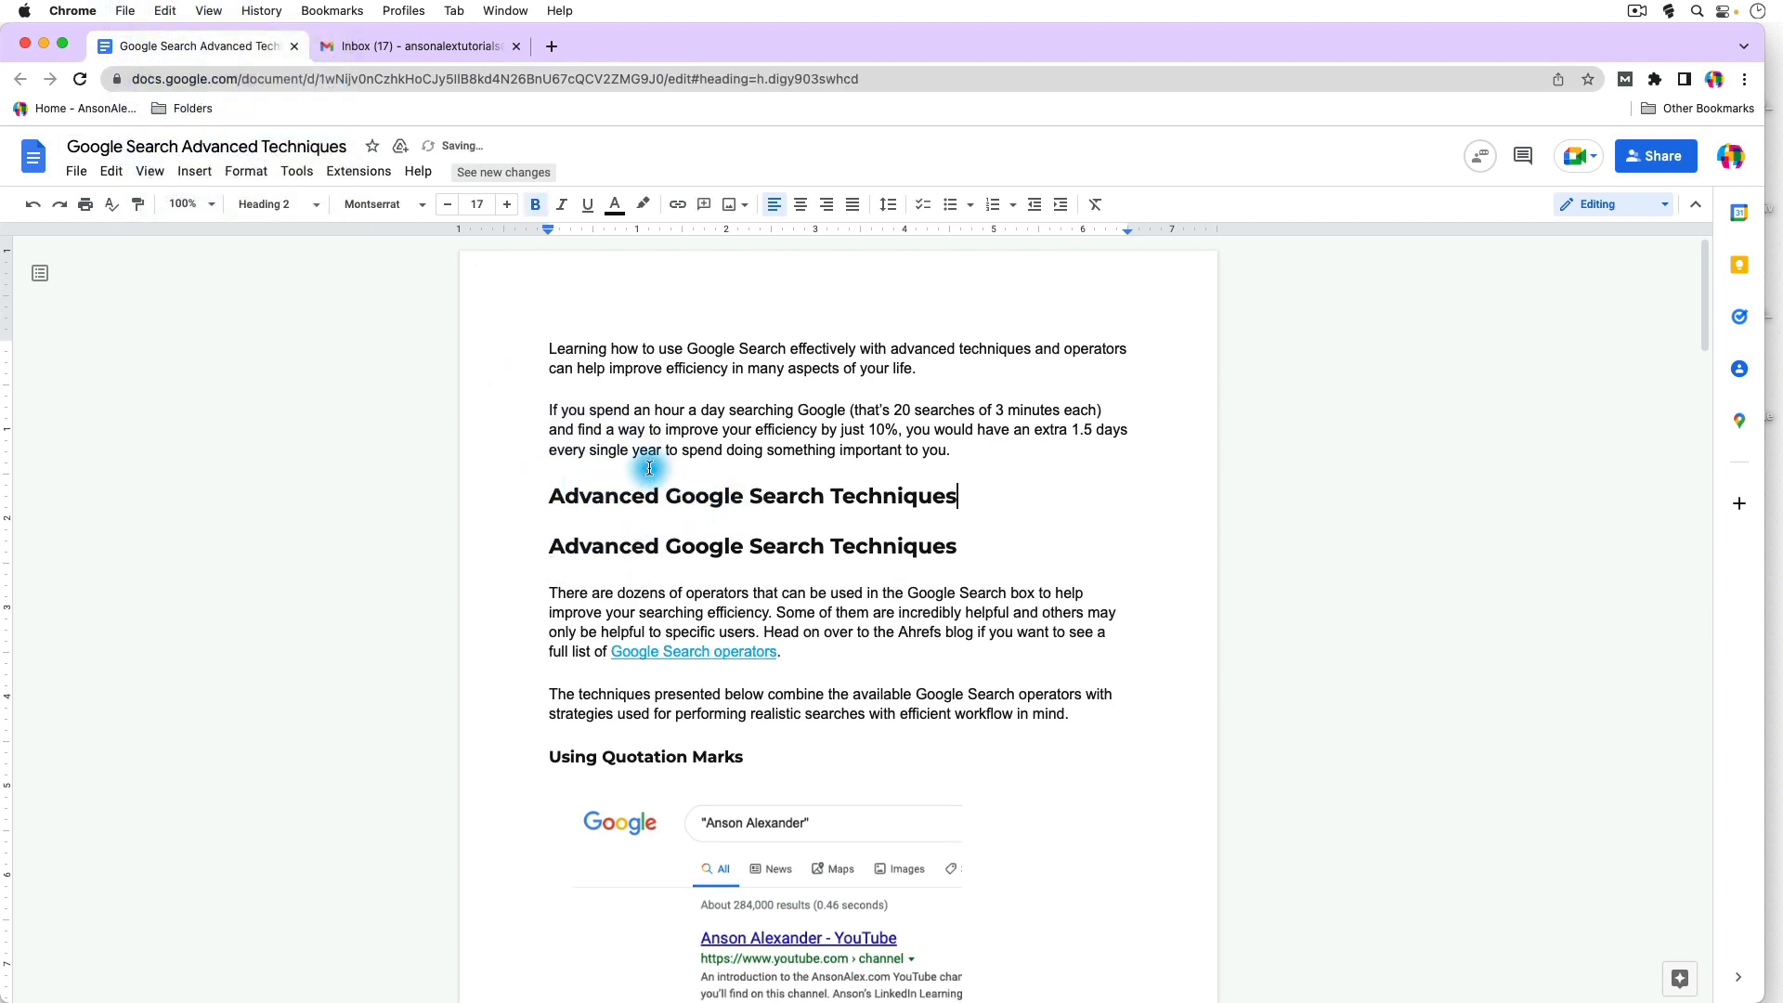
left_click(165, 10)
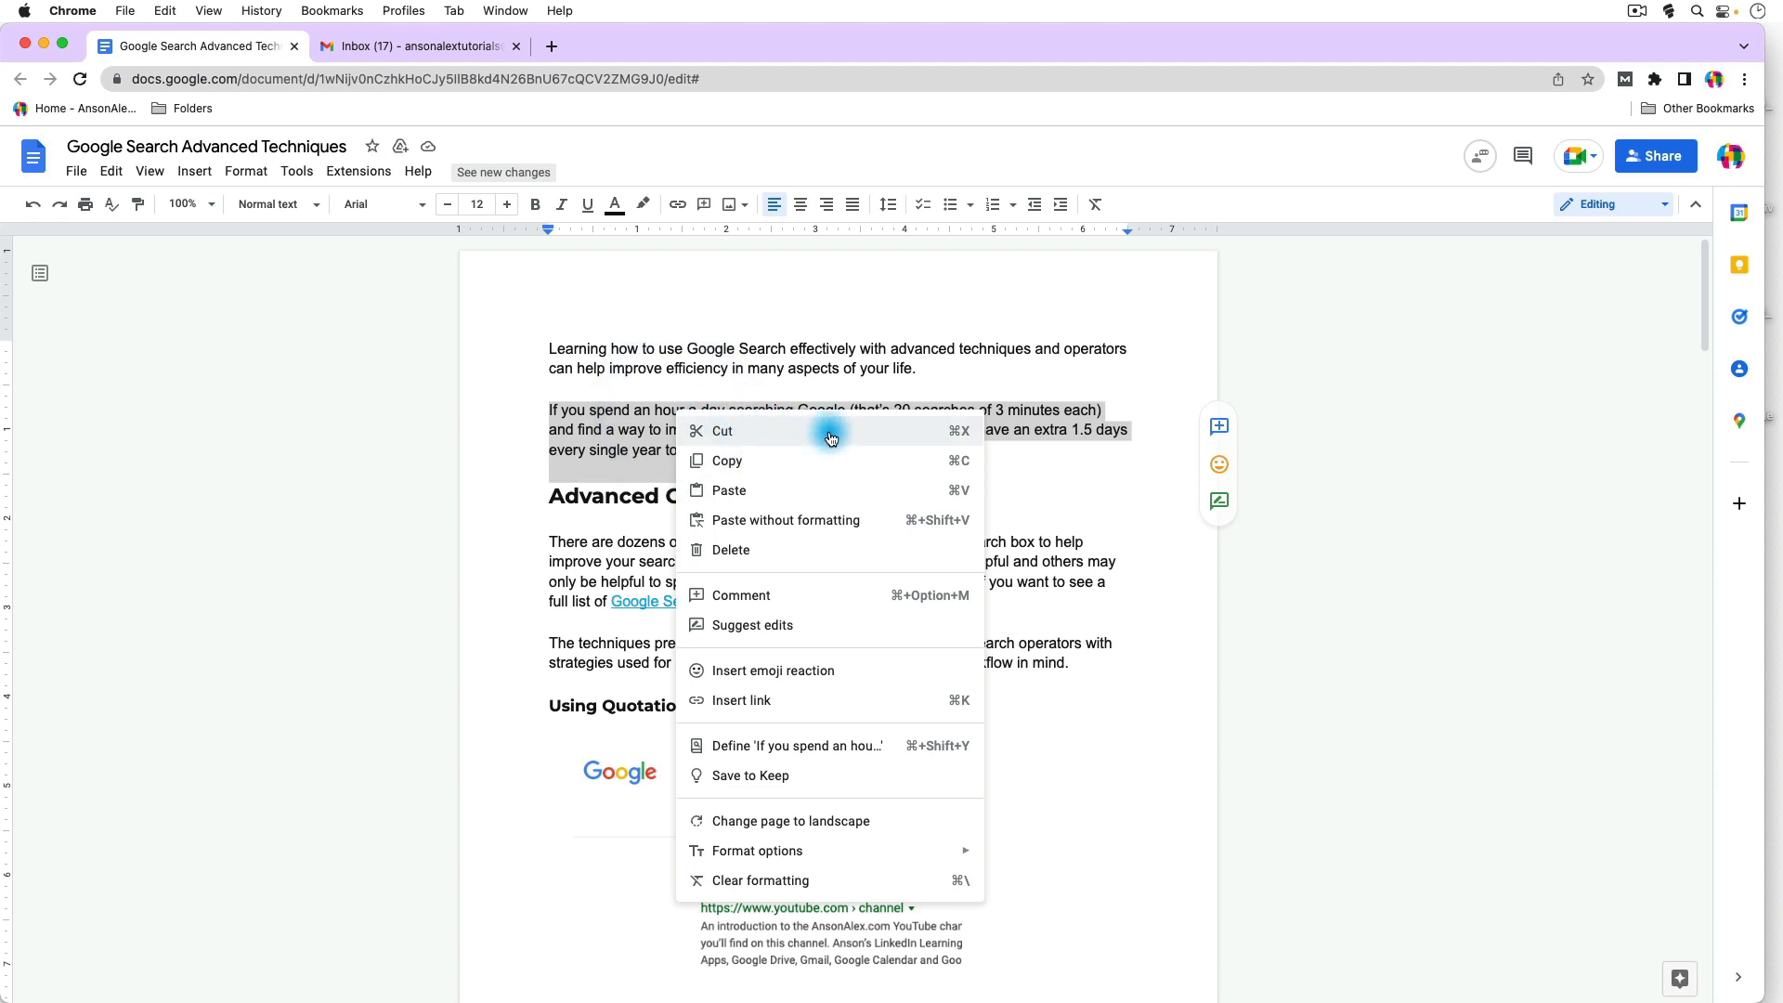
mouse_move(888, 439)
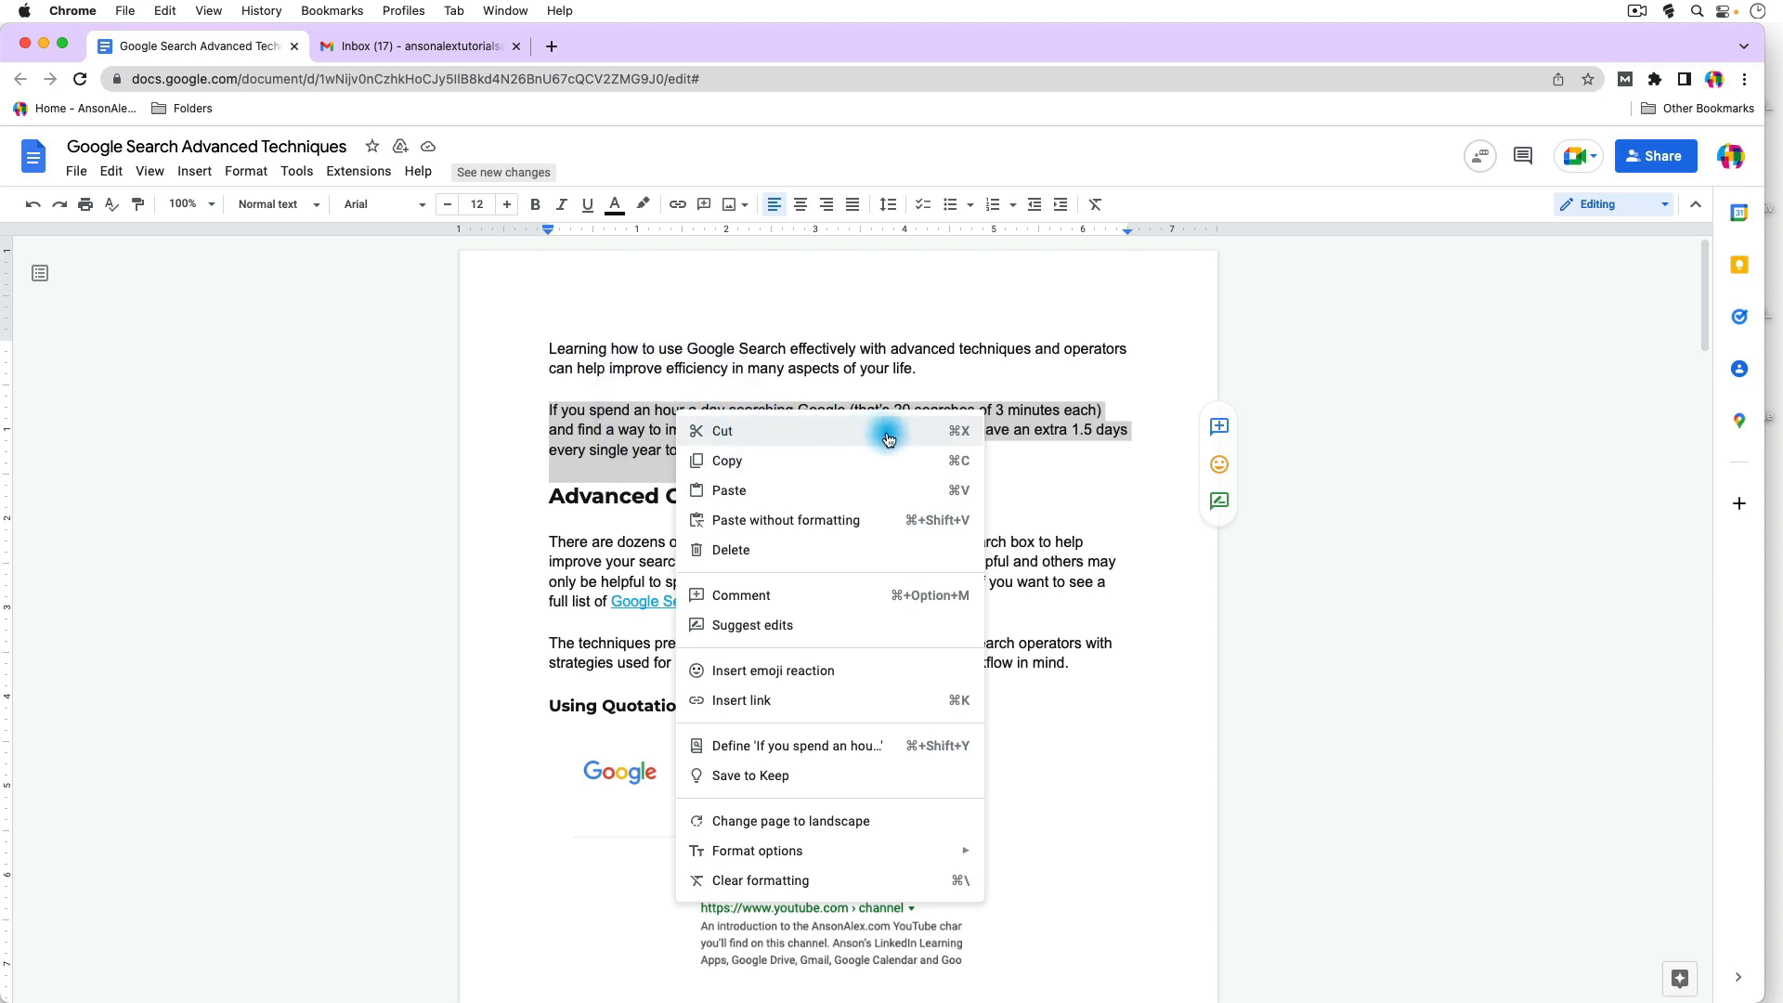
mouse_move(892, 461)
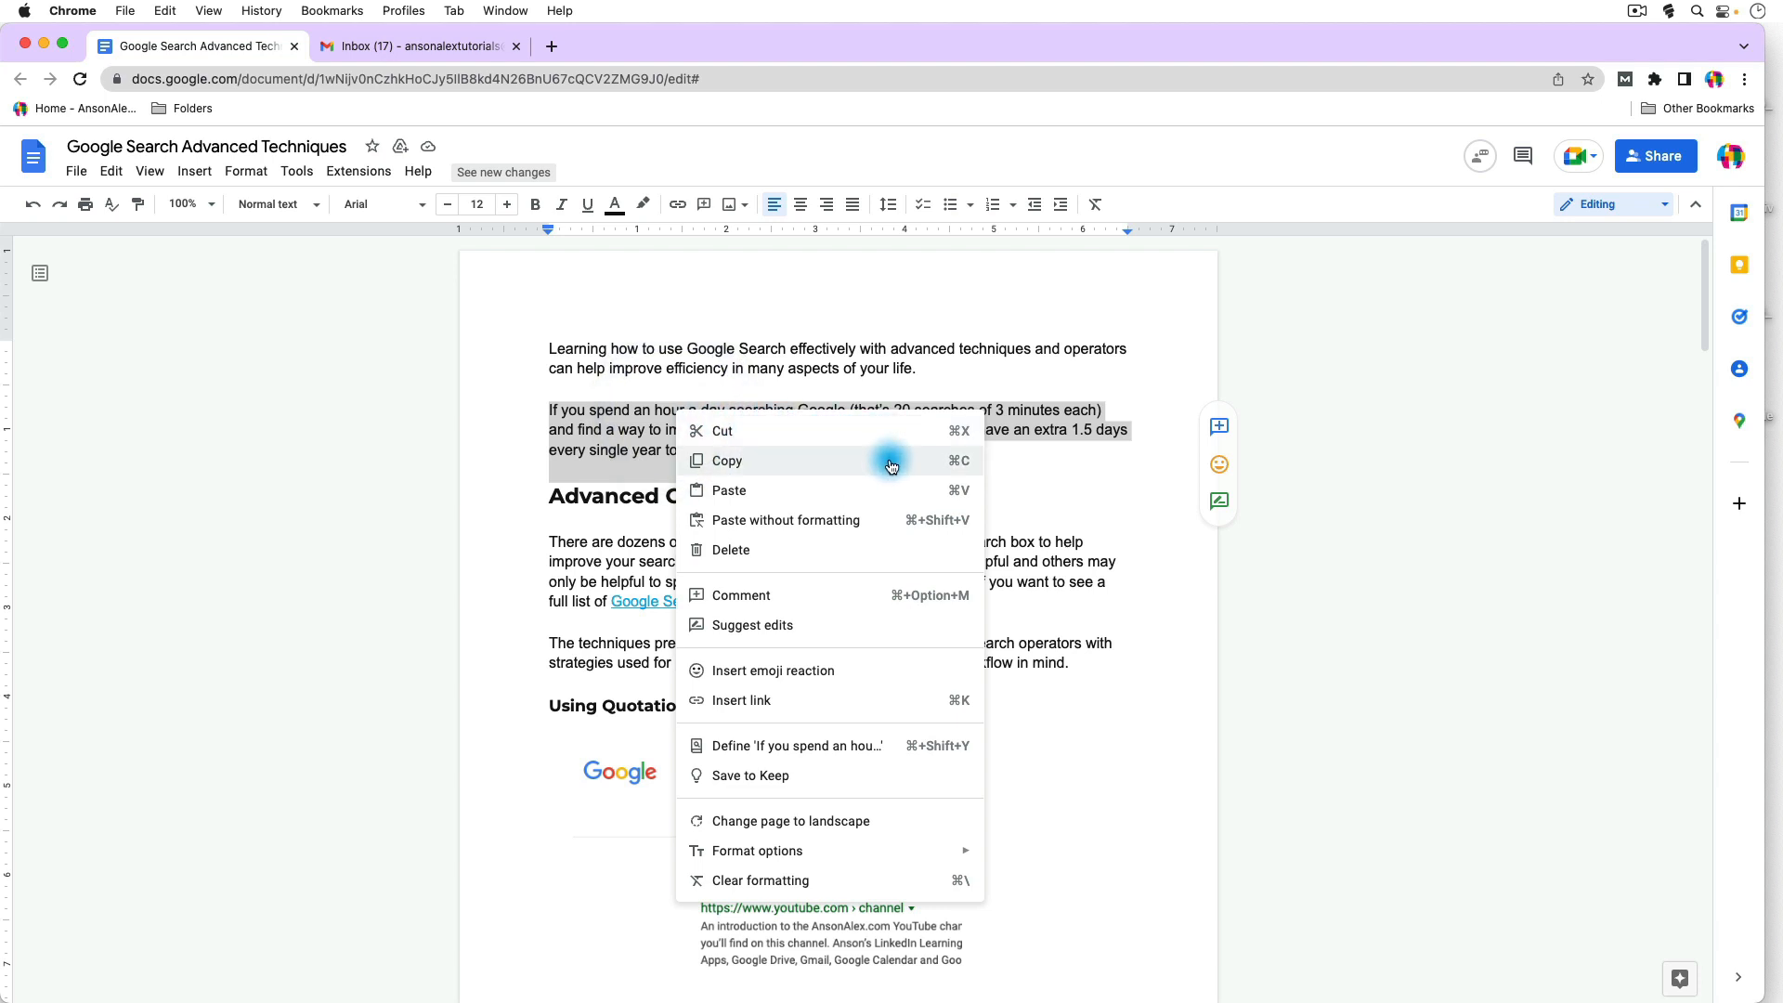
mouse_move(900, 520)
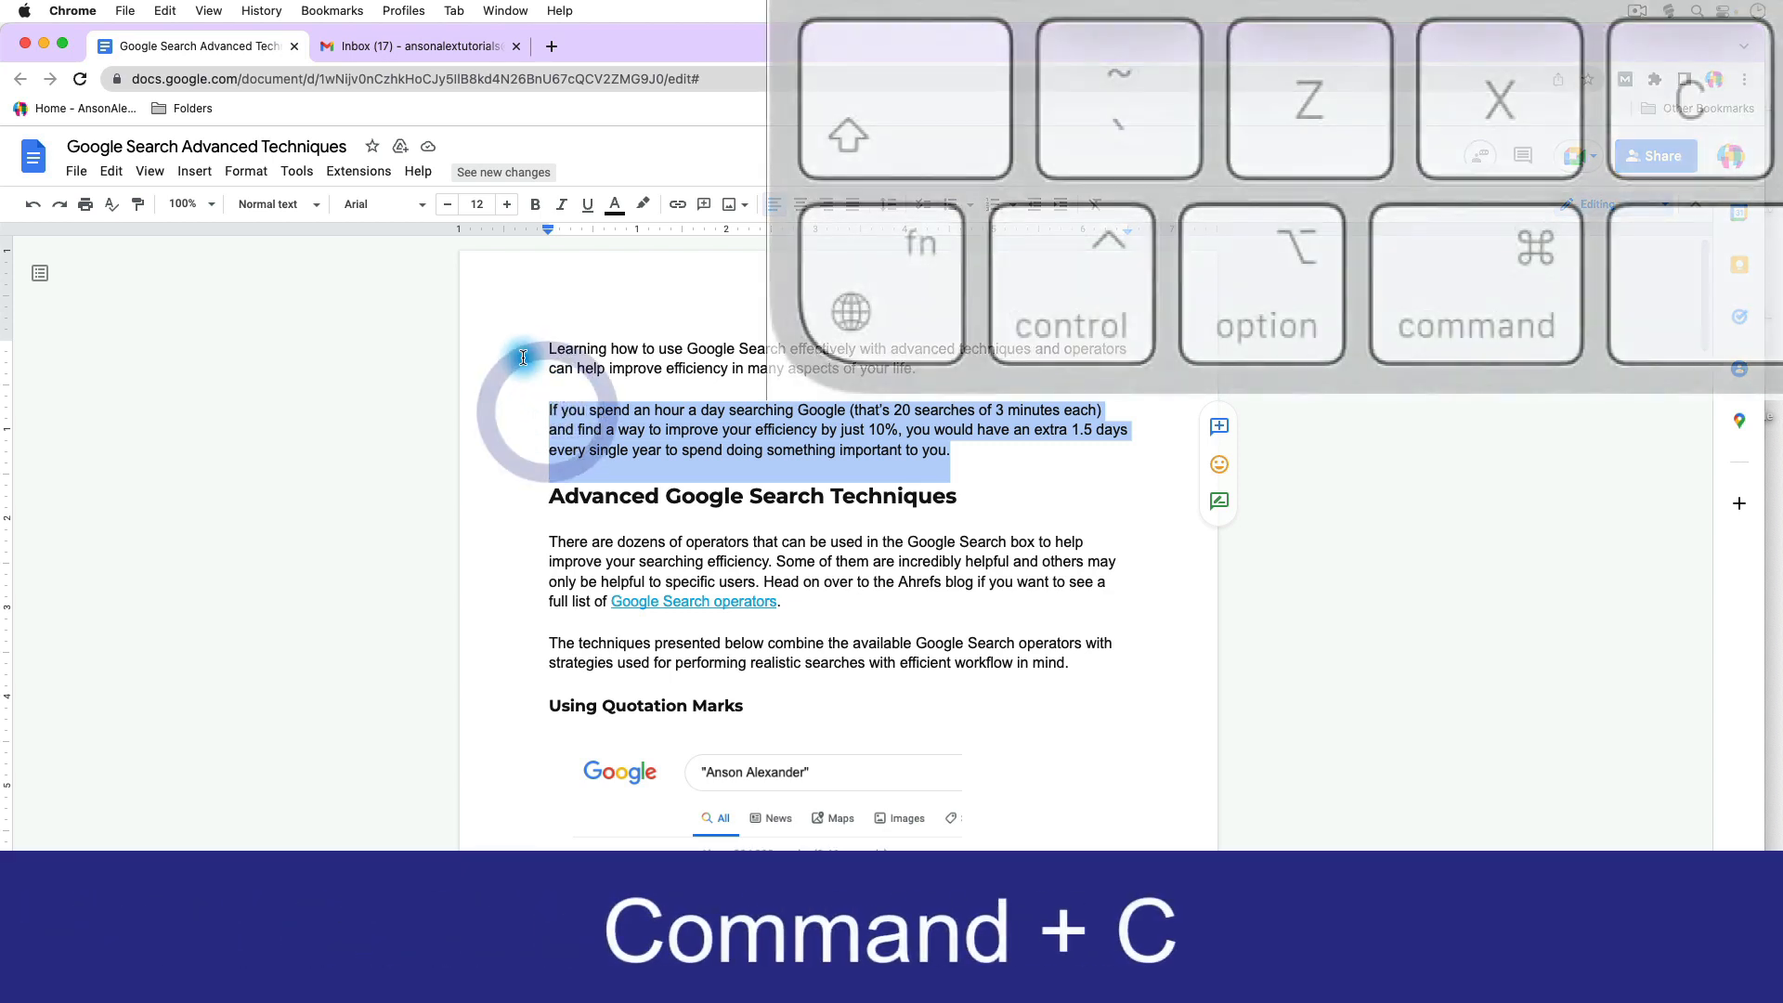
Copy, then cut, the 'If you spend an hour' paragraph.
key("cmd+c")
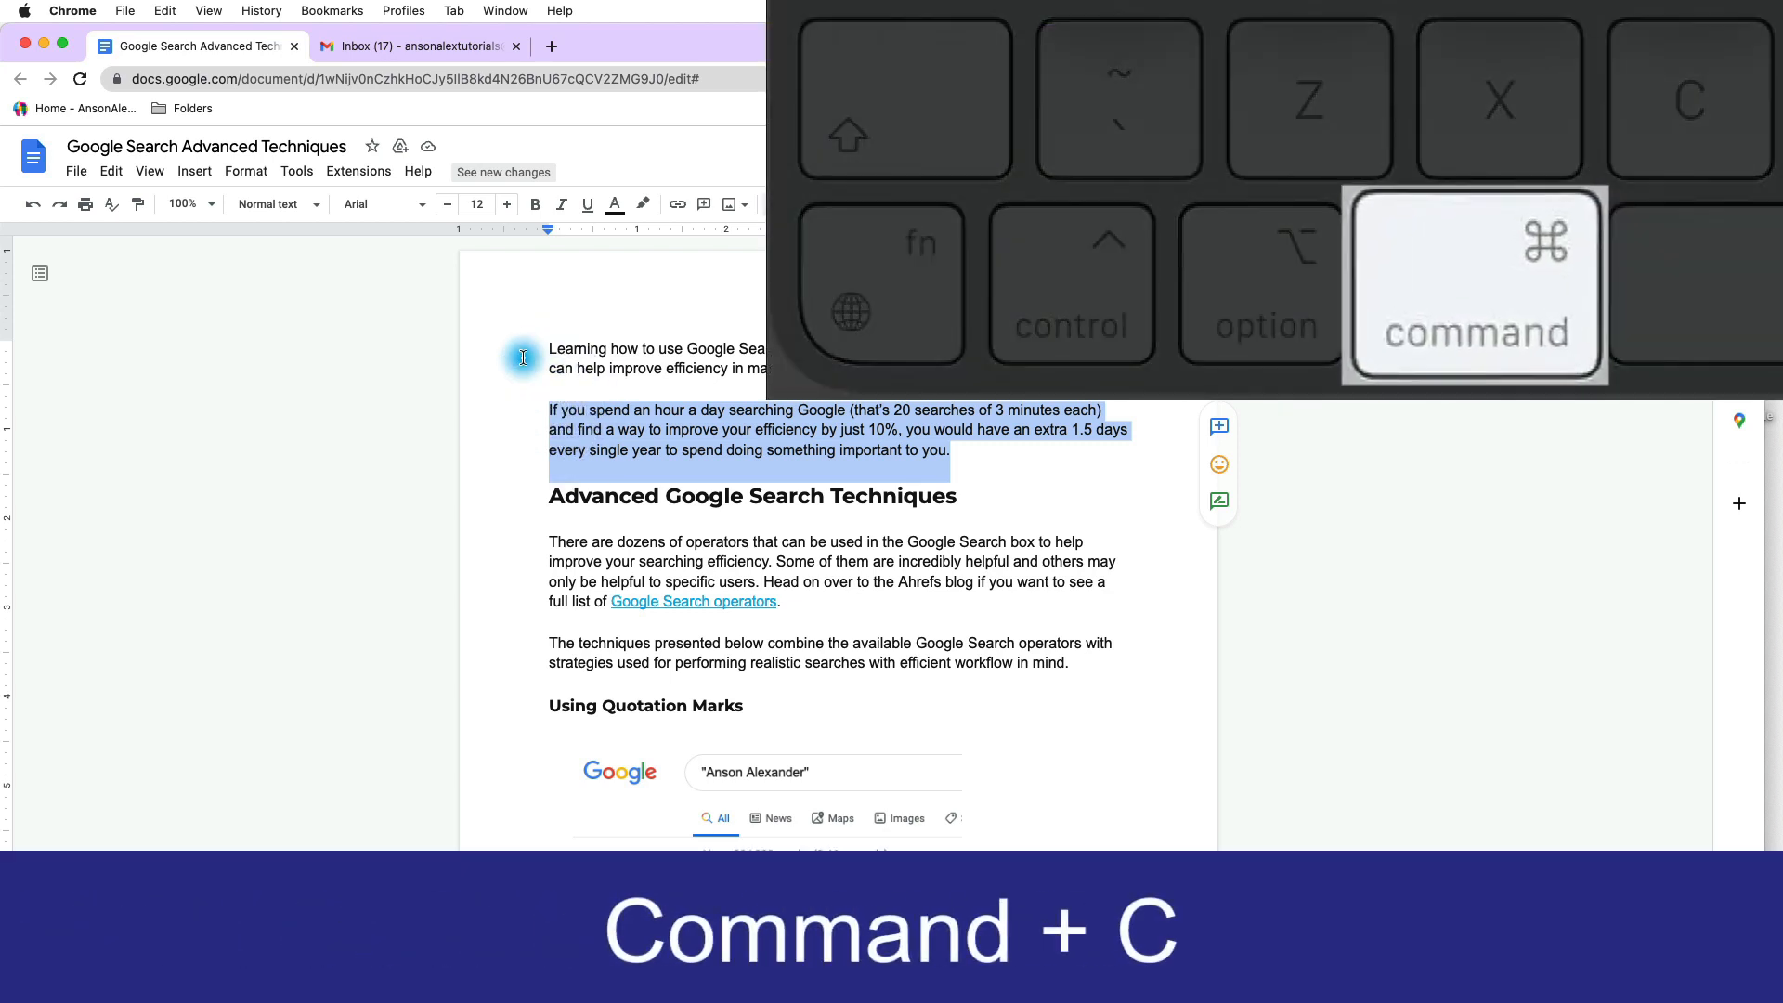
key("cmd+c")
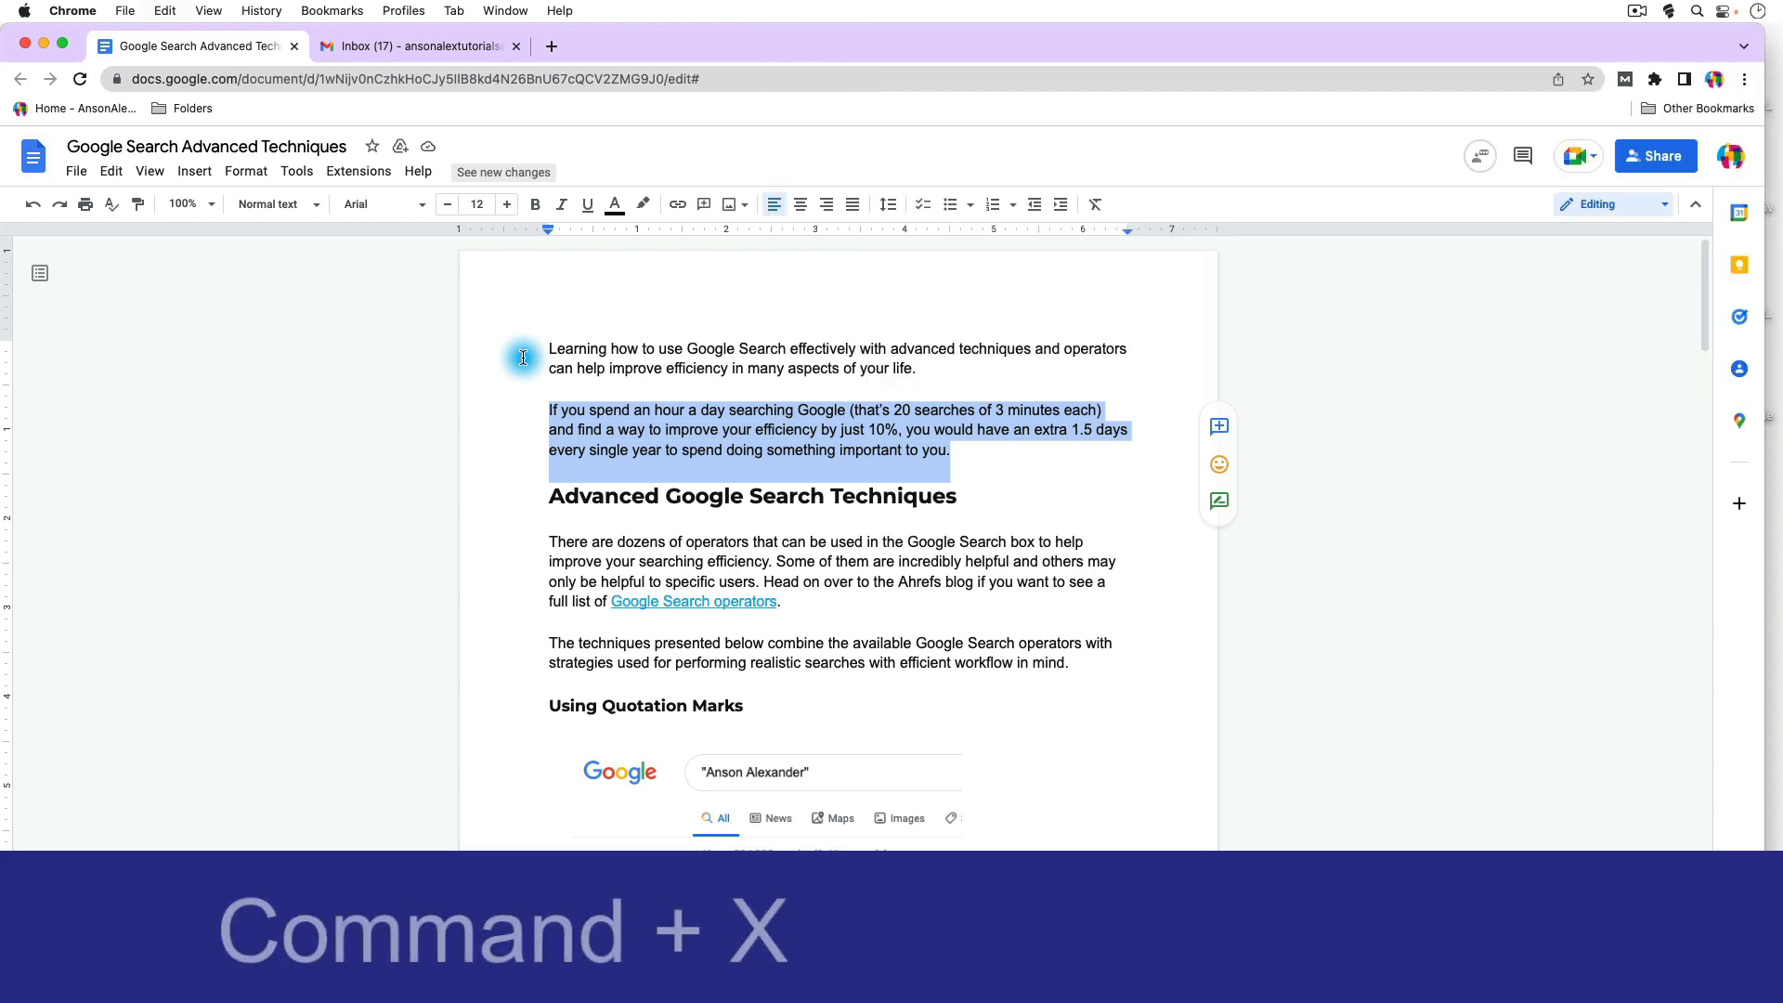
key("cmd+x")
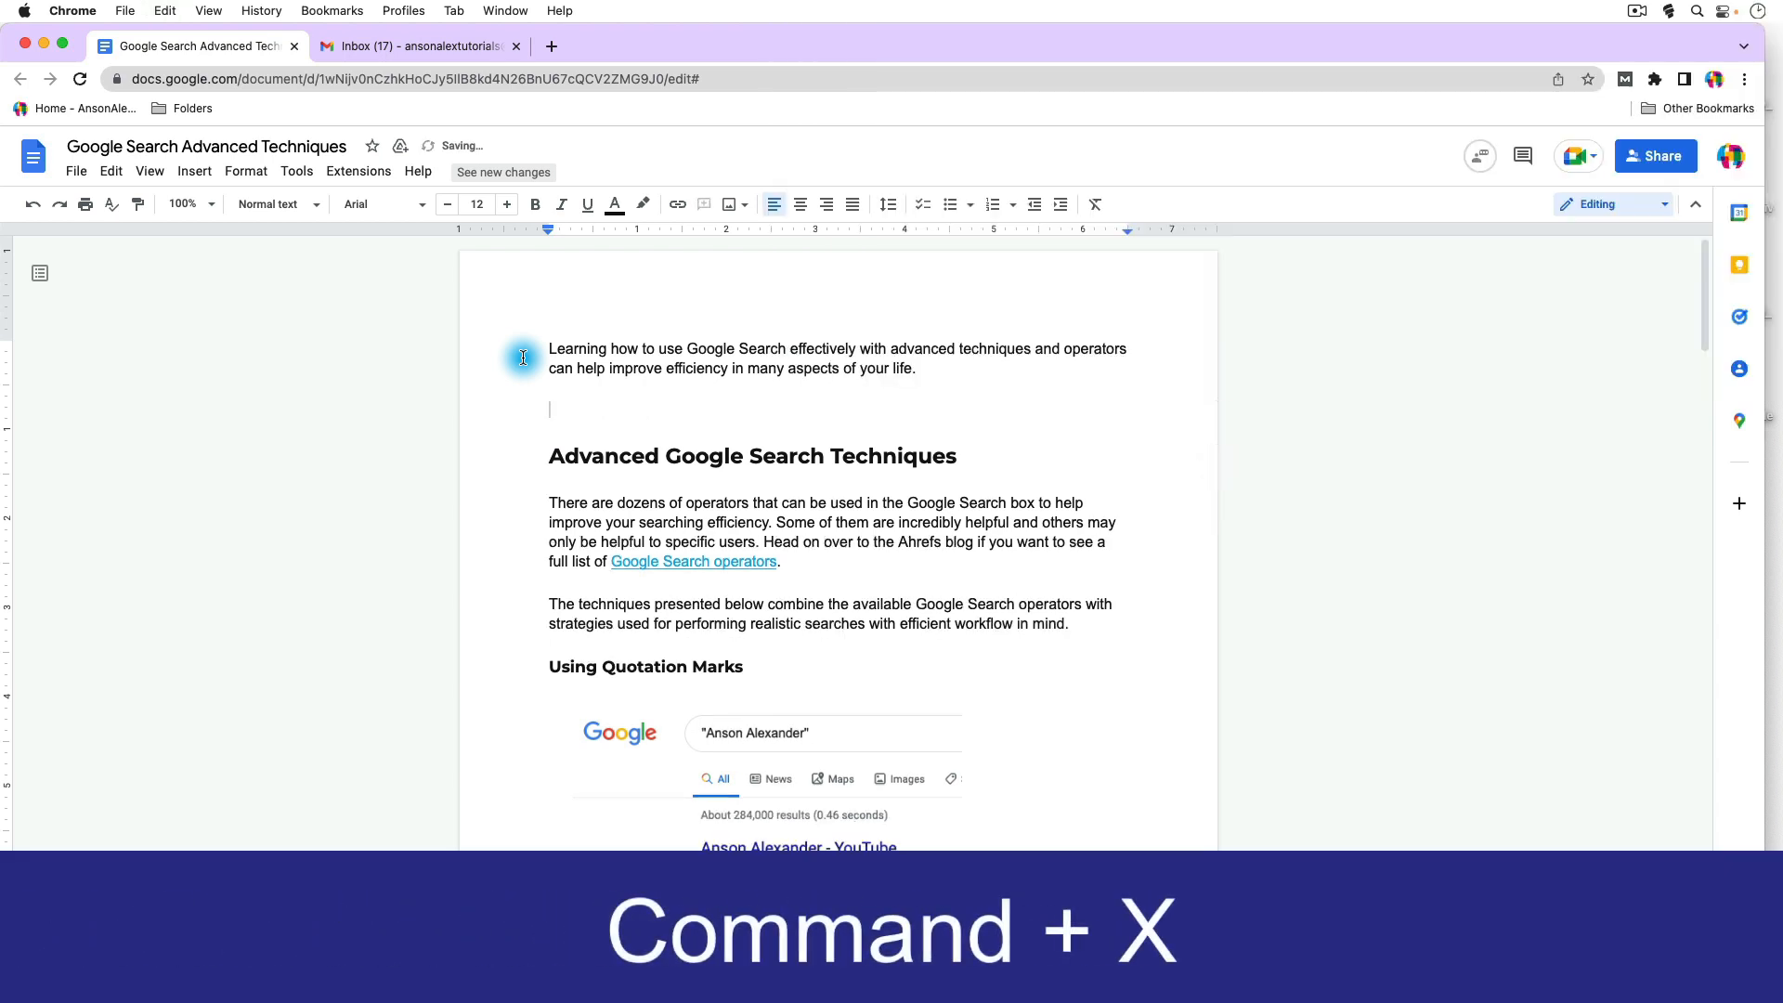
key("cmd+x")
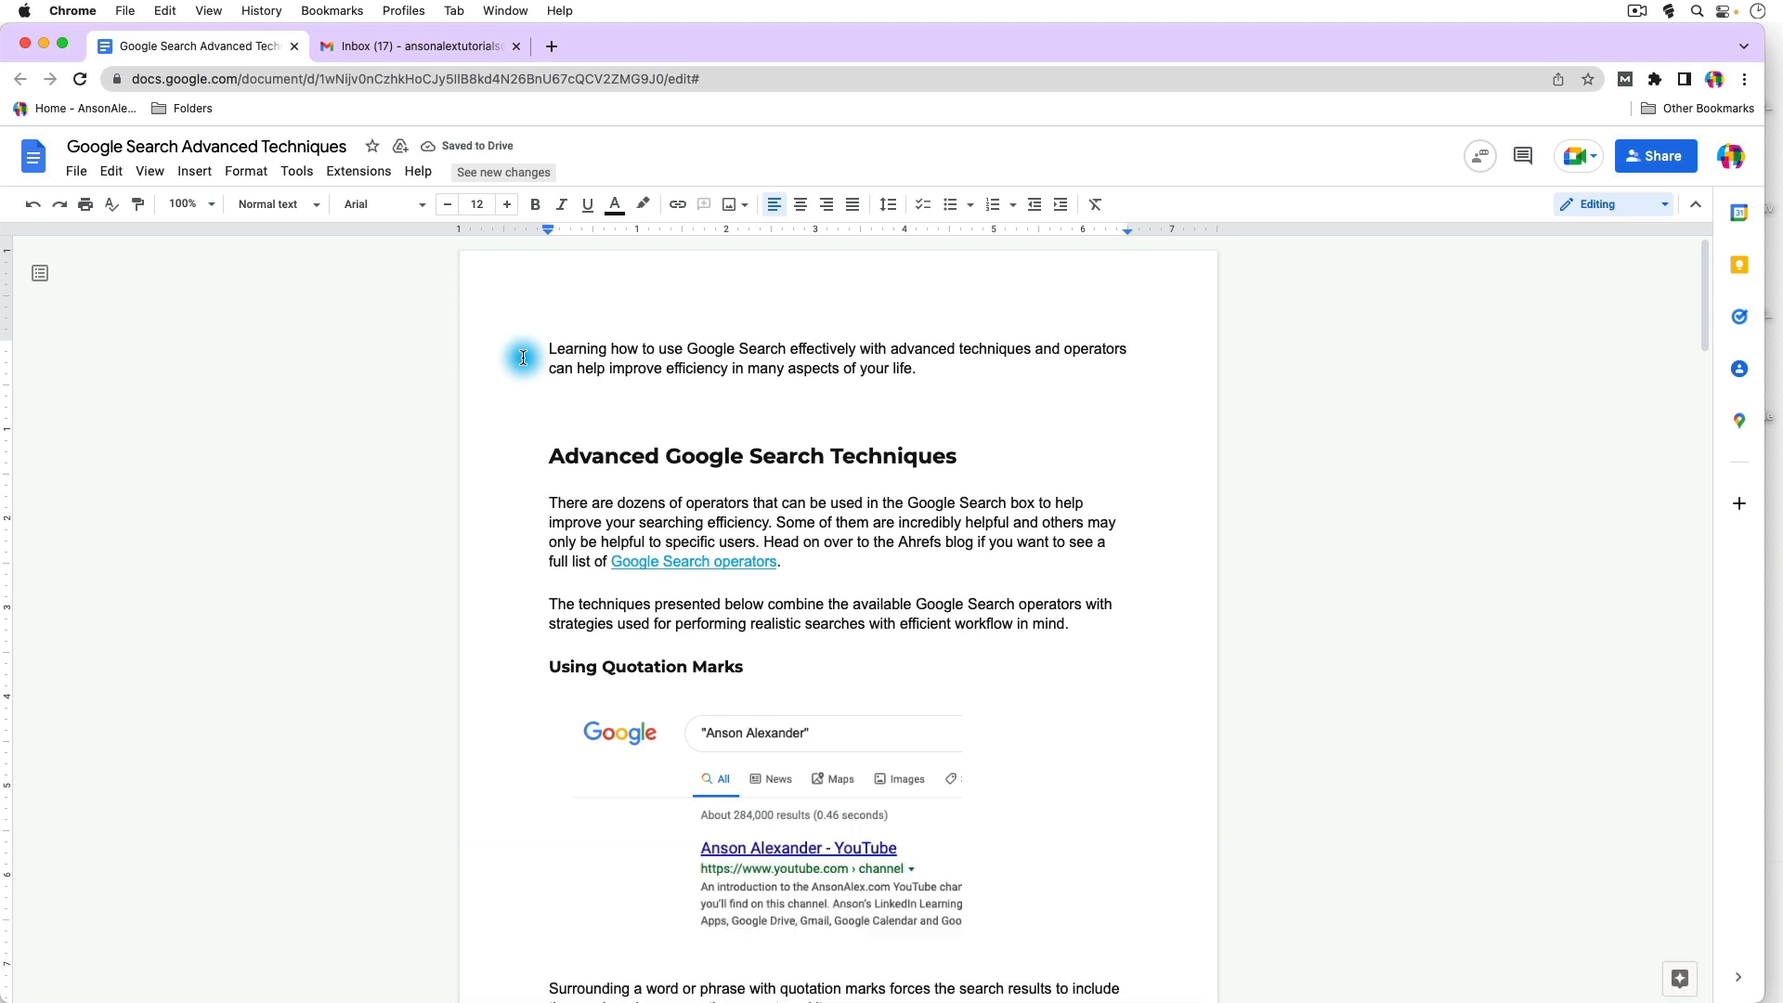
Paste the paragraph back below the intro, then test and undo an unformatted paste.
key("cmd+v")
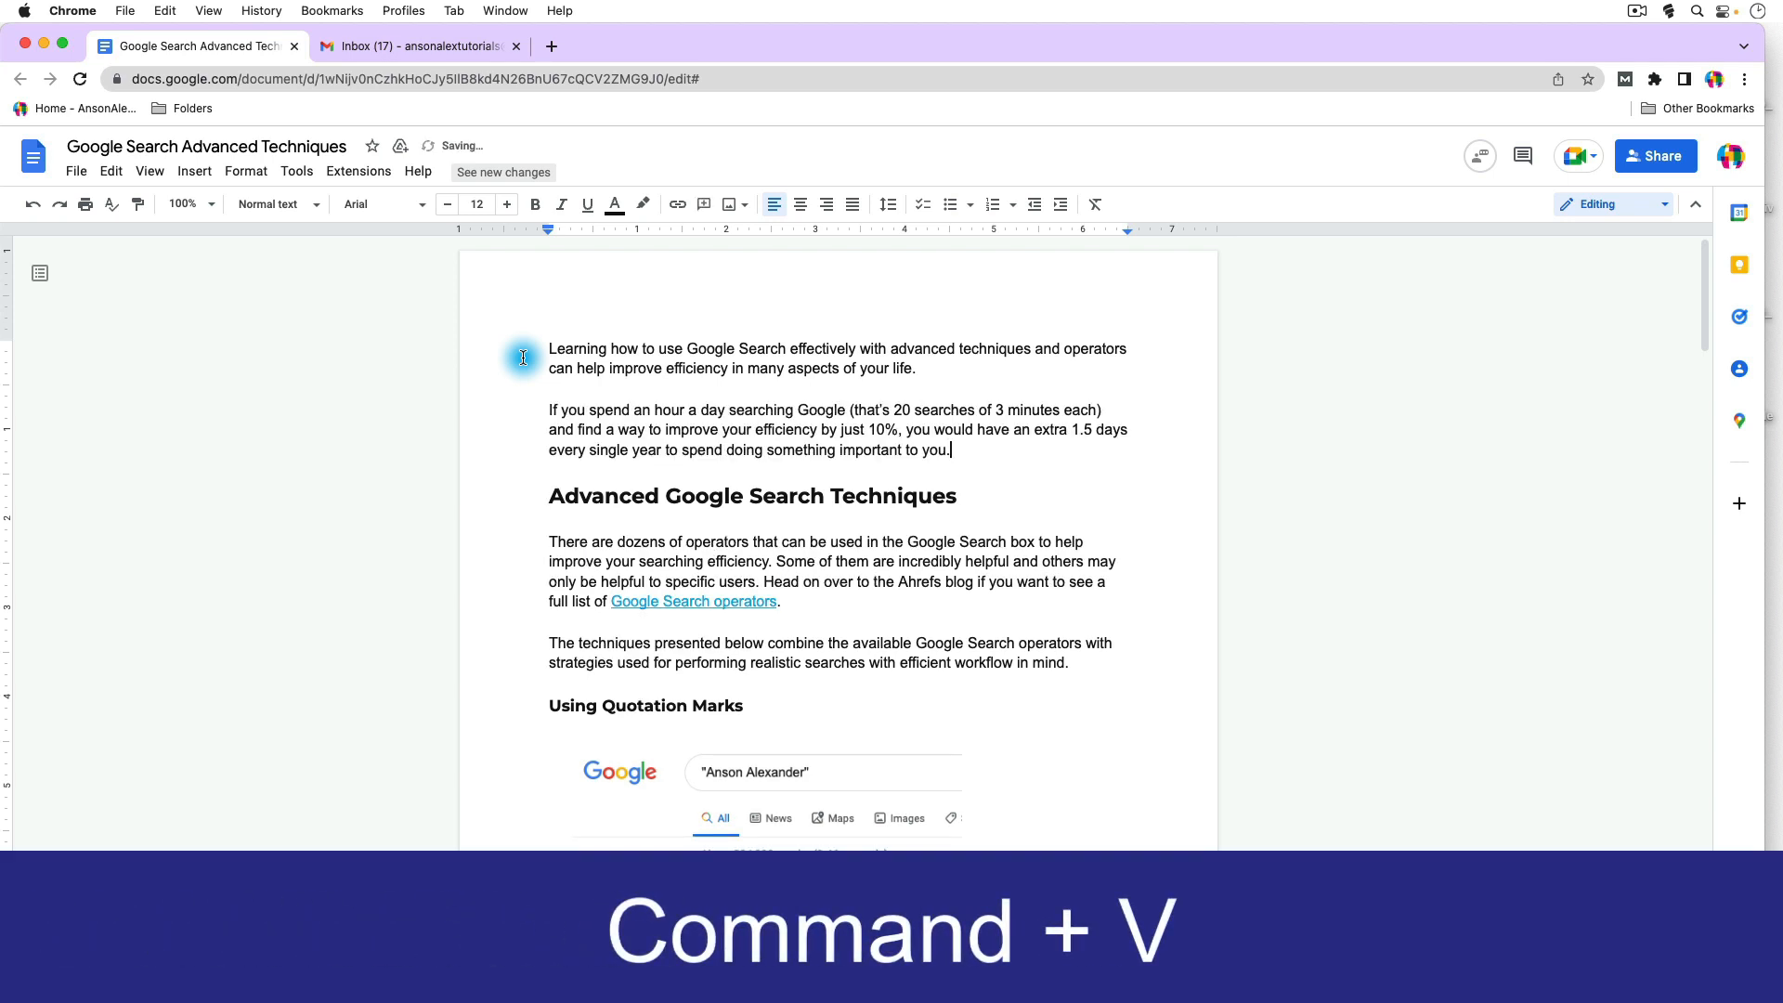
key("cmd+v")
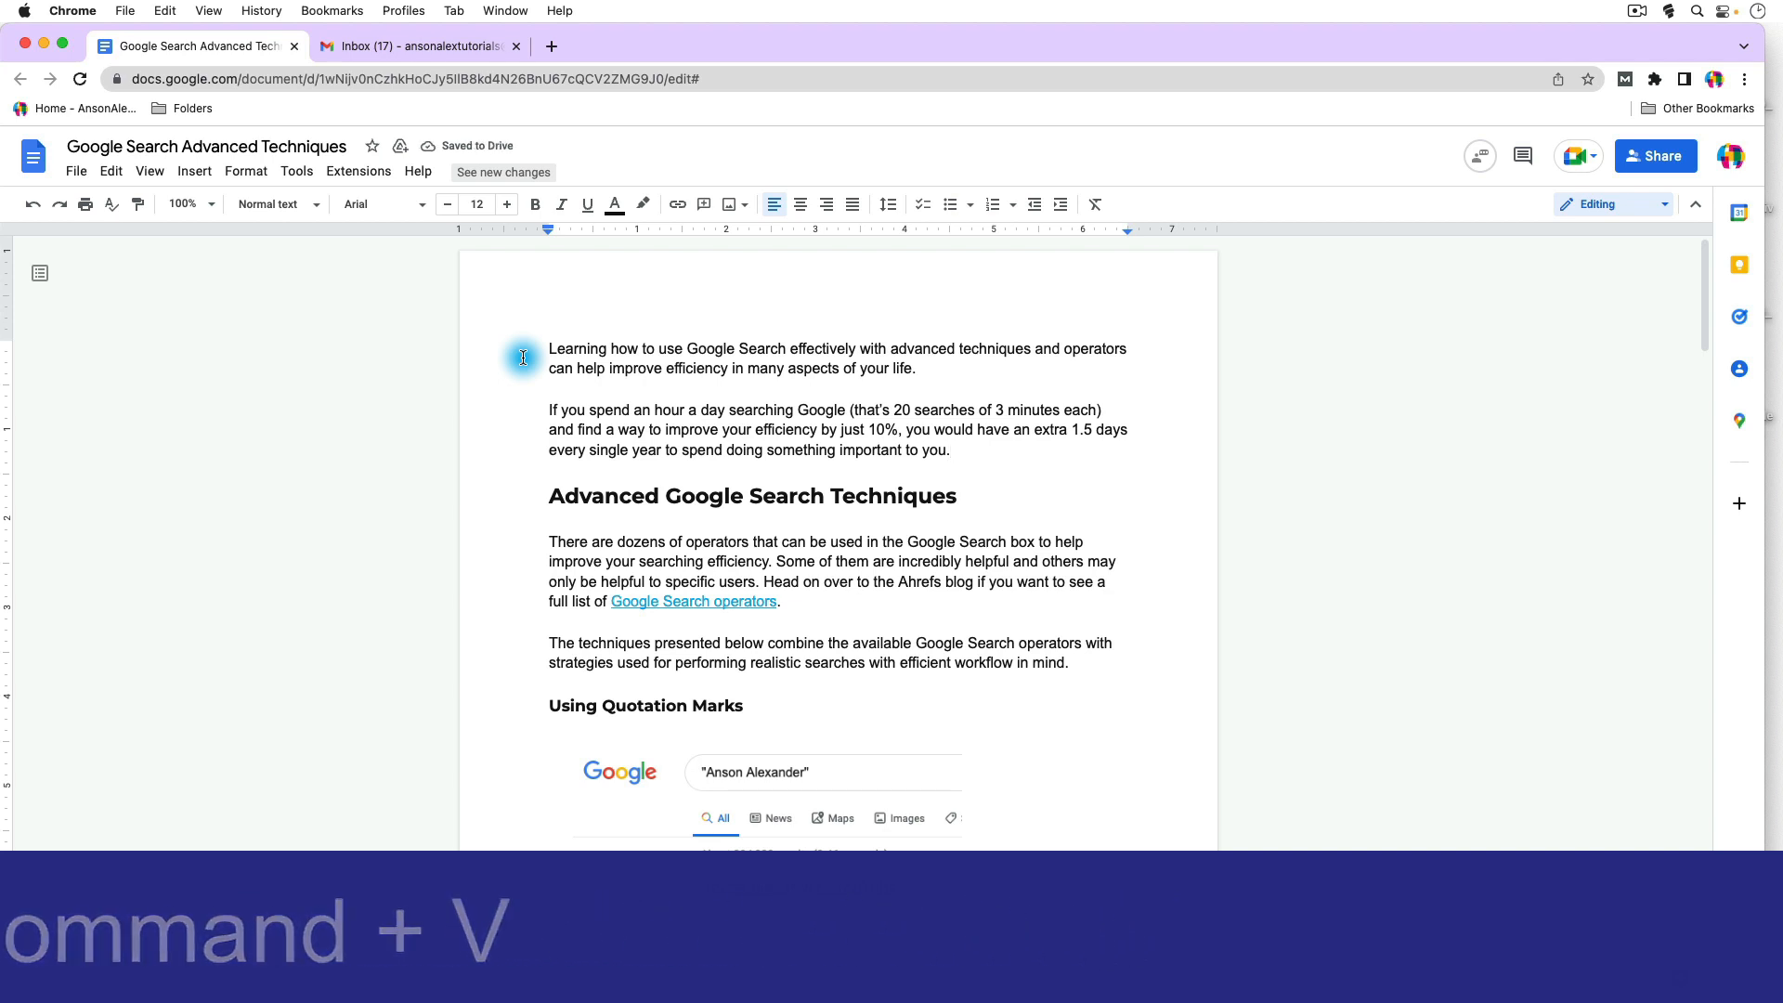
left_click(972, 496)
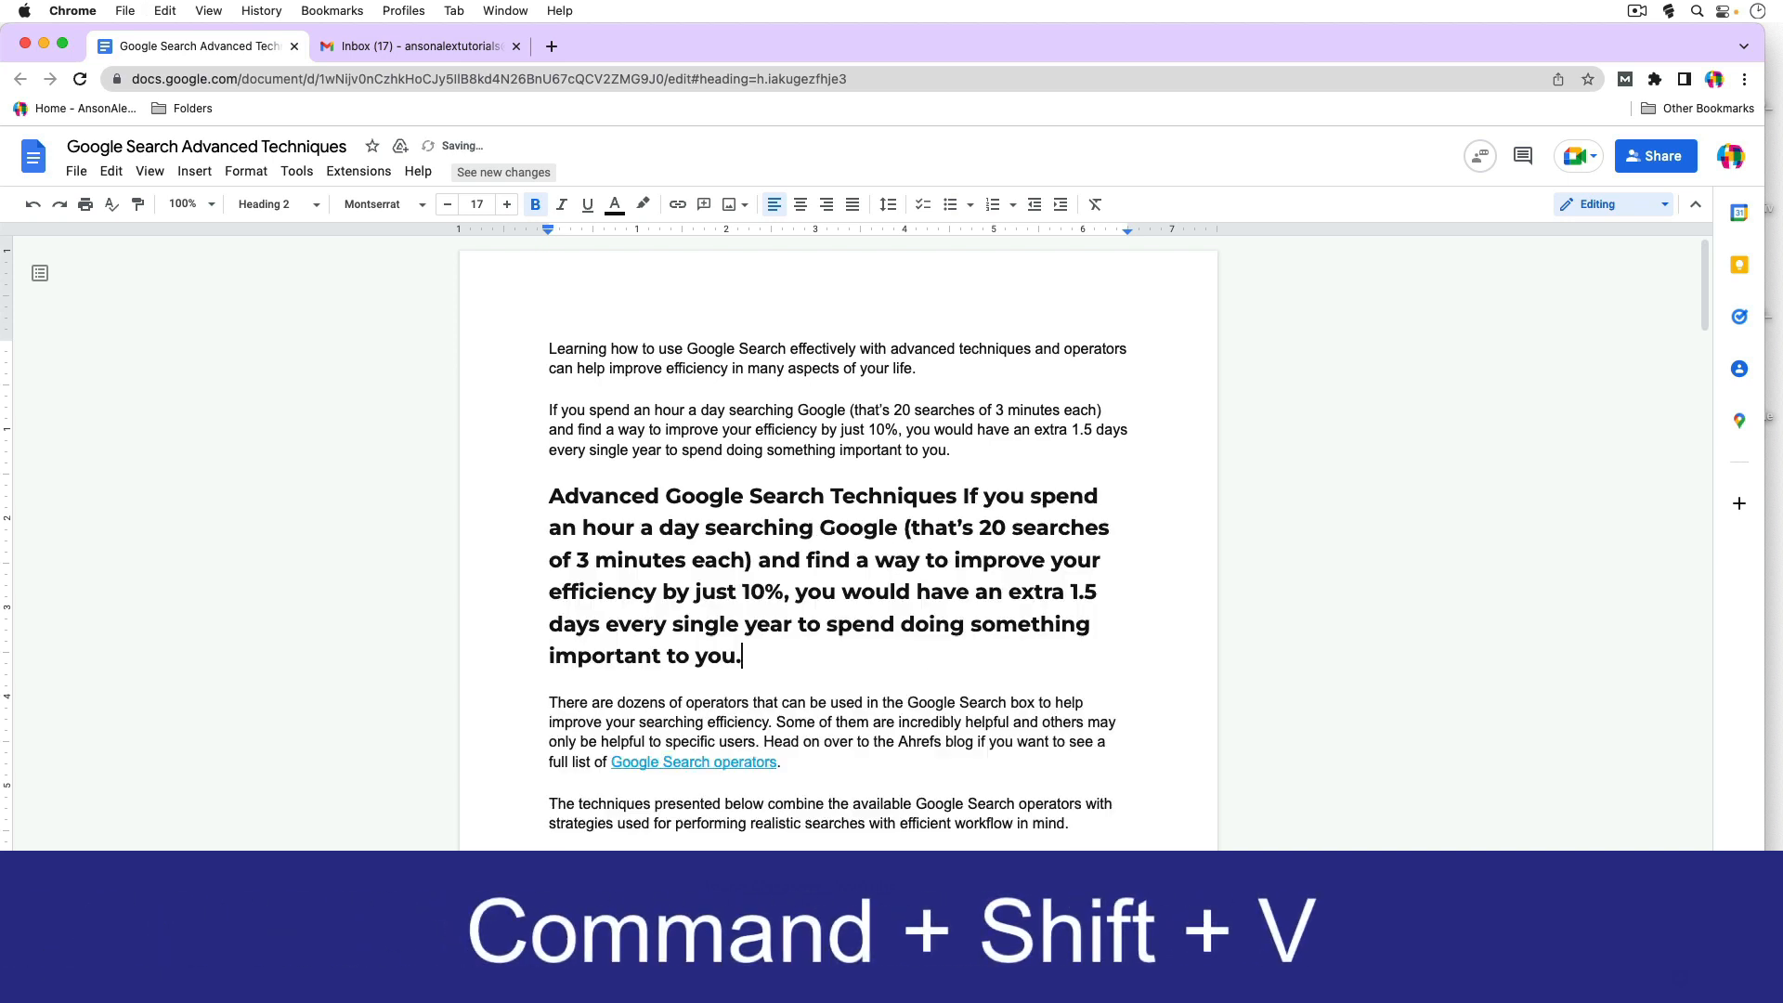
key("cmd+shift+v")
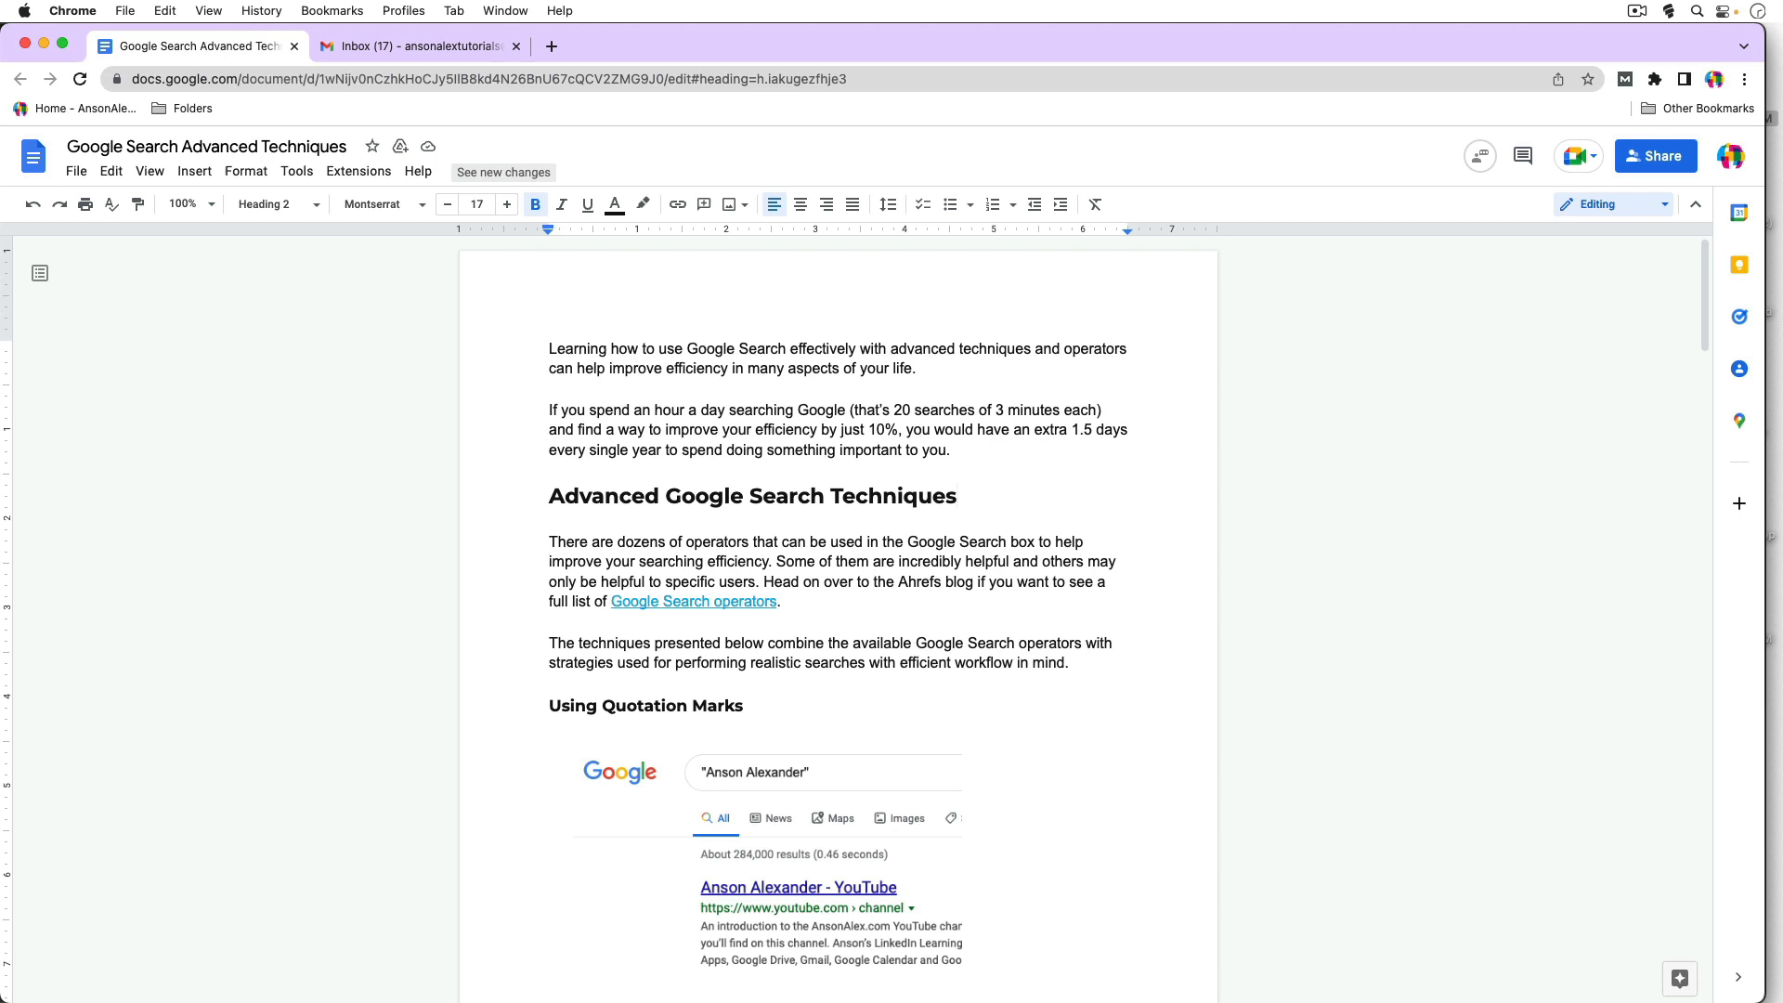
mouse_move(1085, 495)
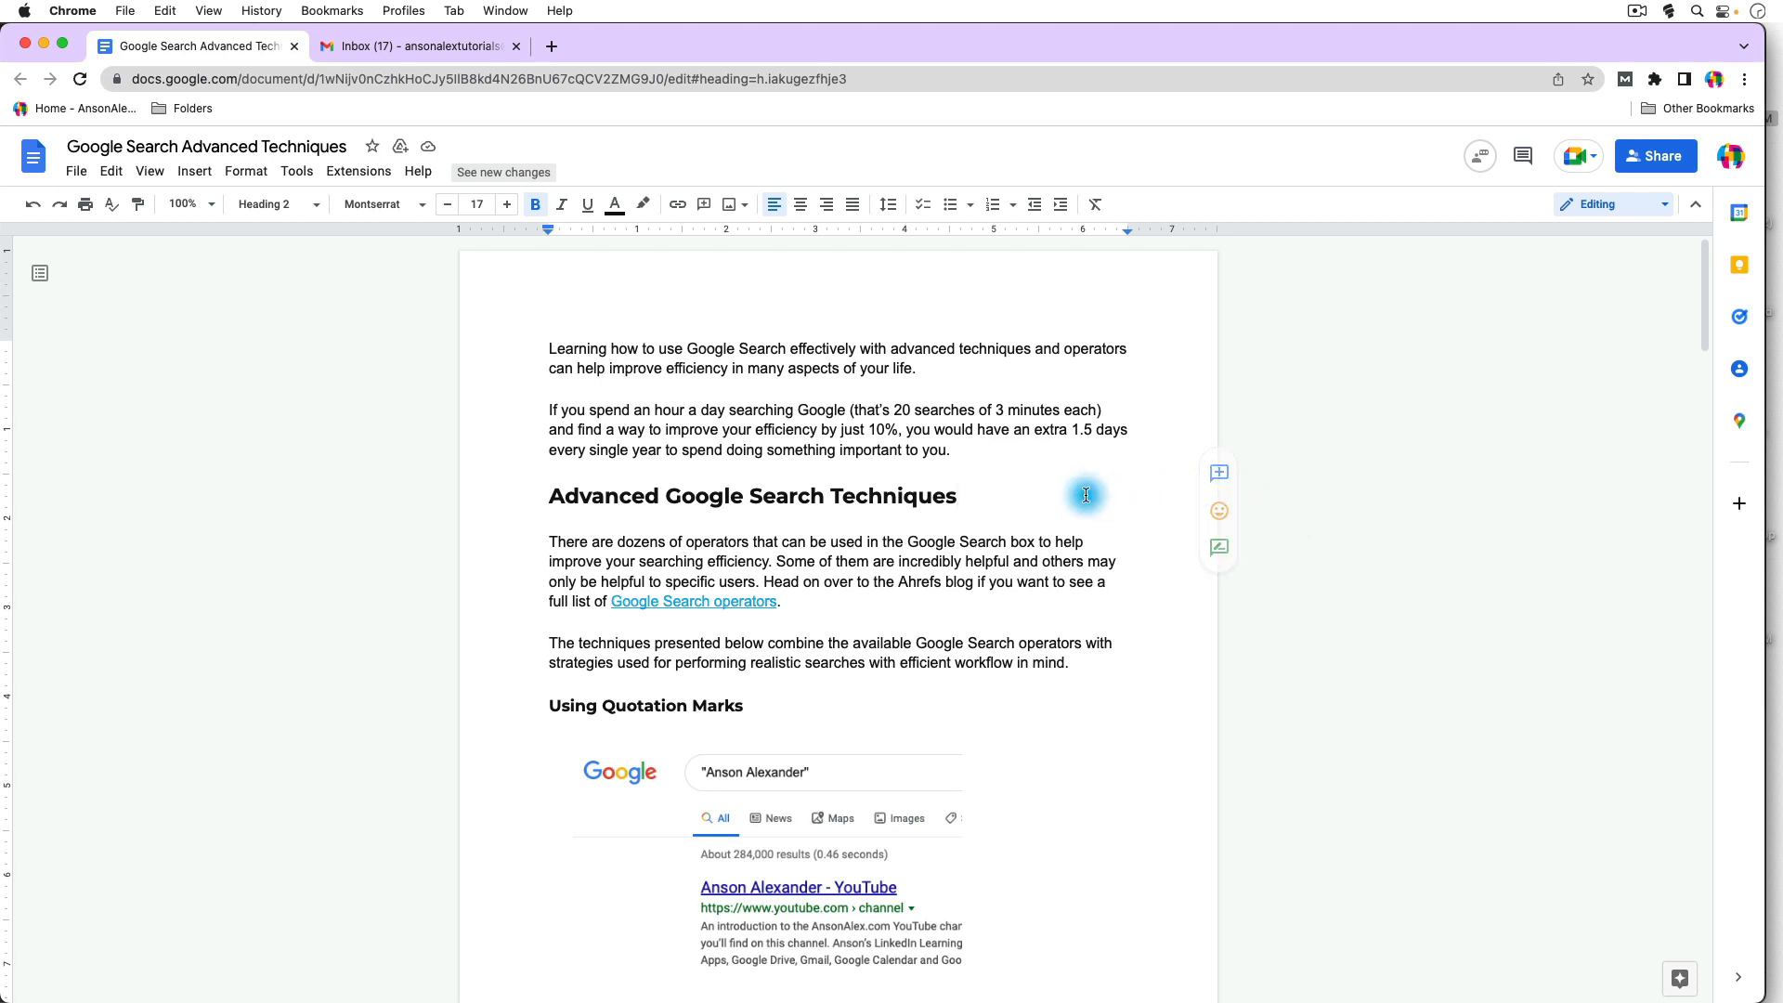
mouse_move(925, 491)
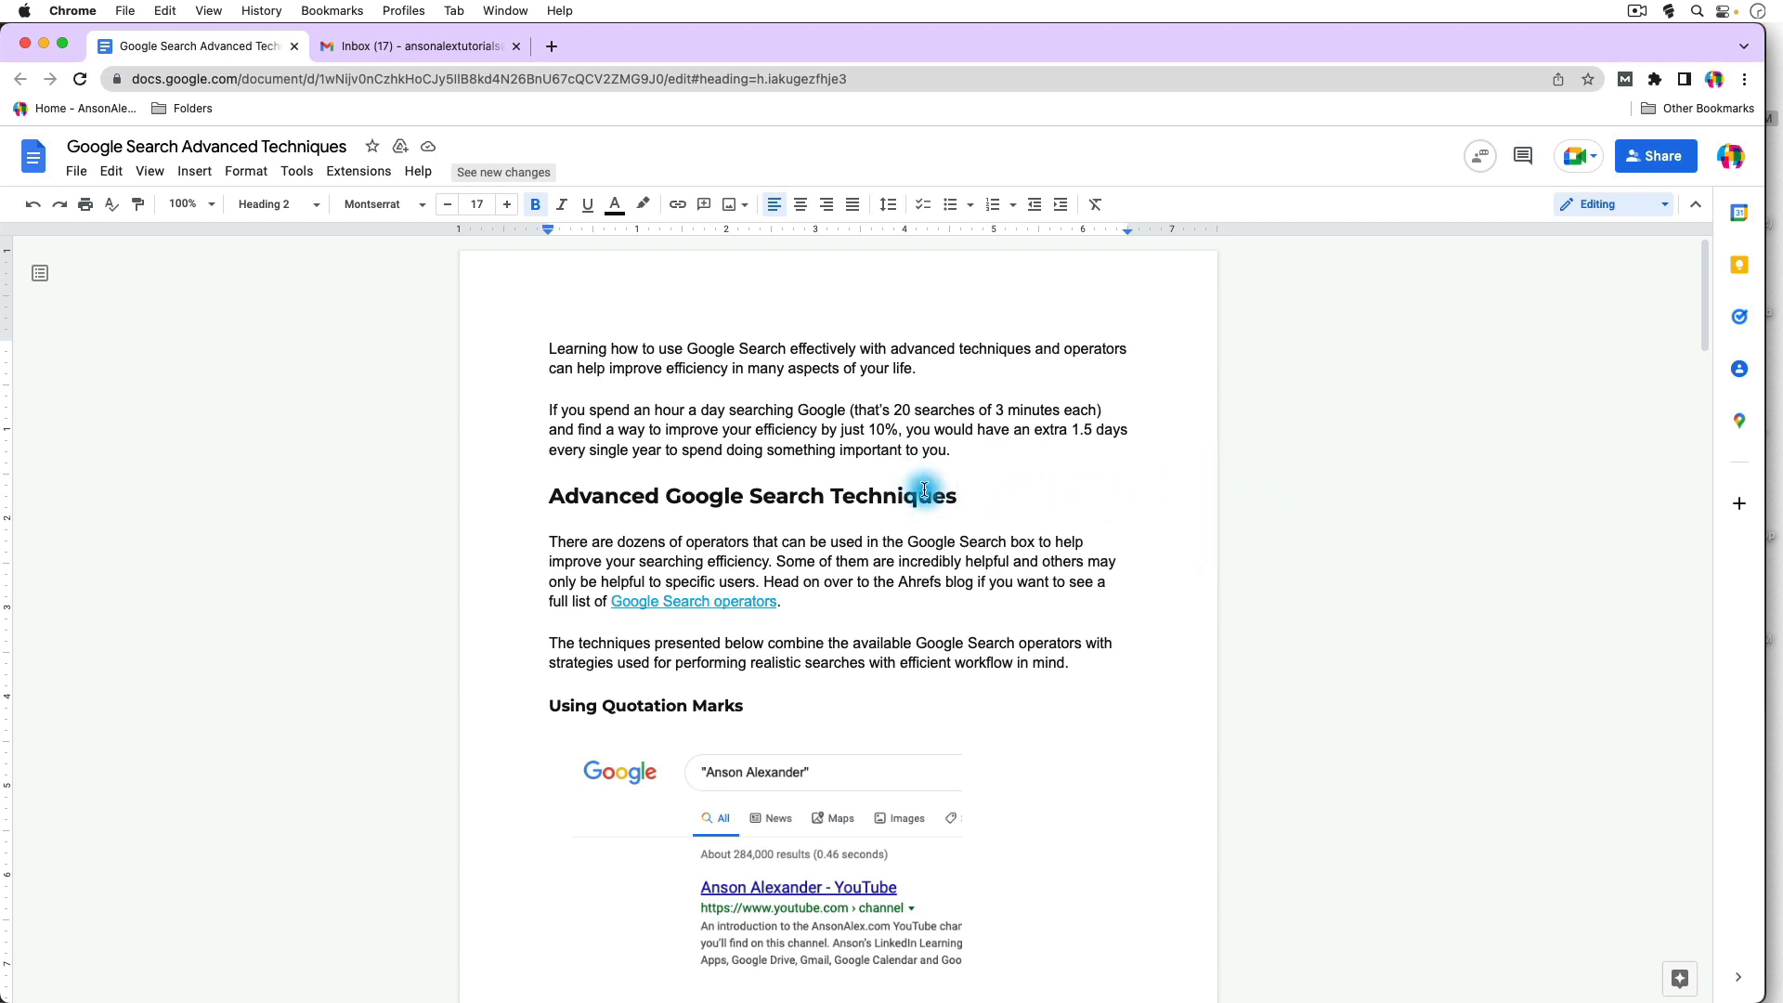
mouse_move(111, 171)
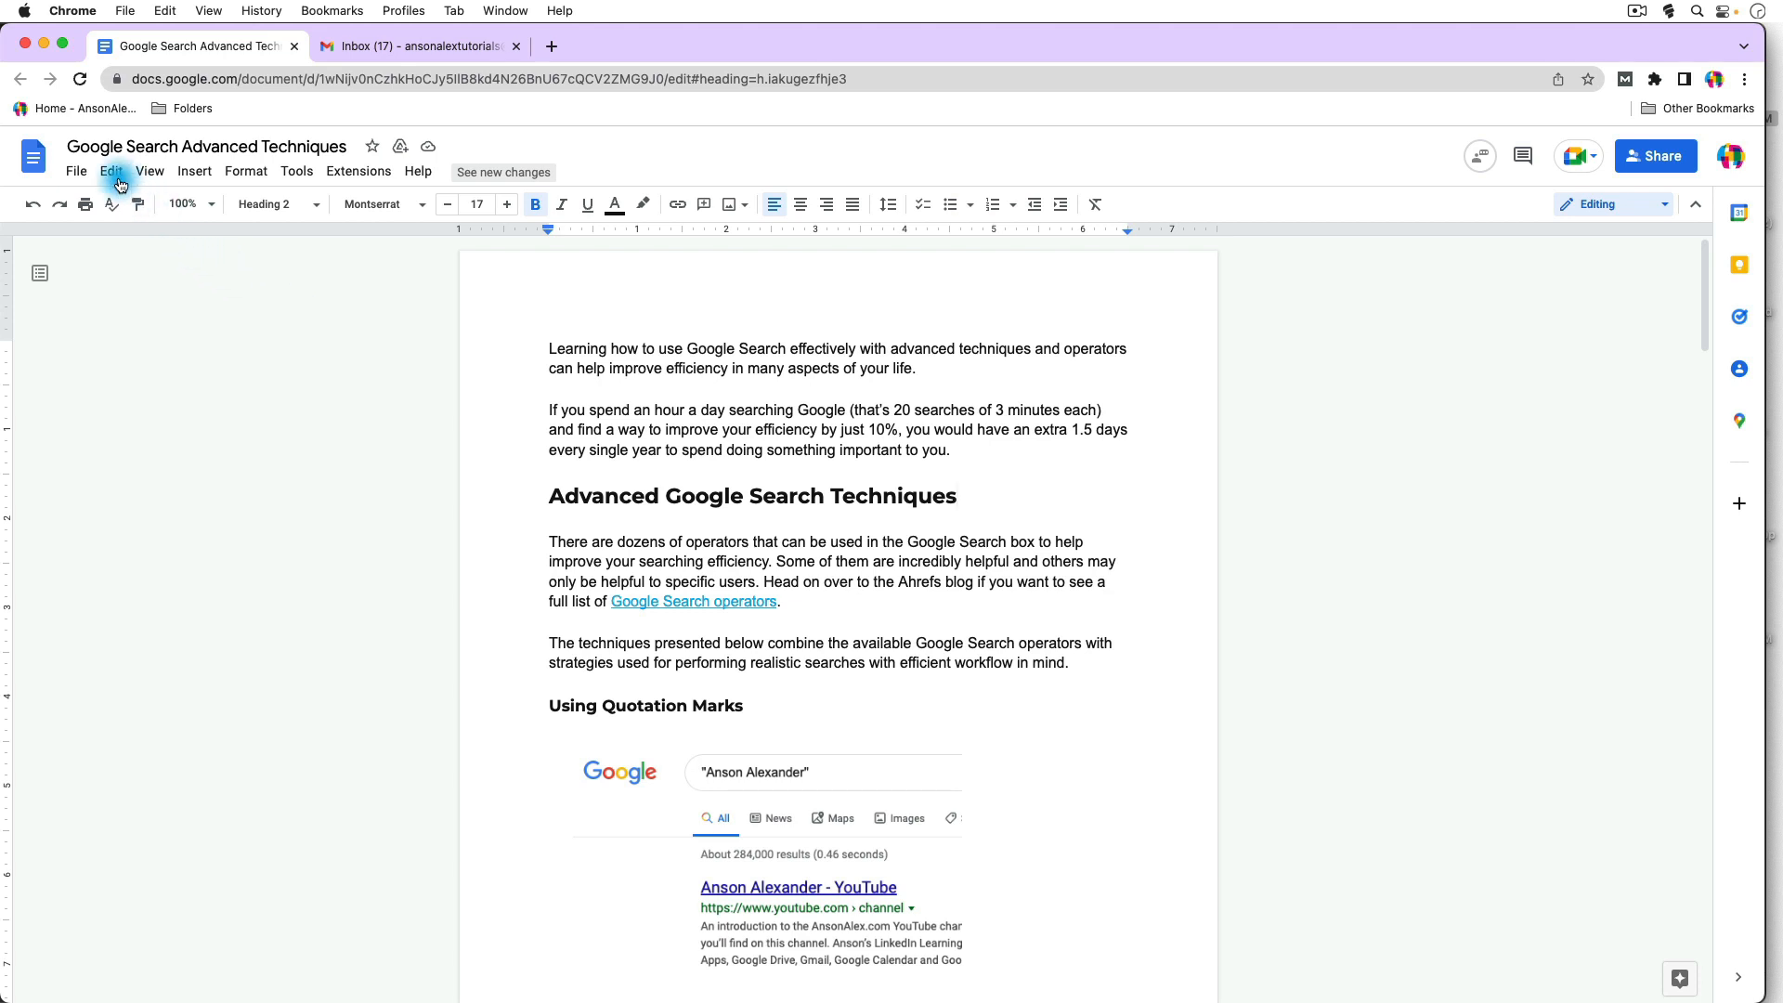
left_click(110, 170)
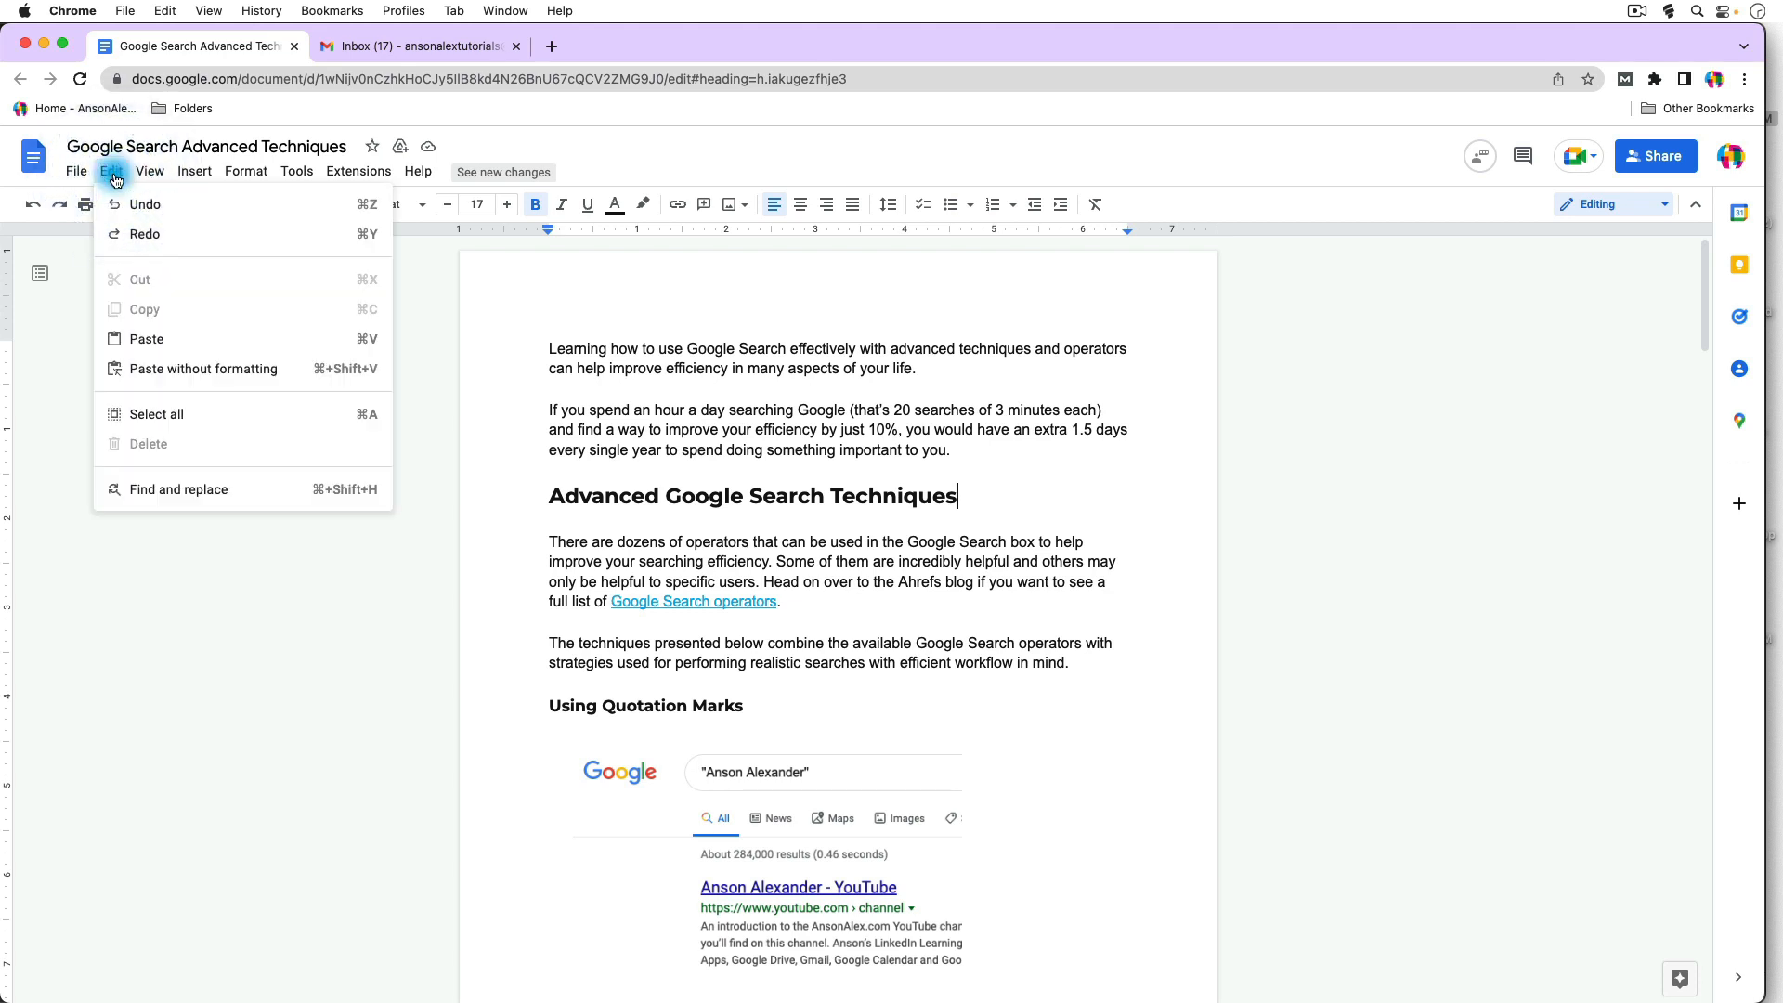
mouse_move(208, 354)
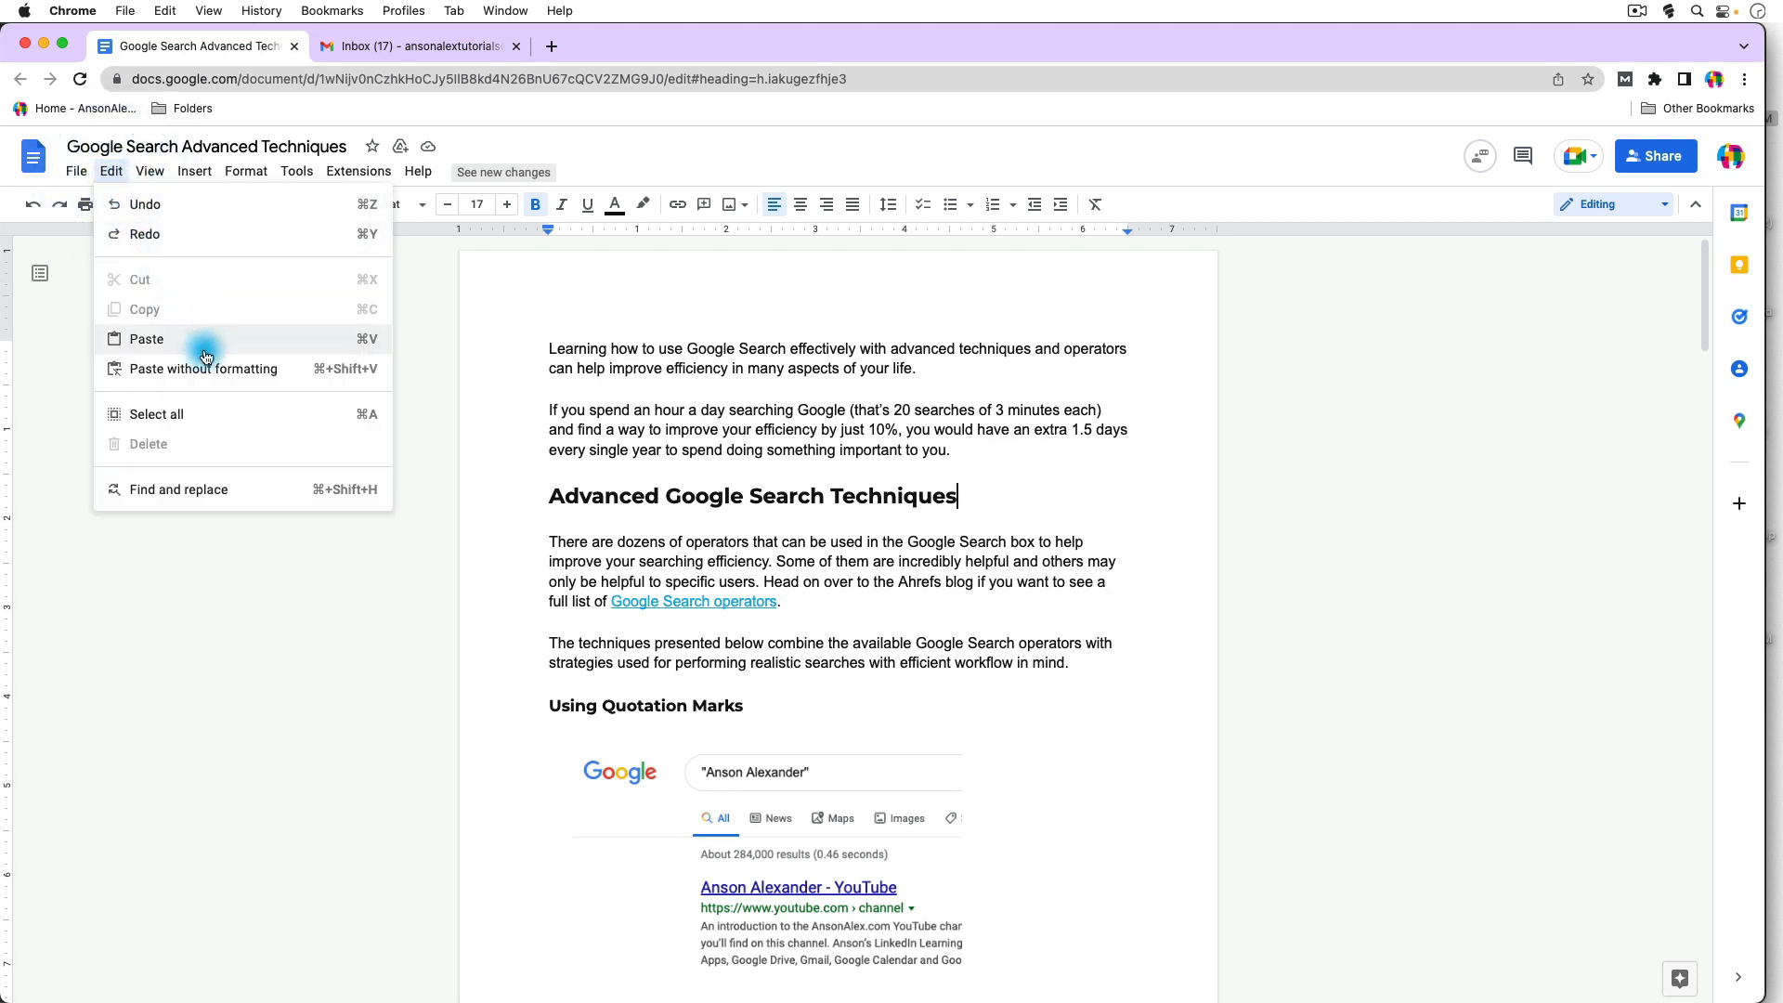
mouse_move(228, 422)
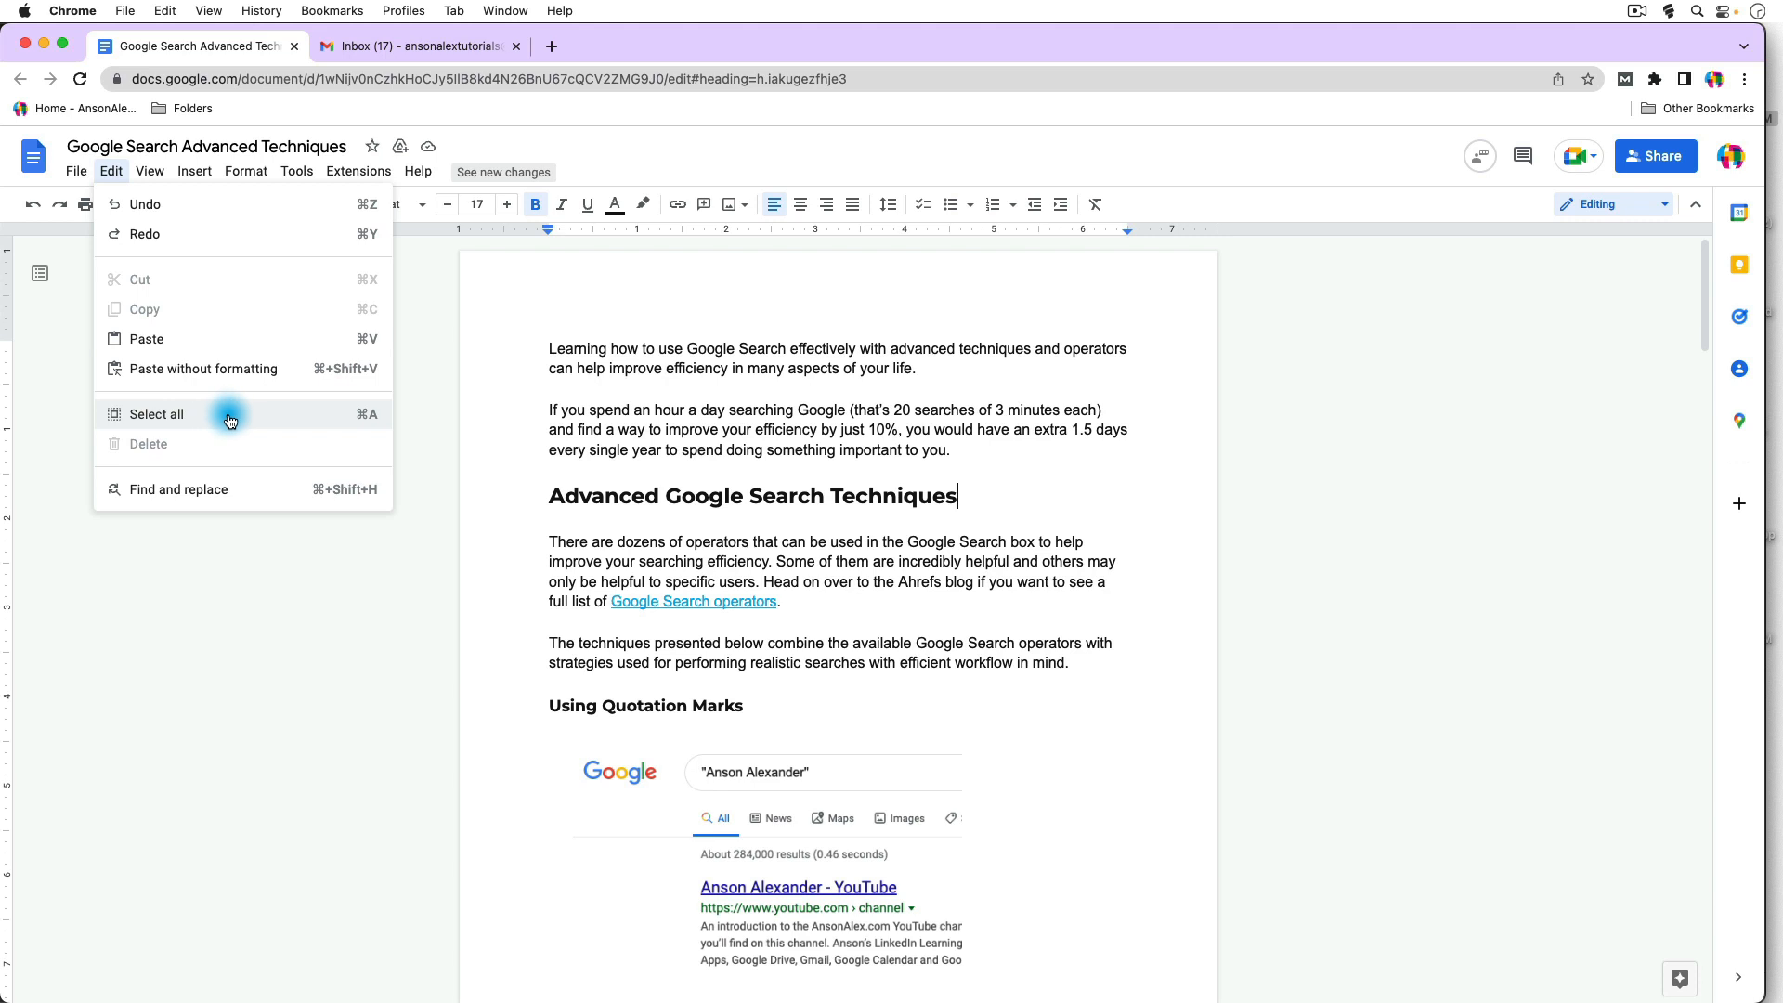
left_click(157, 412)
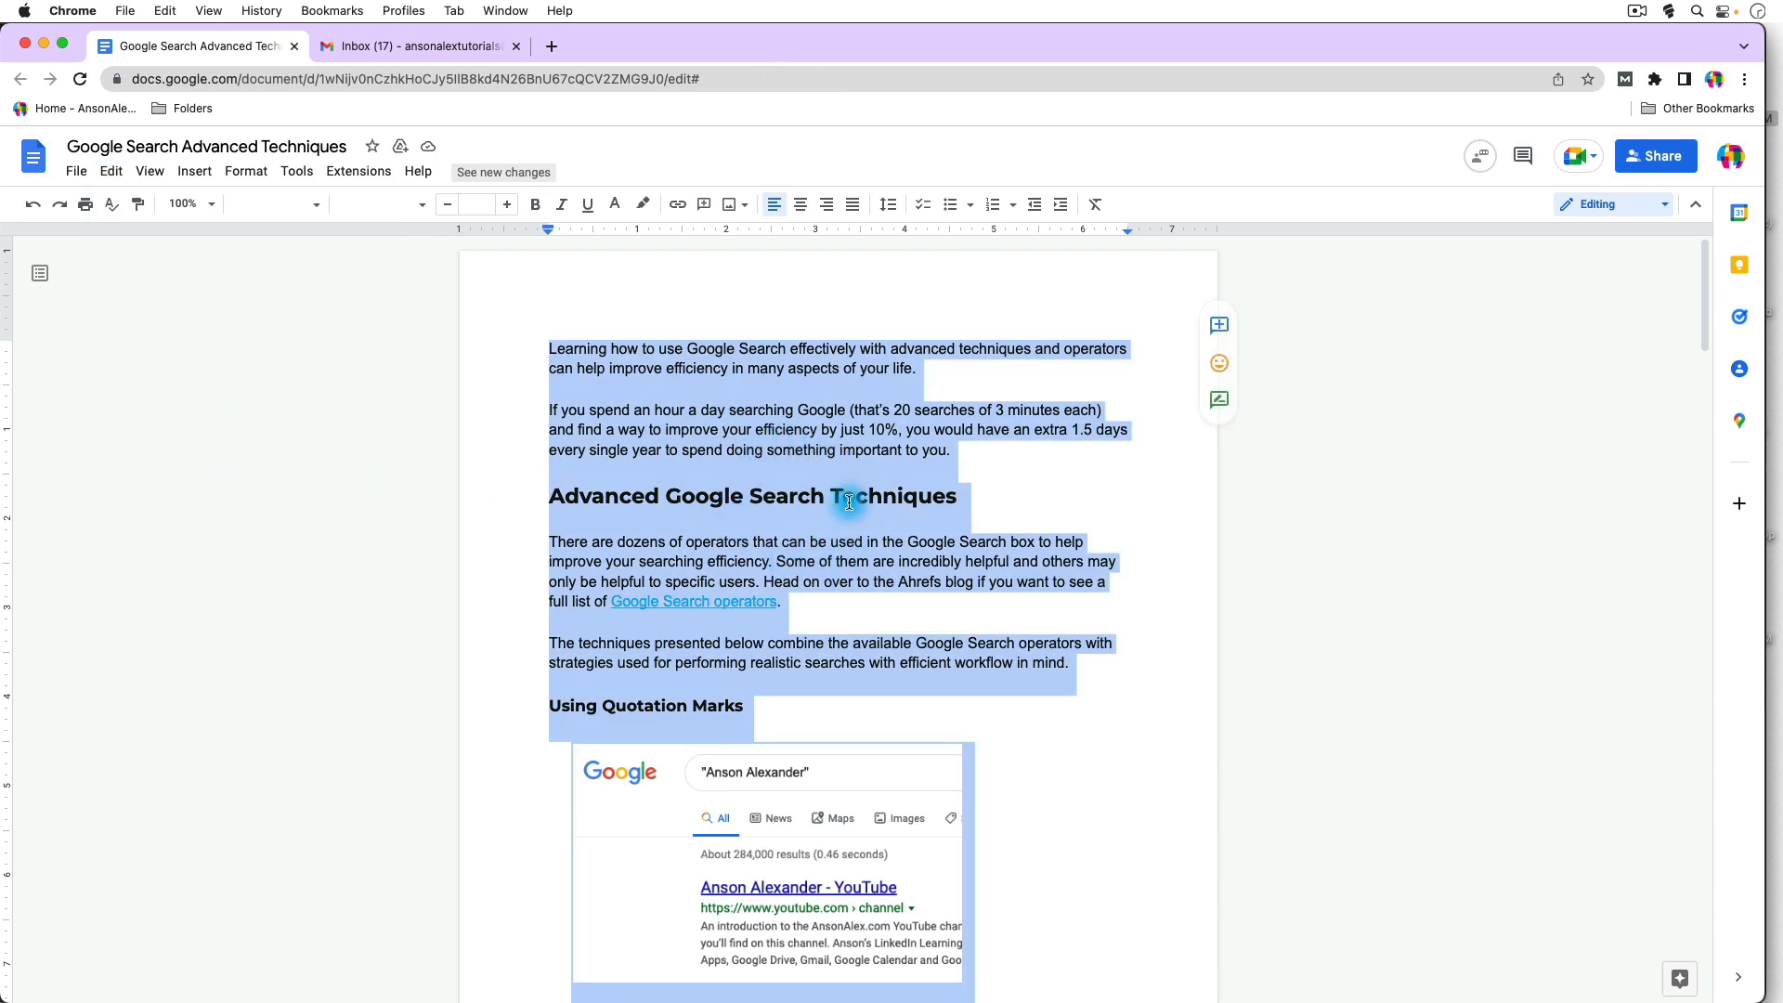
left_click(991, 501)
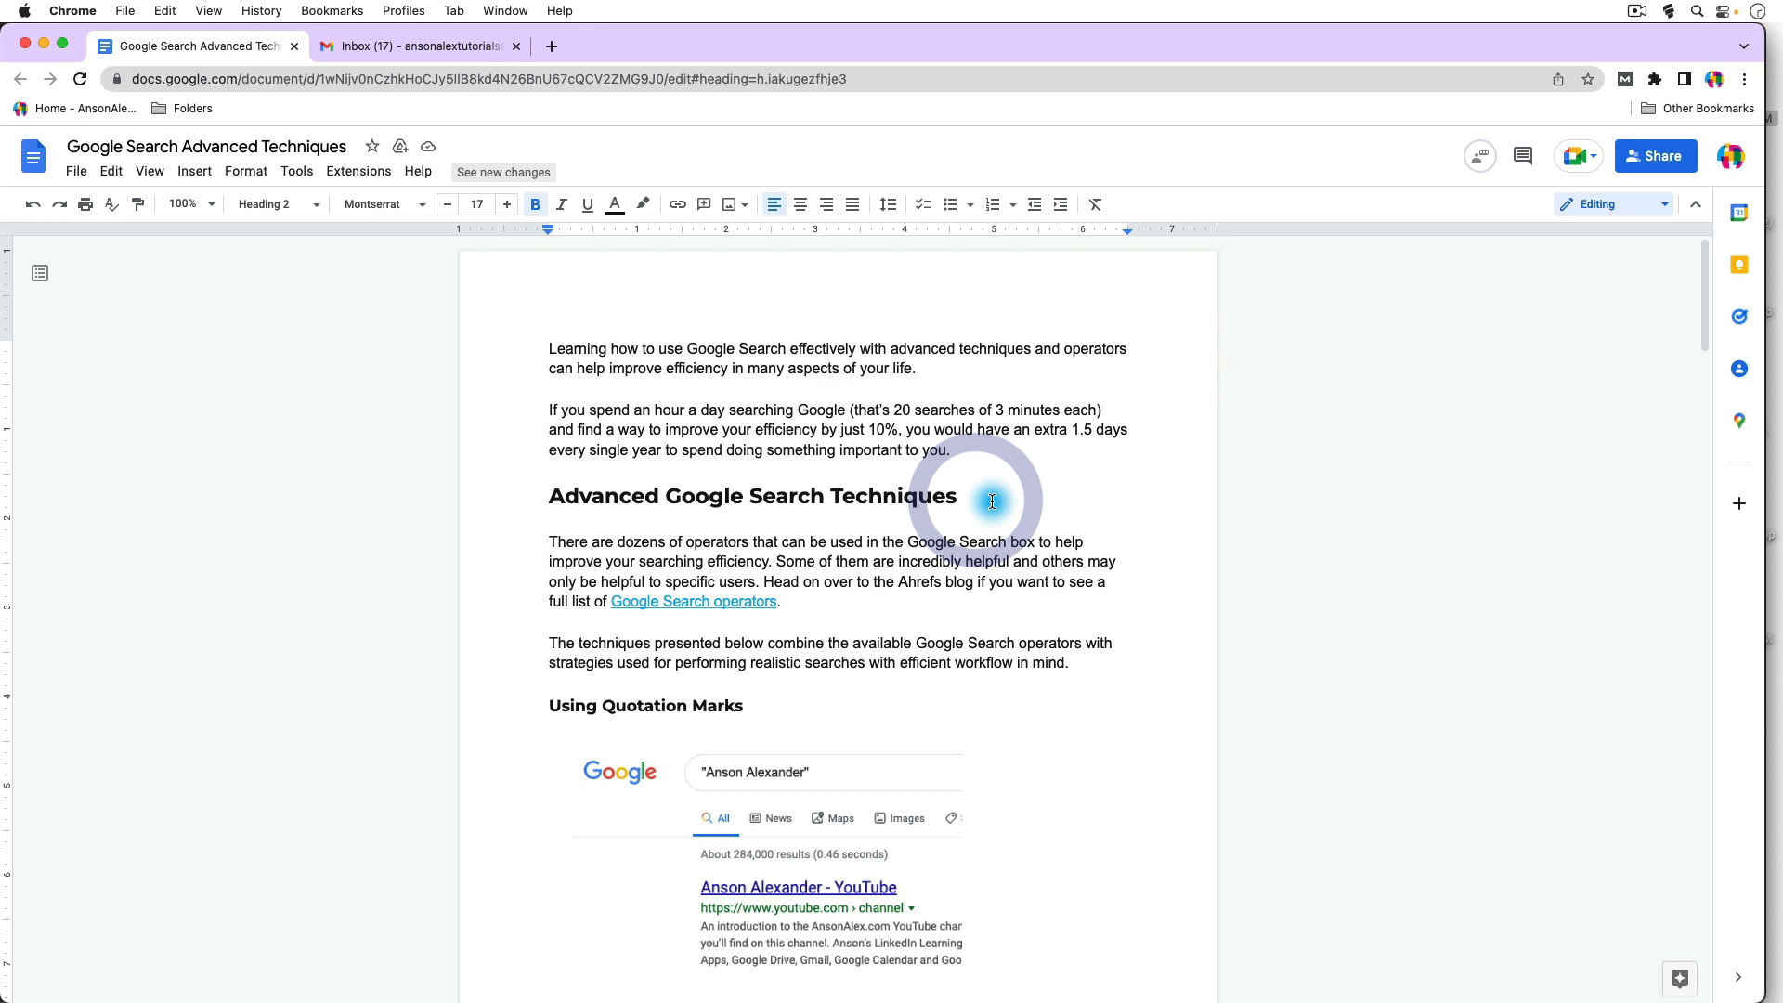
key("cmd+a")
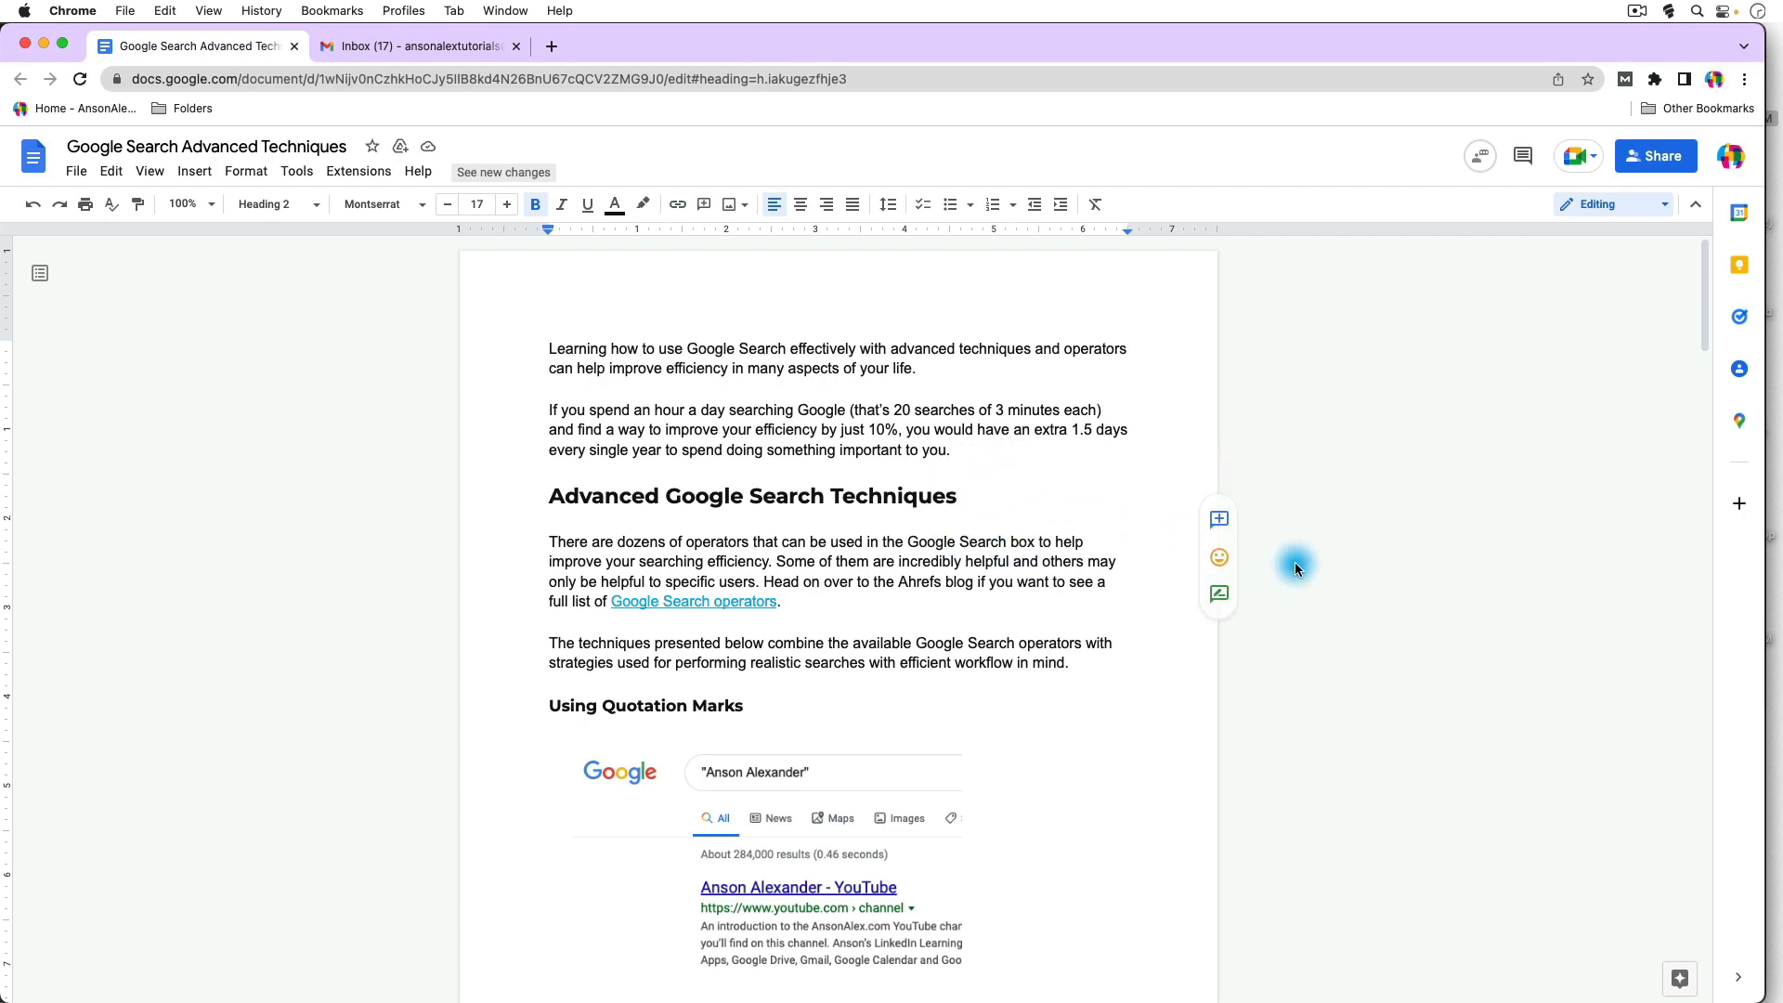
mouse_move(1319, 574)
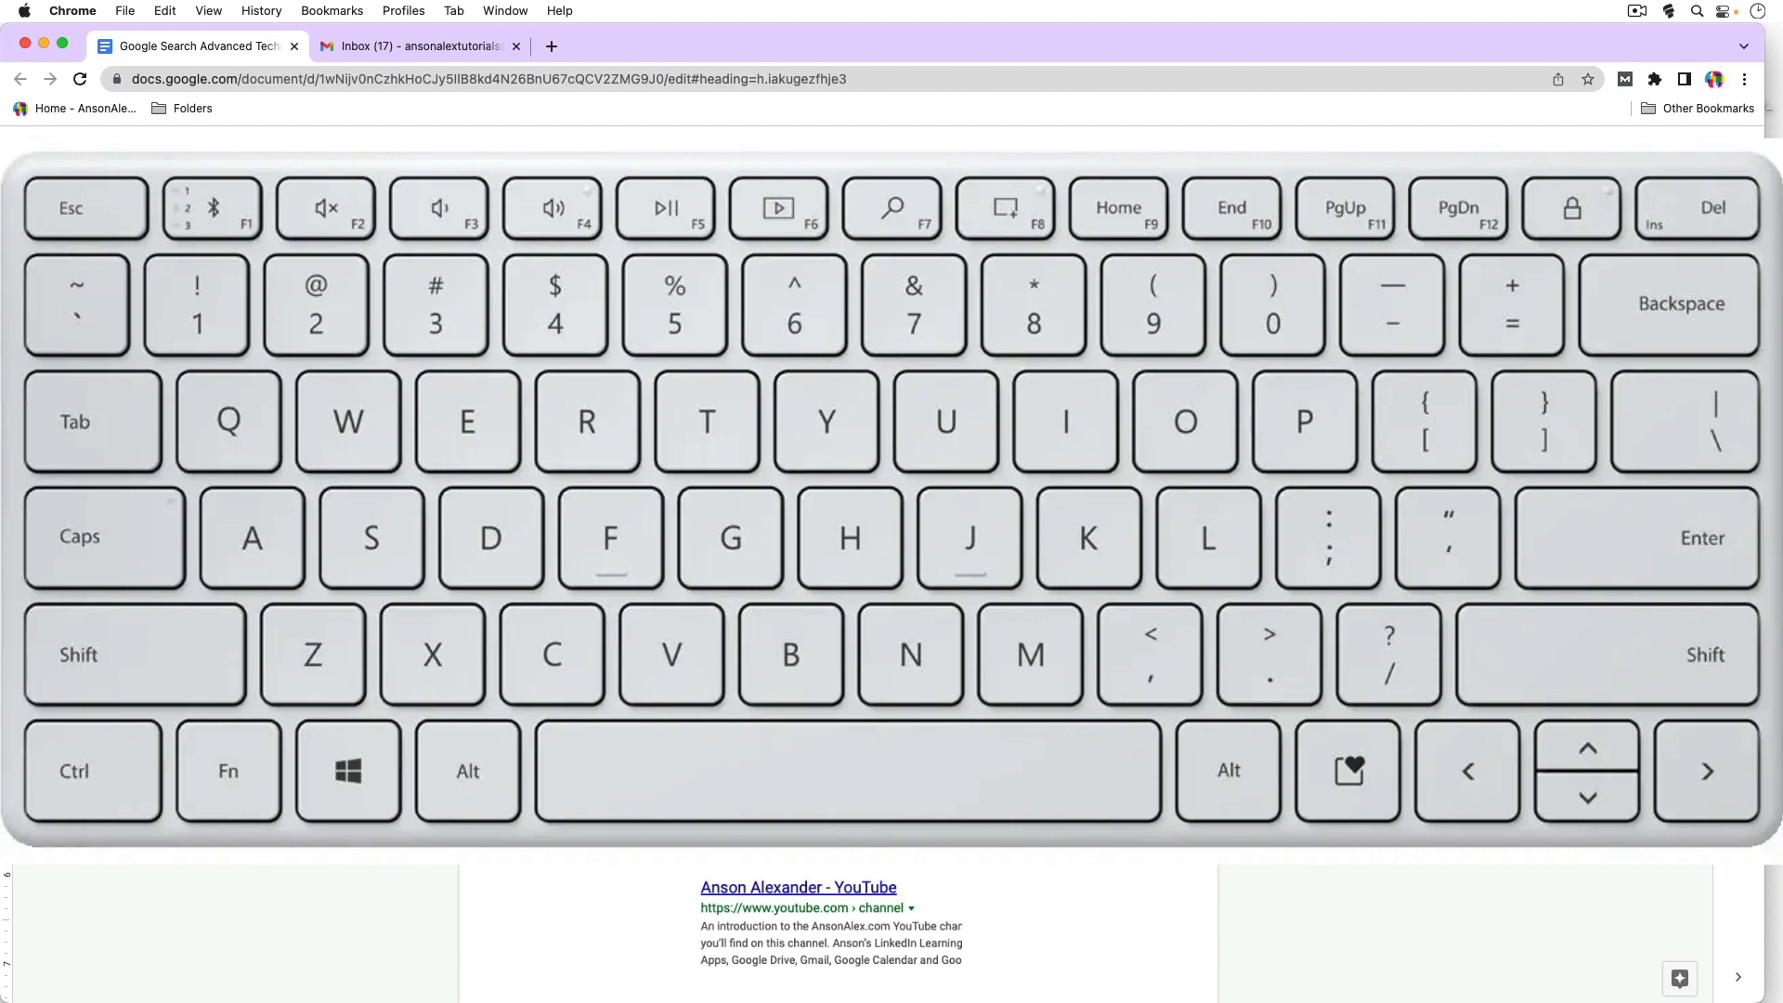
left_click(347, 770)
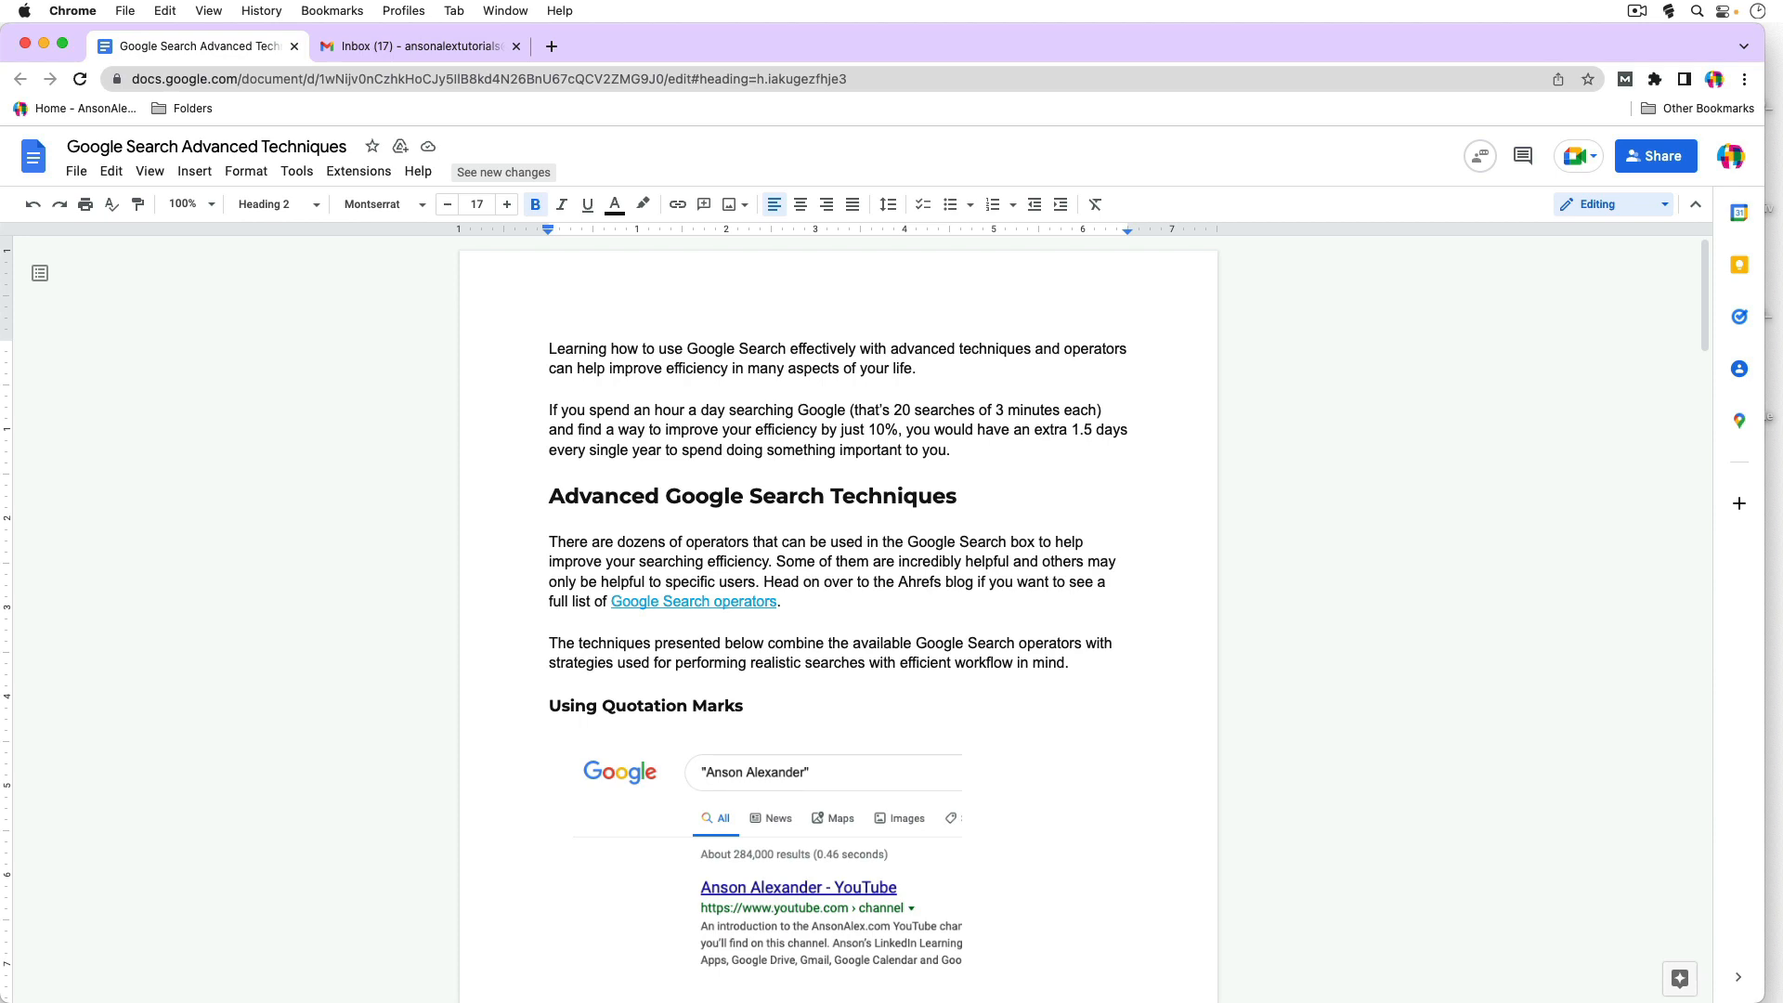
scroll("down", 3)
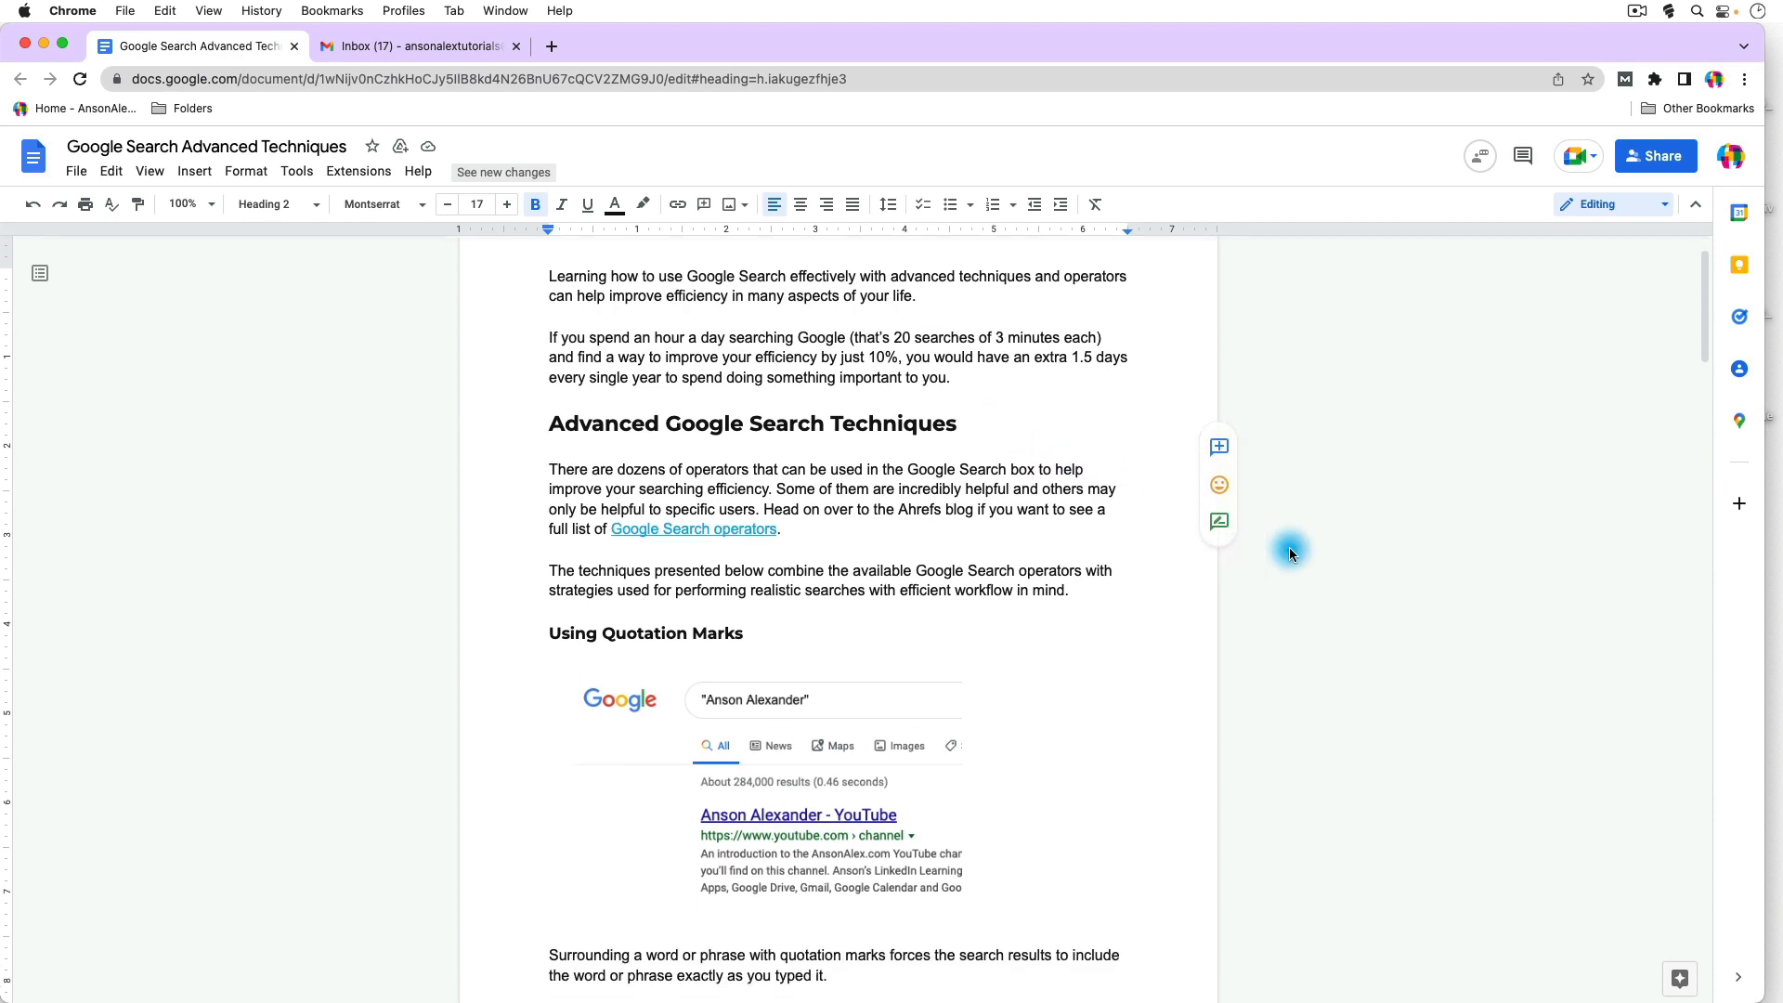
scroll("down", 3)
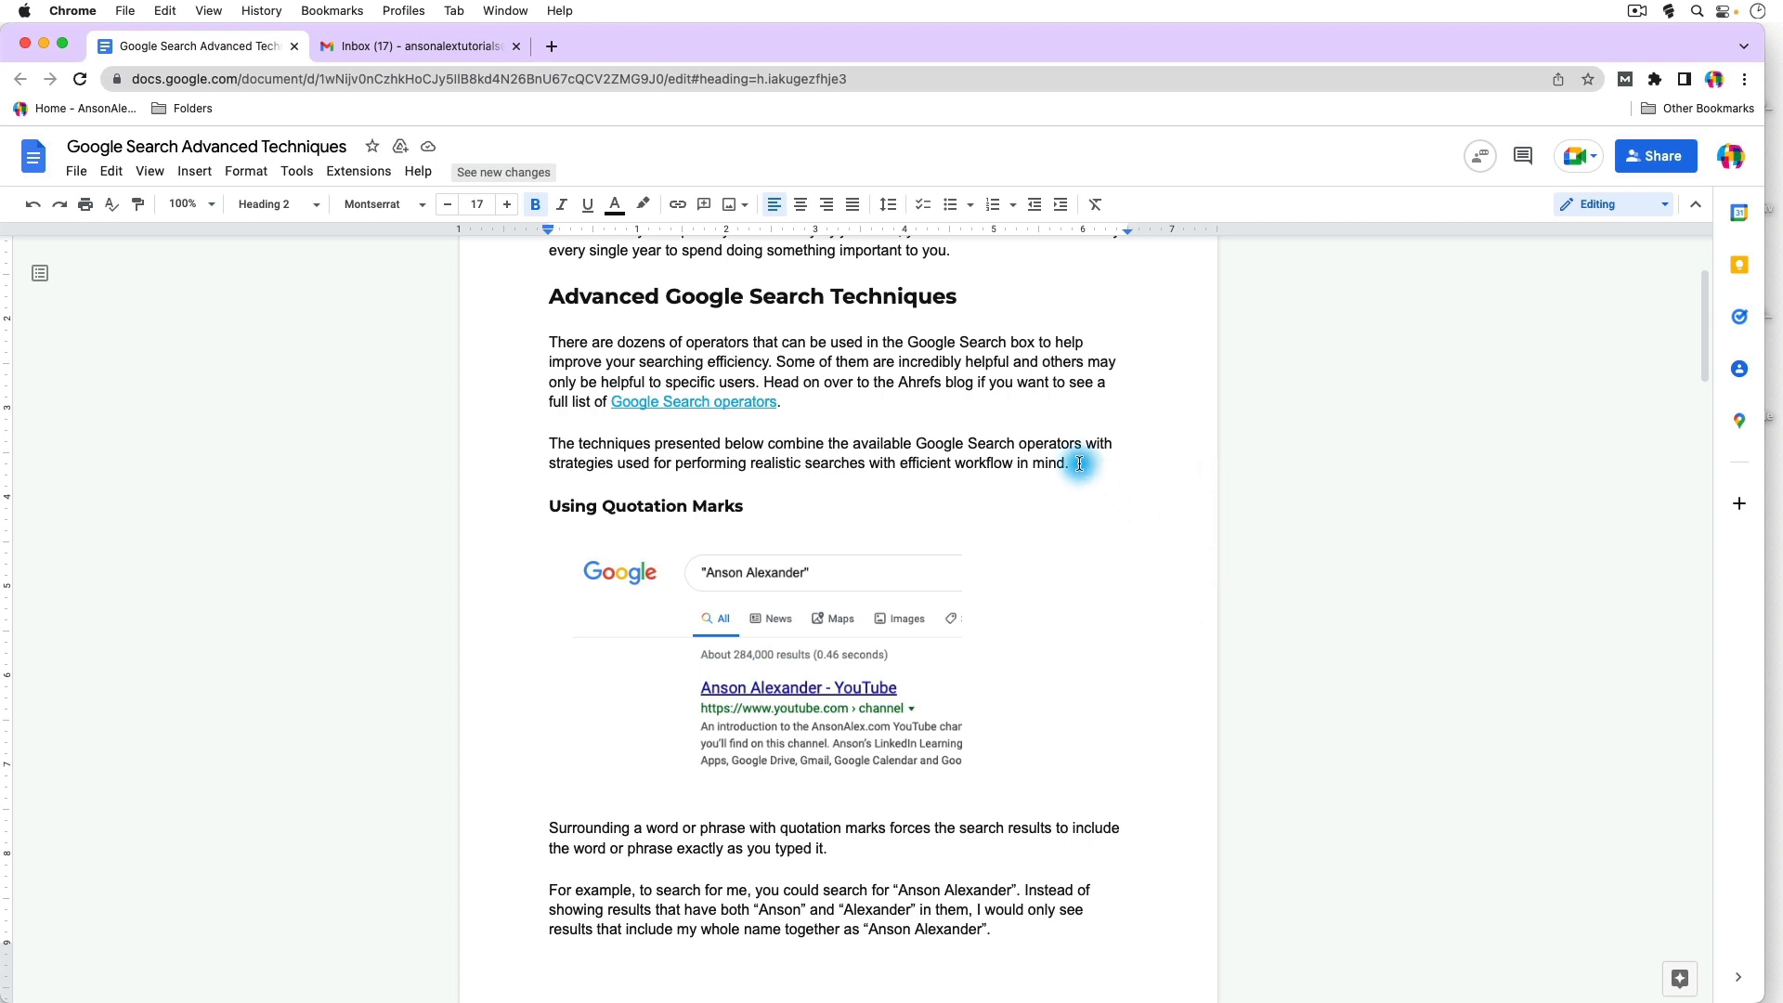
left_click(549, 444)
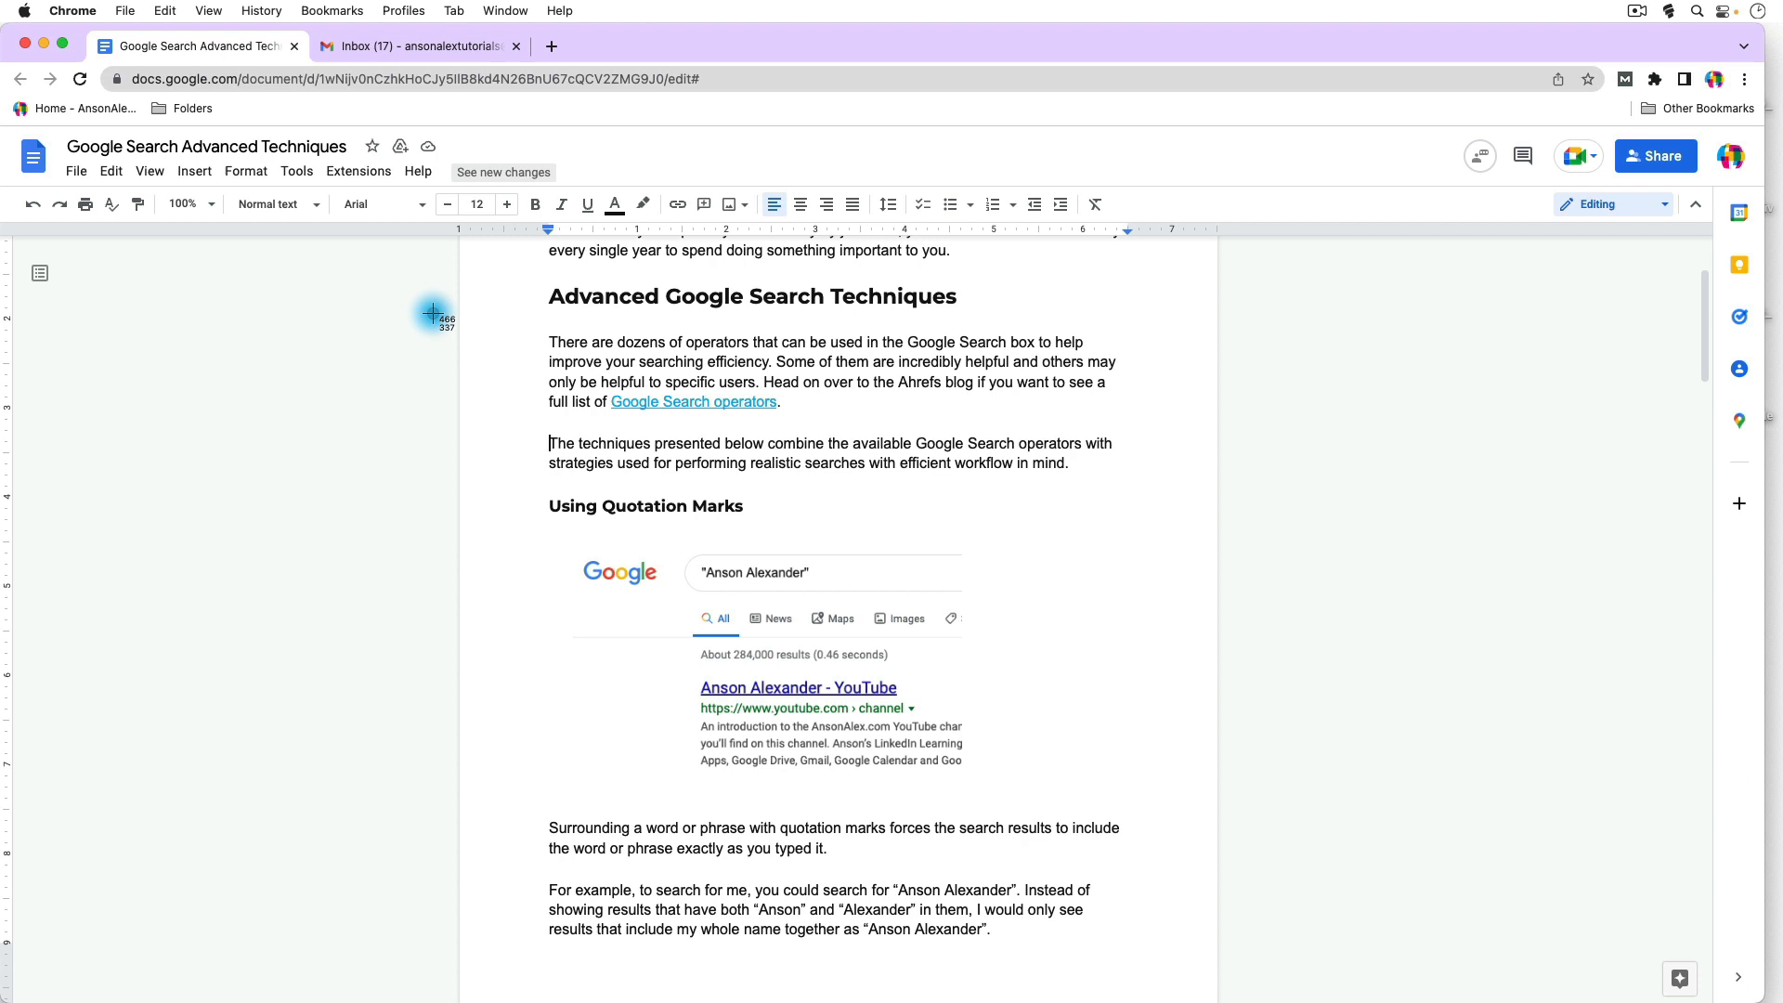
mouse_move(424, 293)
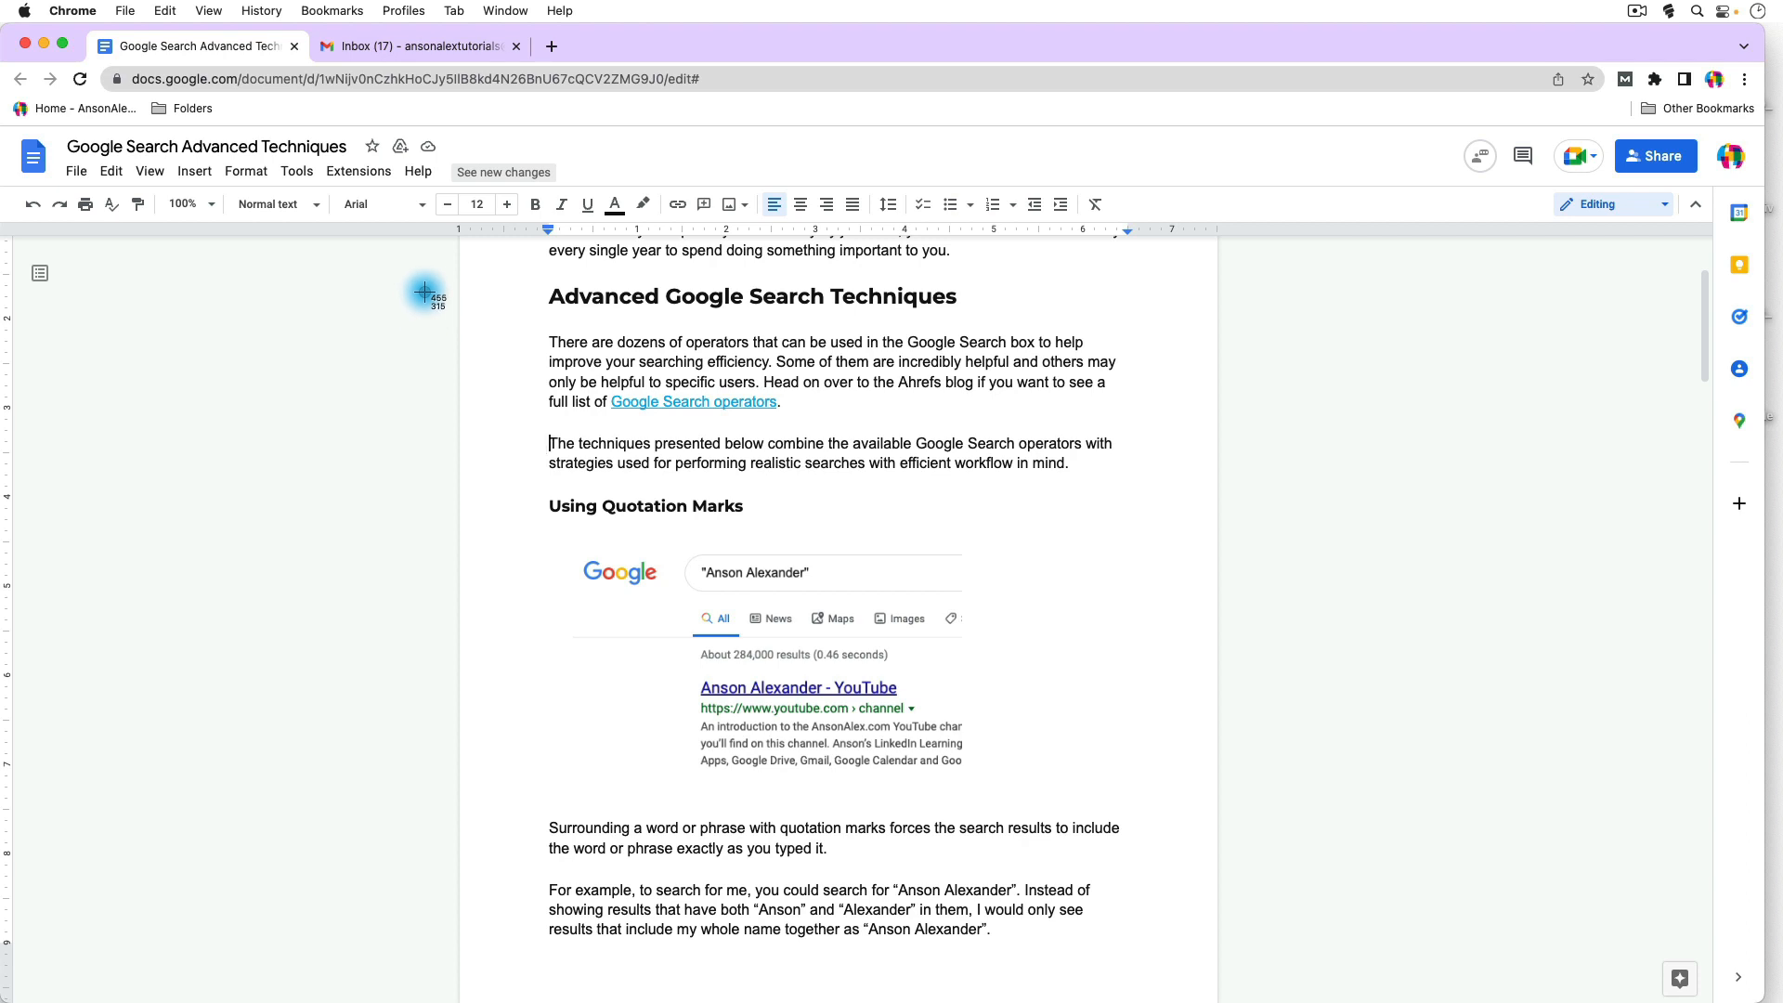
mouse_move(510, 273)
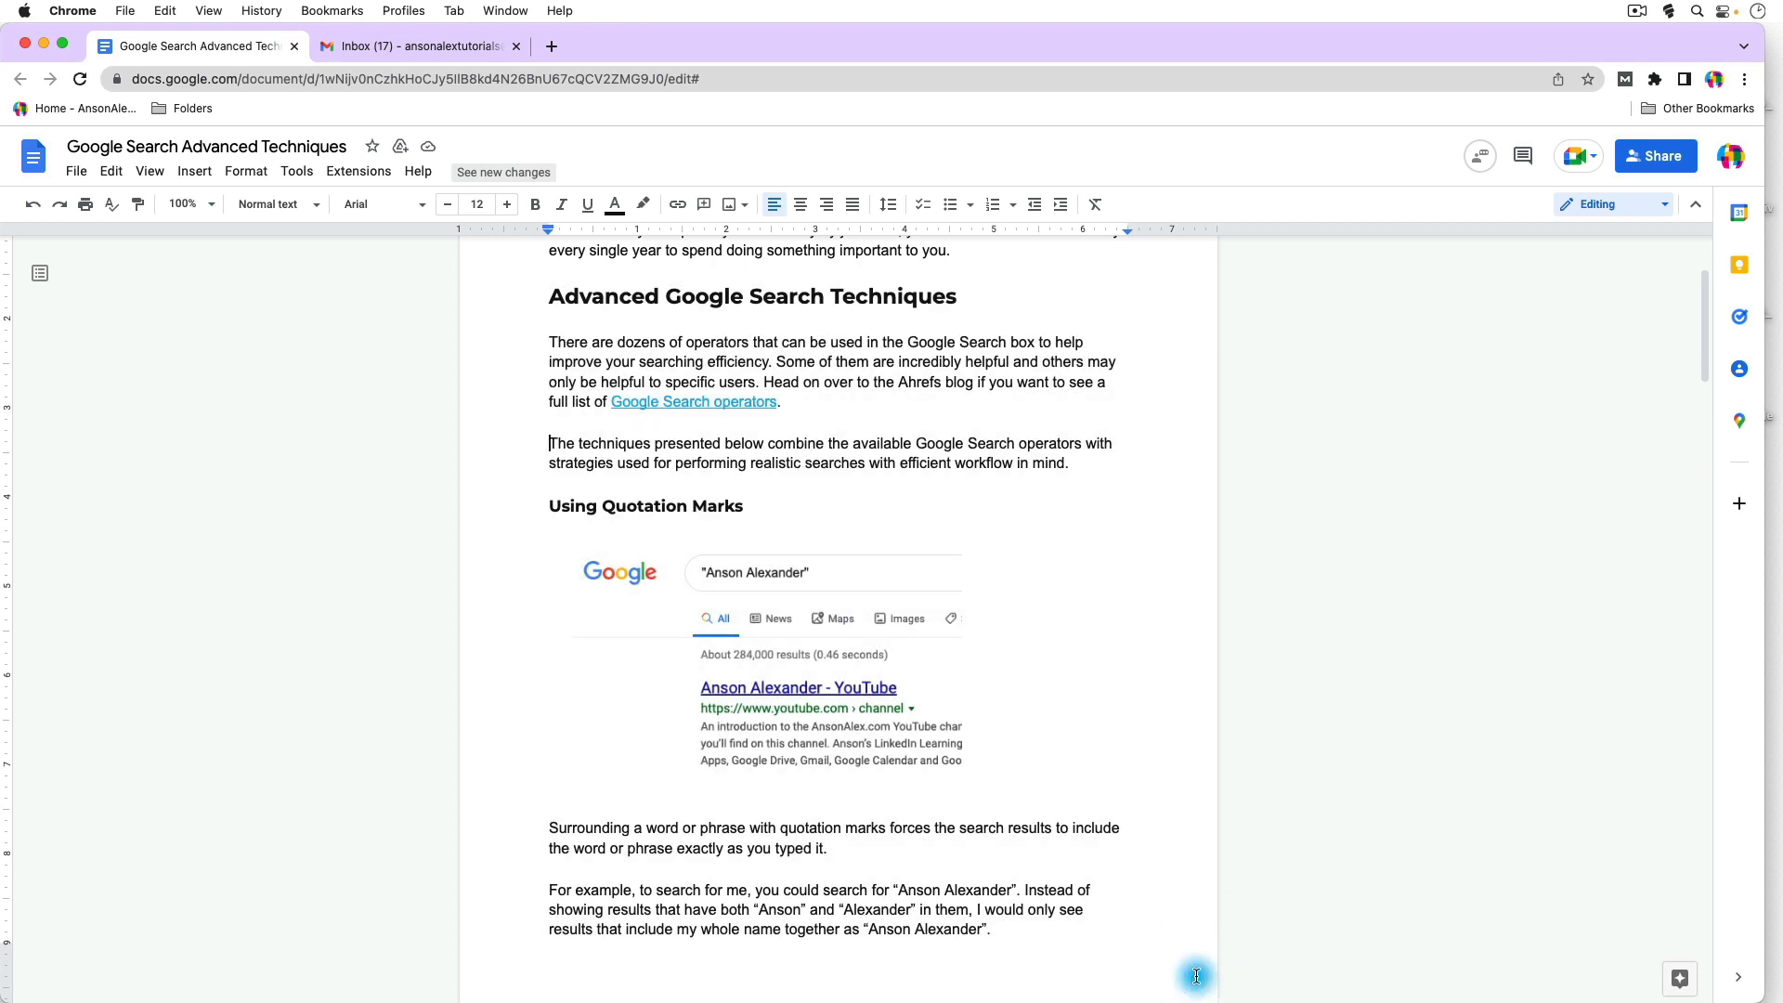
mouse_move(424, 59)
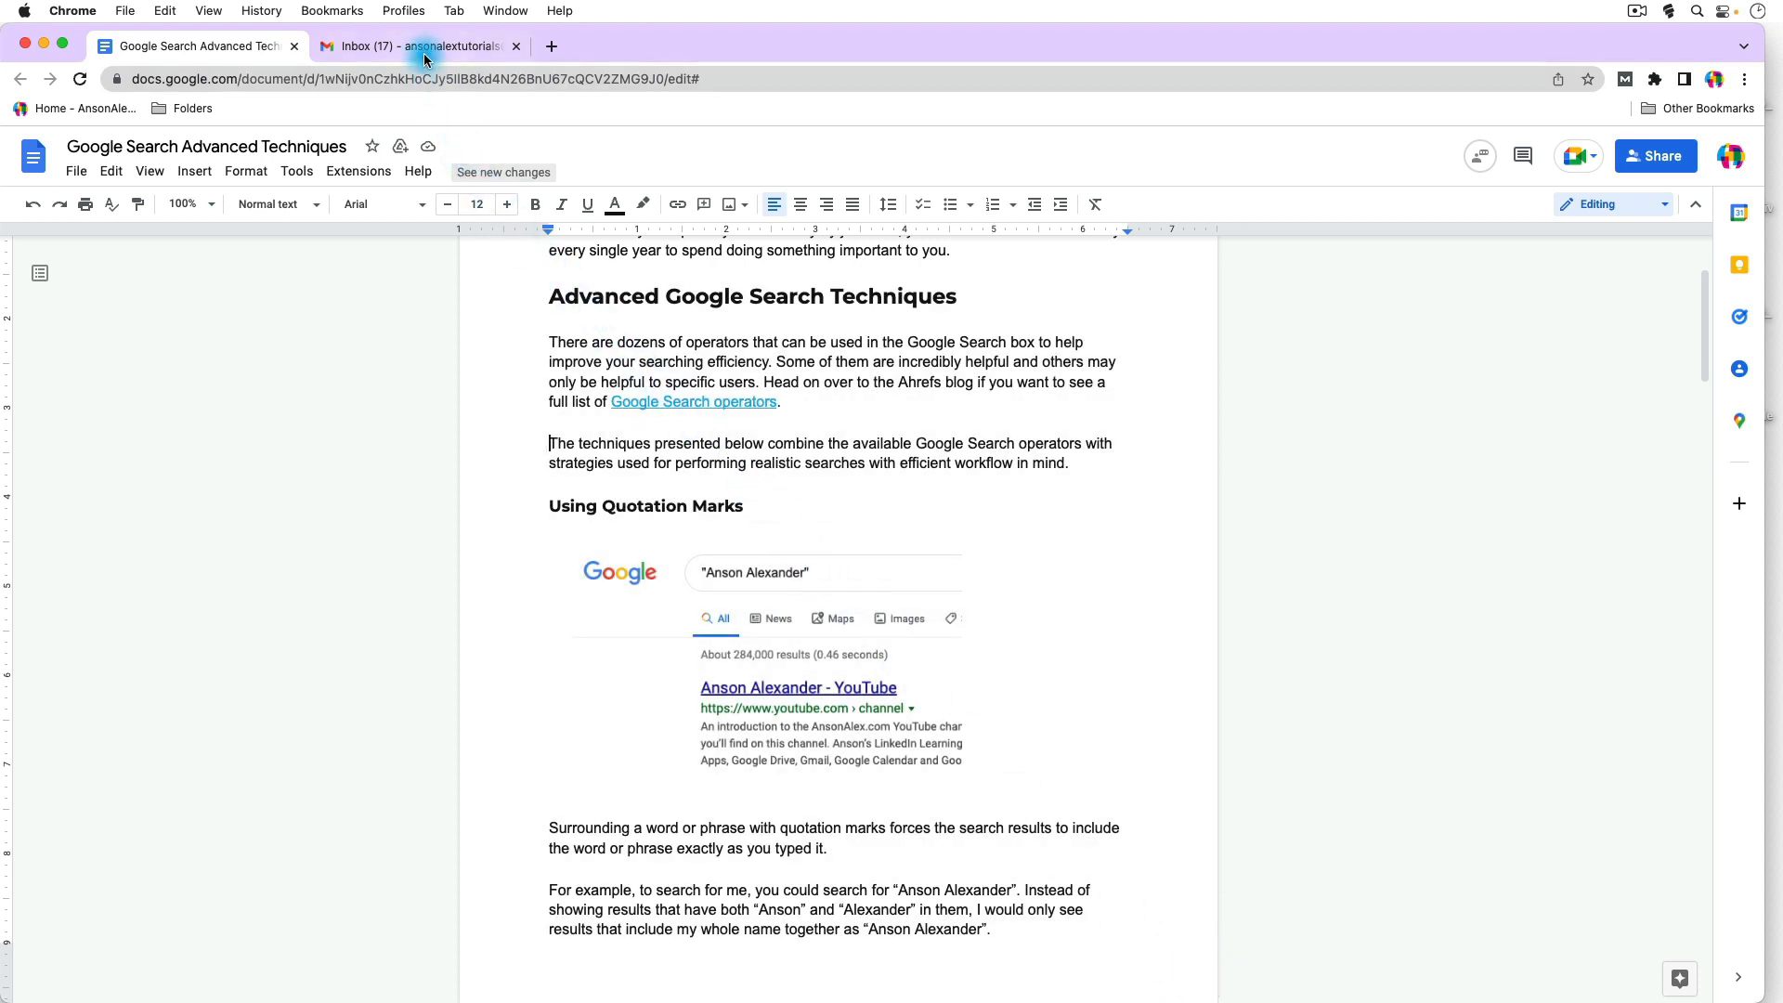
Switch to Gmail to reach the Cool Info draft.
left_click(419, 46)
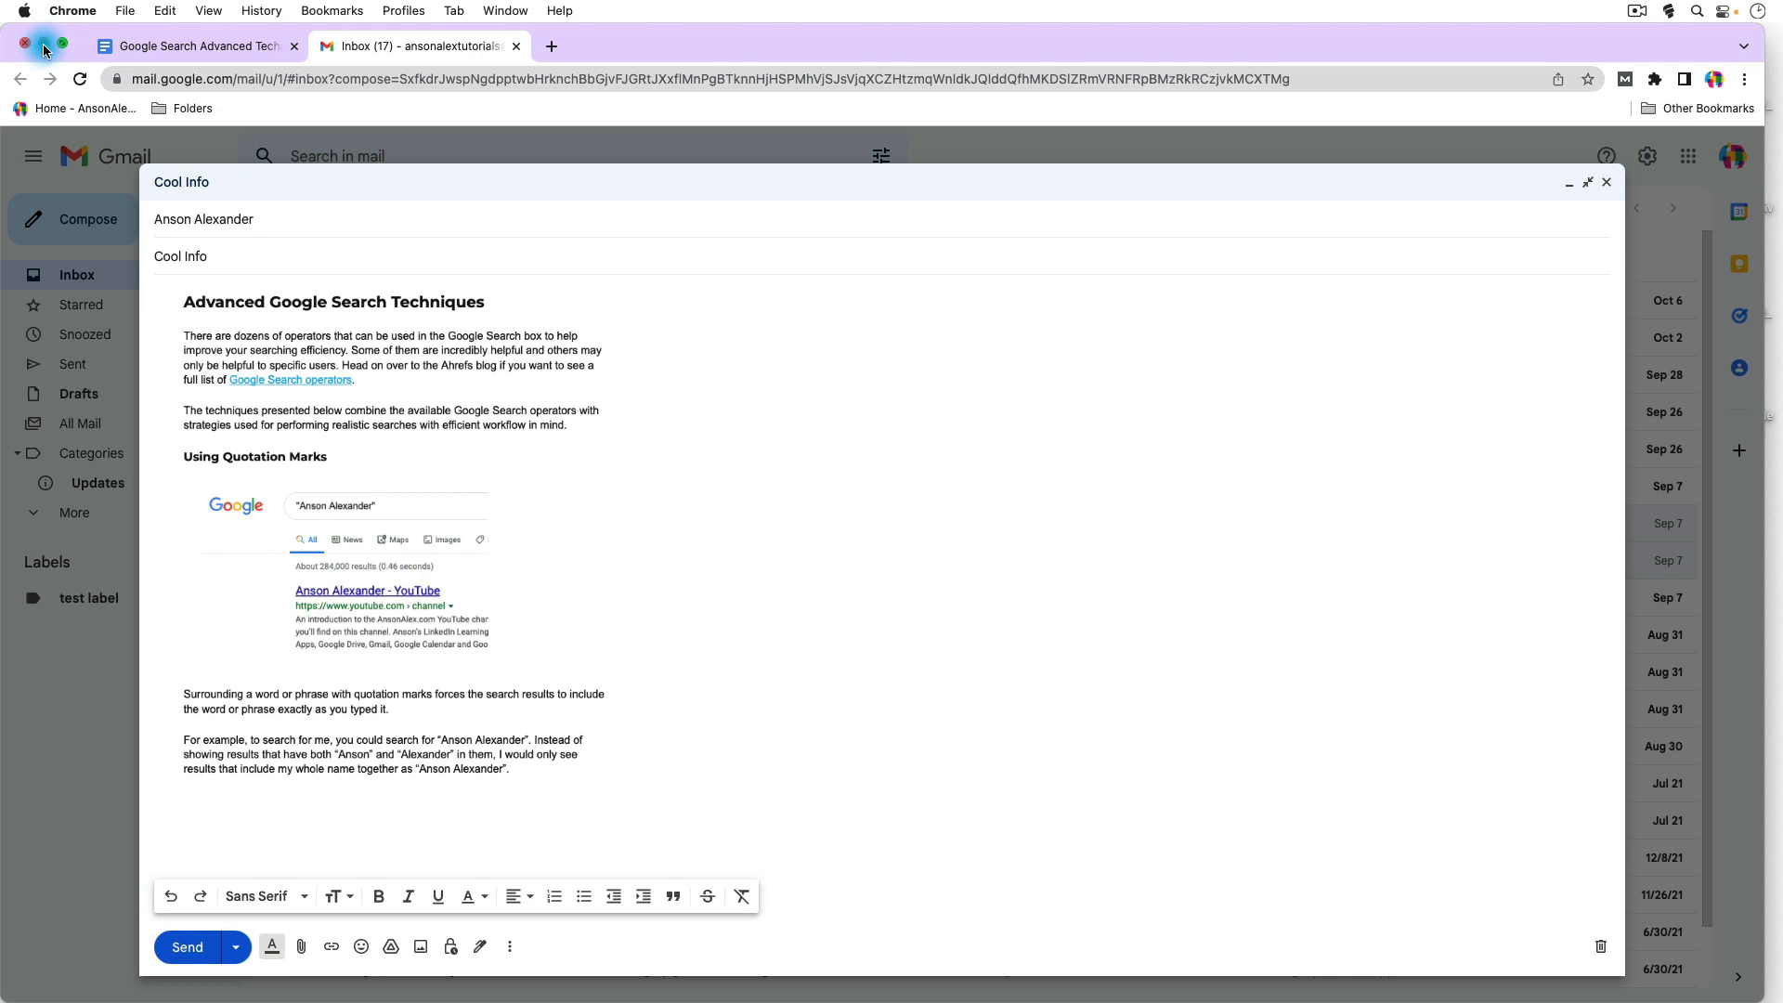
Copy 9_2560x1440_w.jpg from its right-click menu and paste it onto the desktop.
right_click(1721, 63)
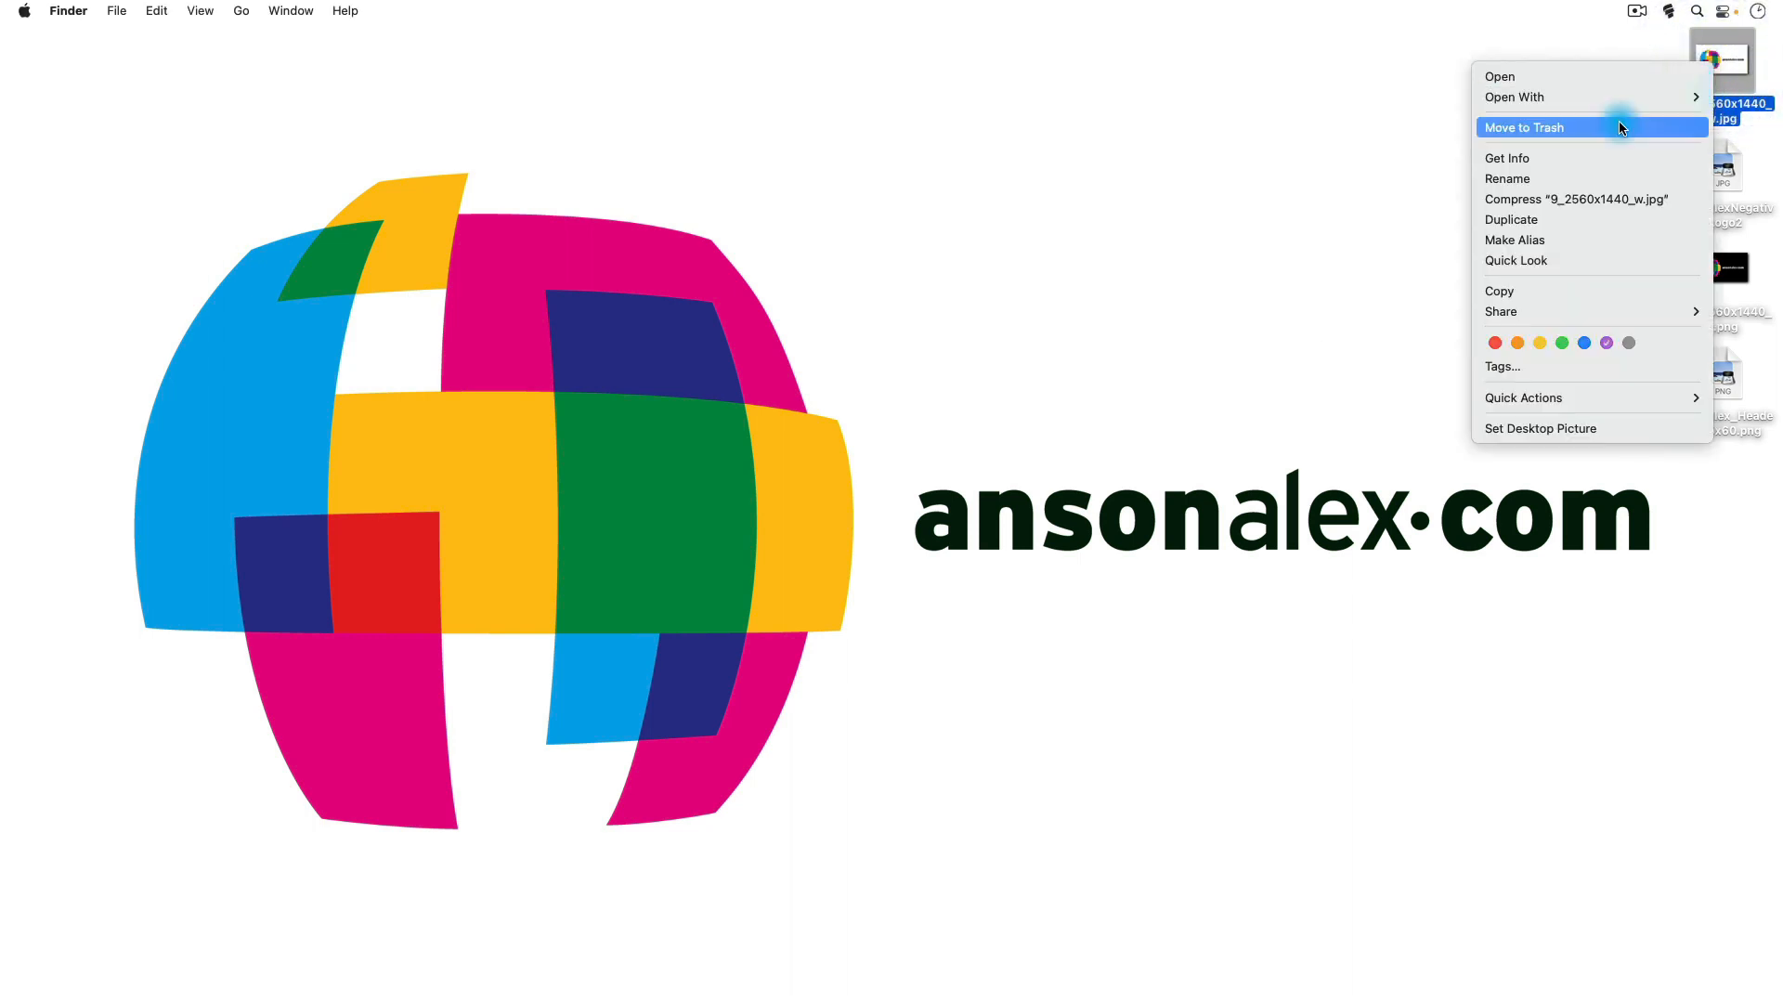
mouse_move(1606, 240)
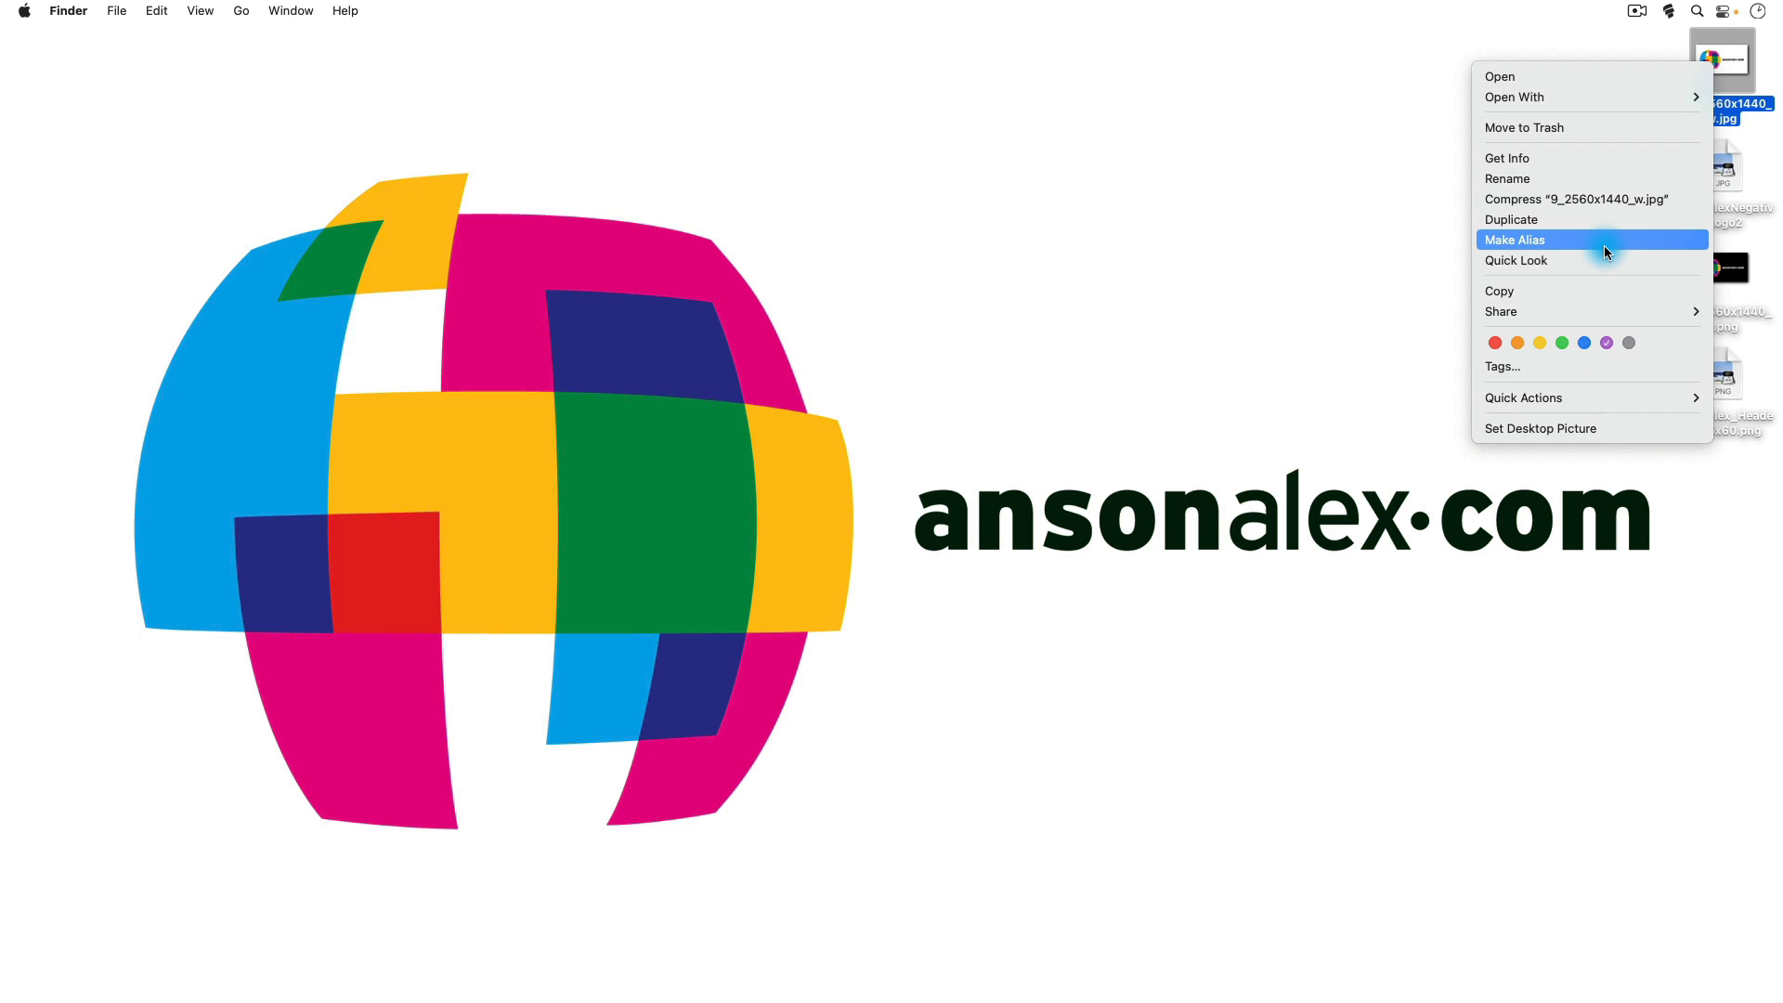
mouse_move(1608, 290)
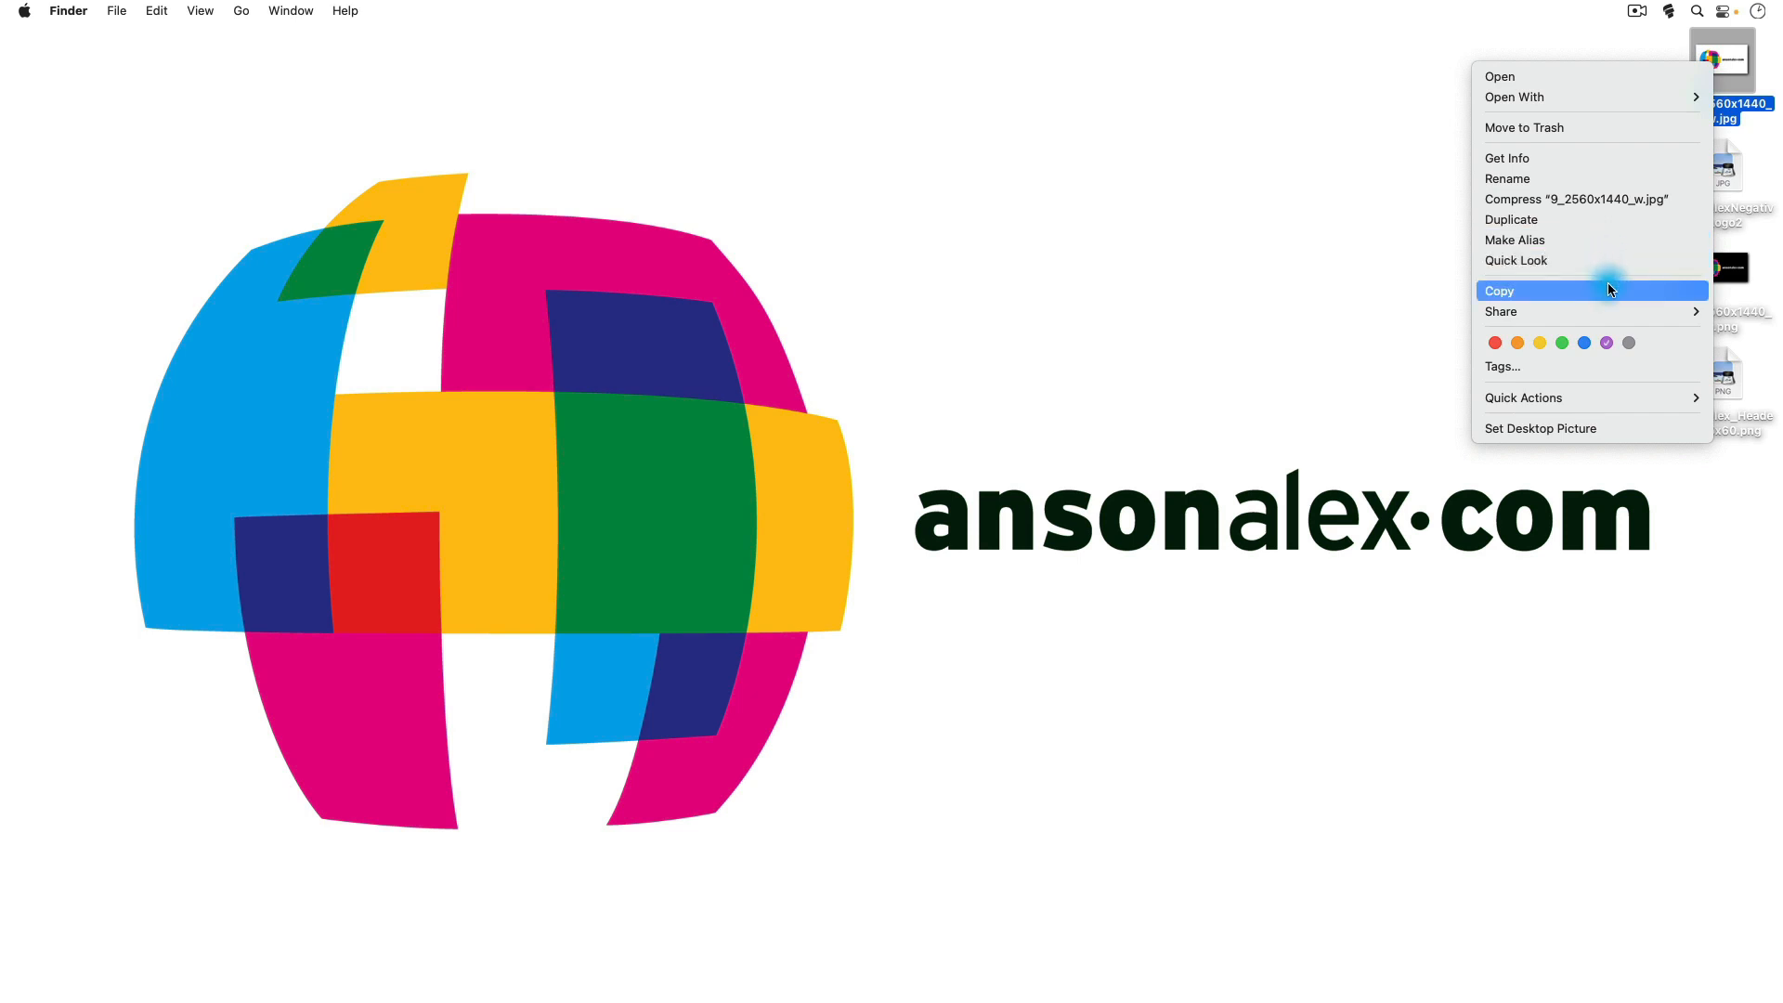
right_click(1663, 483)
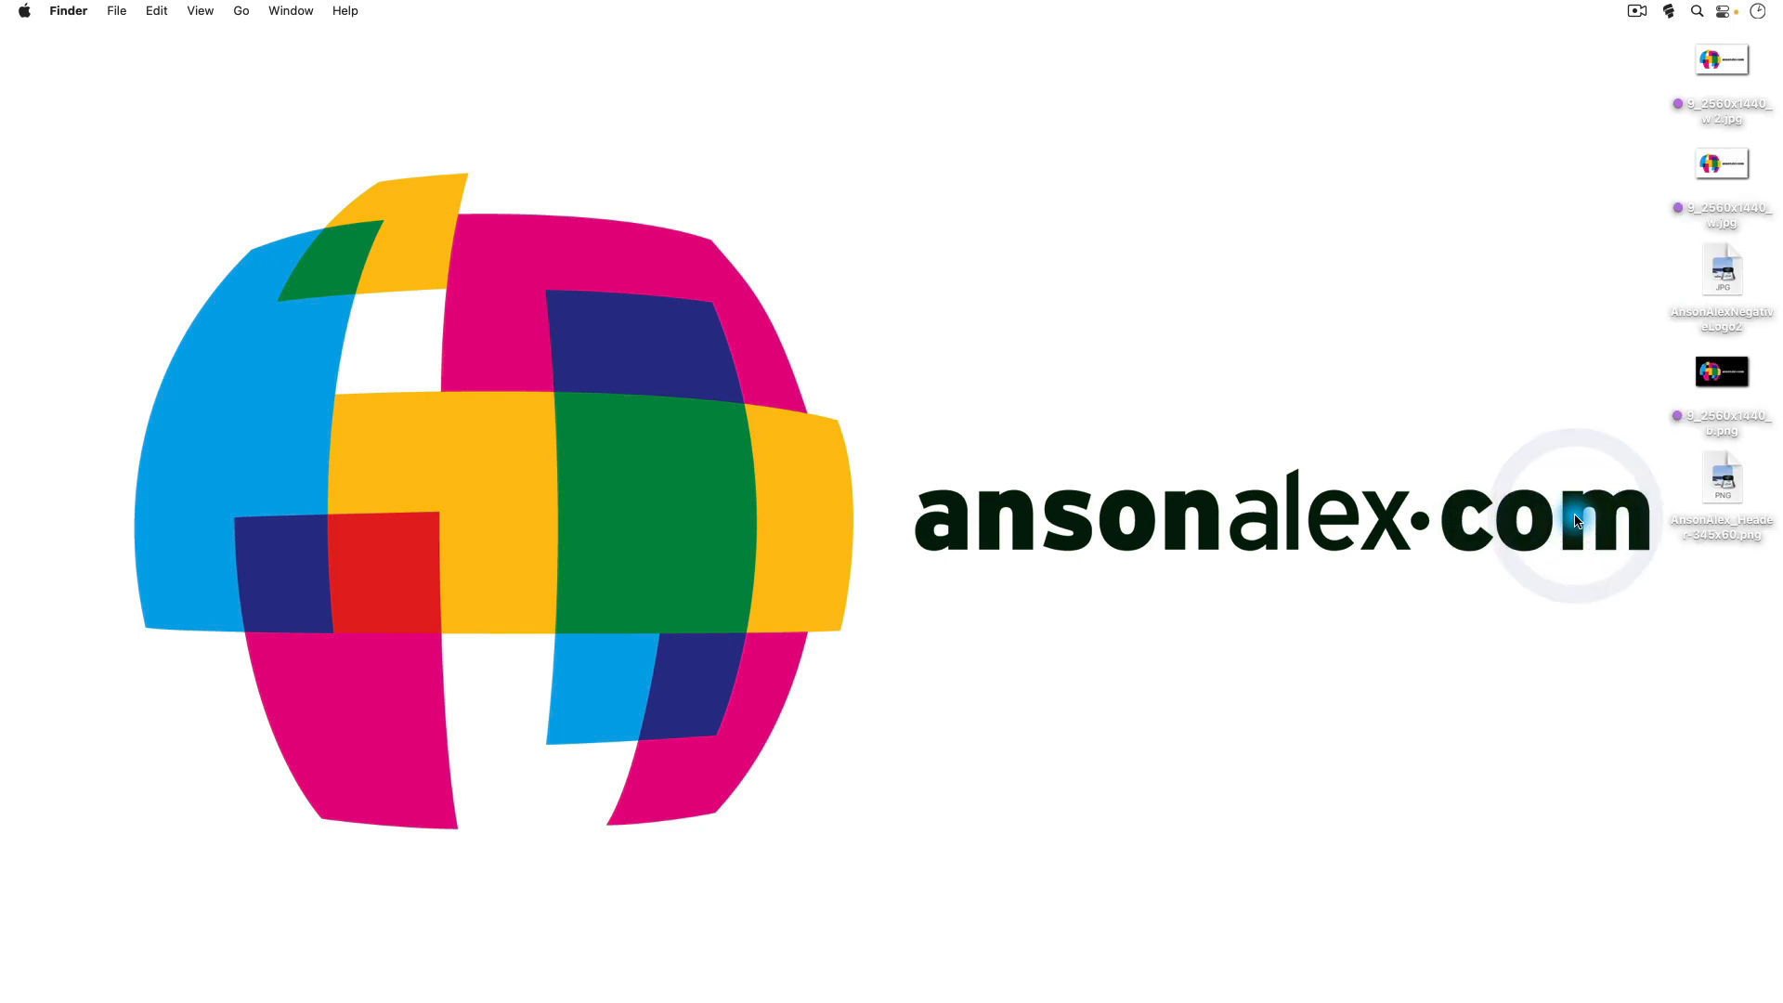
mouse_move(1570, 219)
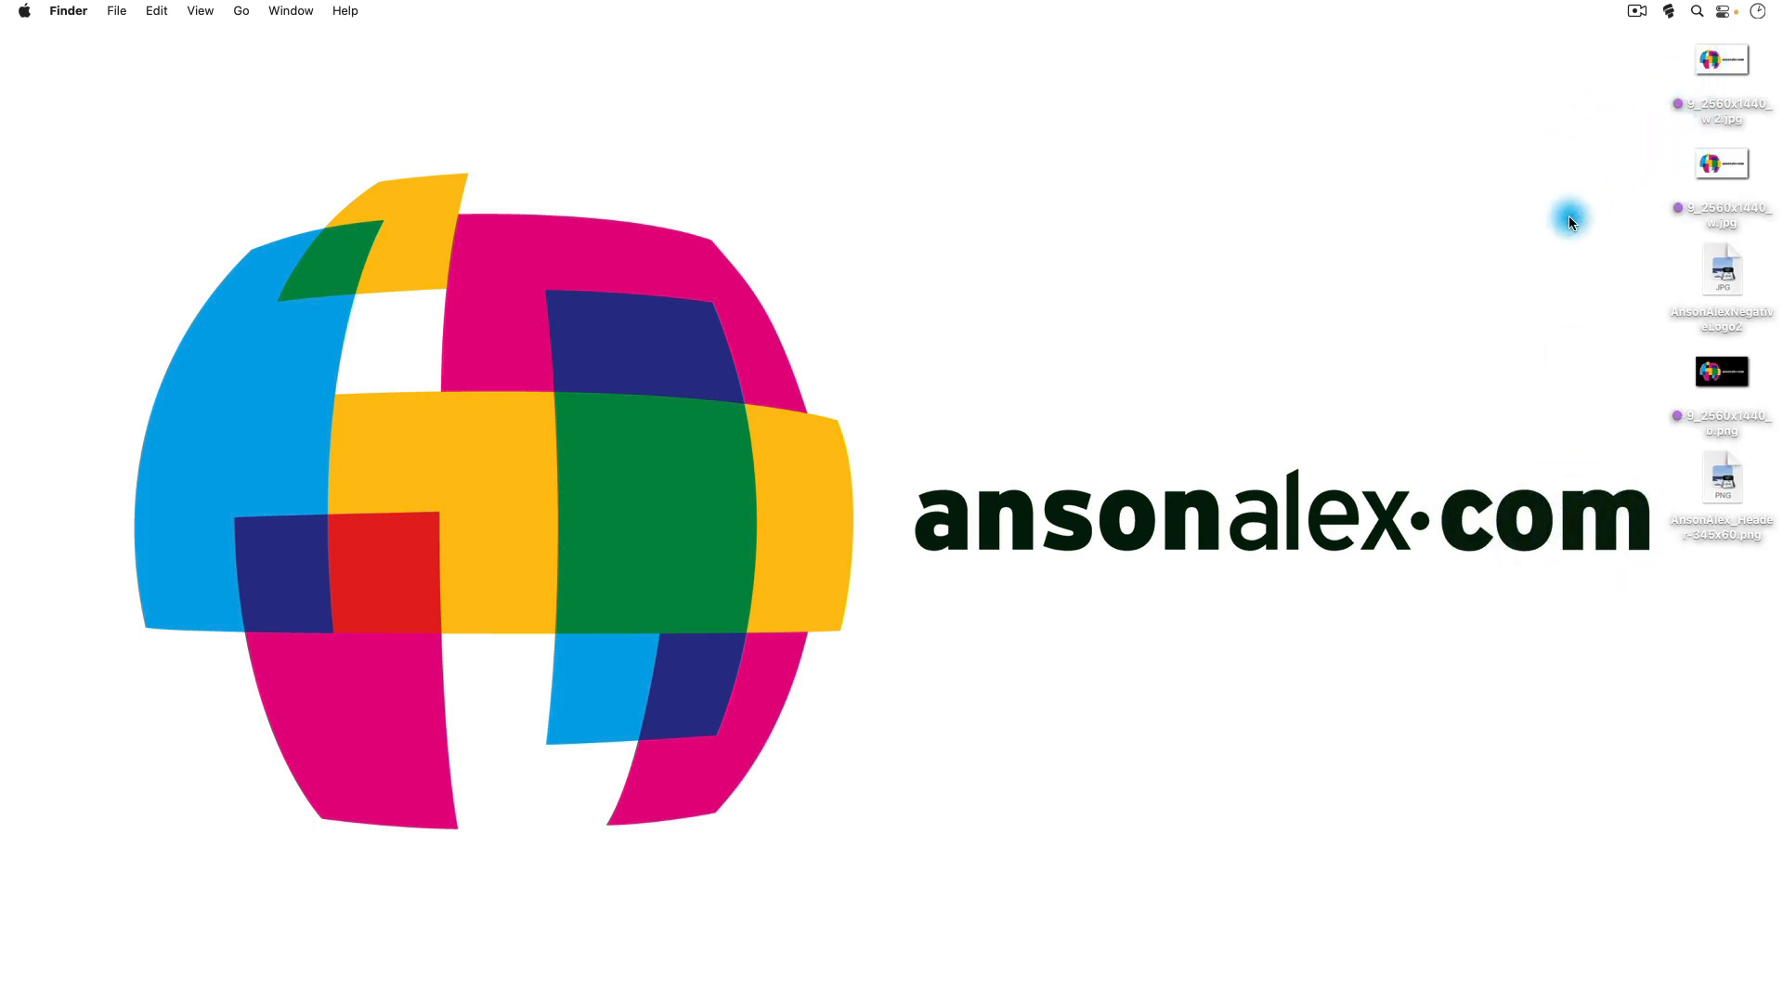
mouse_move(1540, 225)
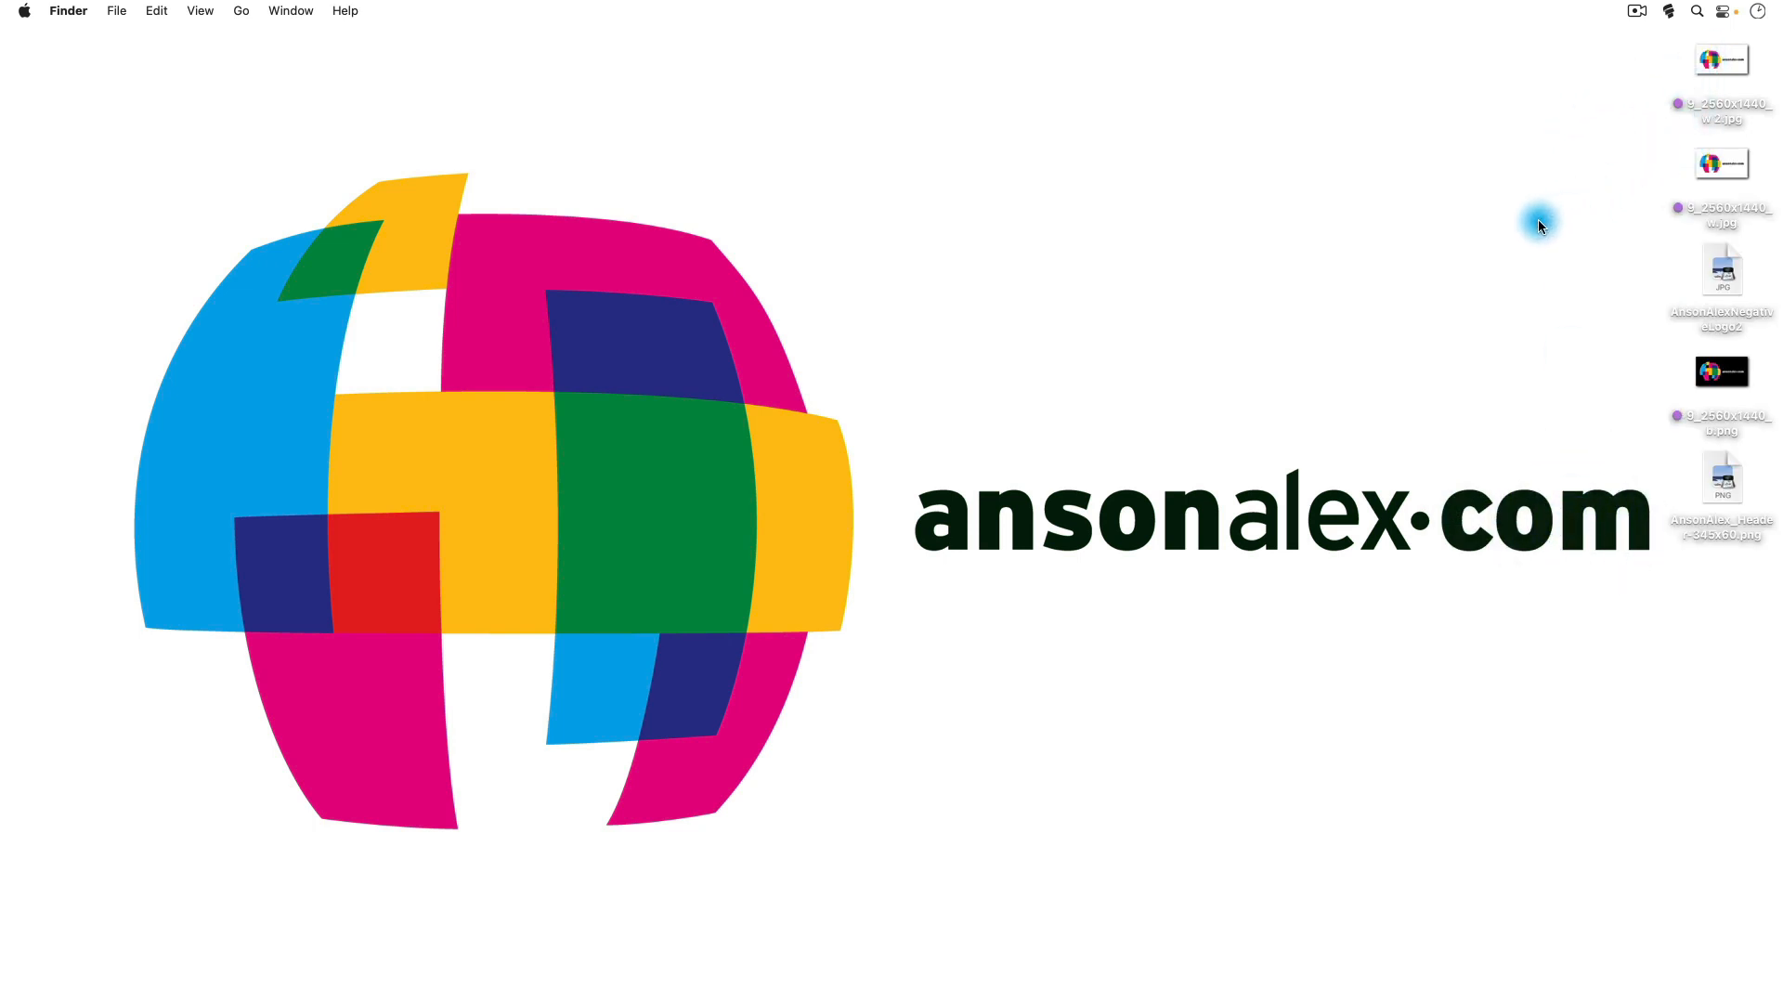
mouse_move(1575, 186)
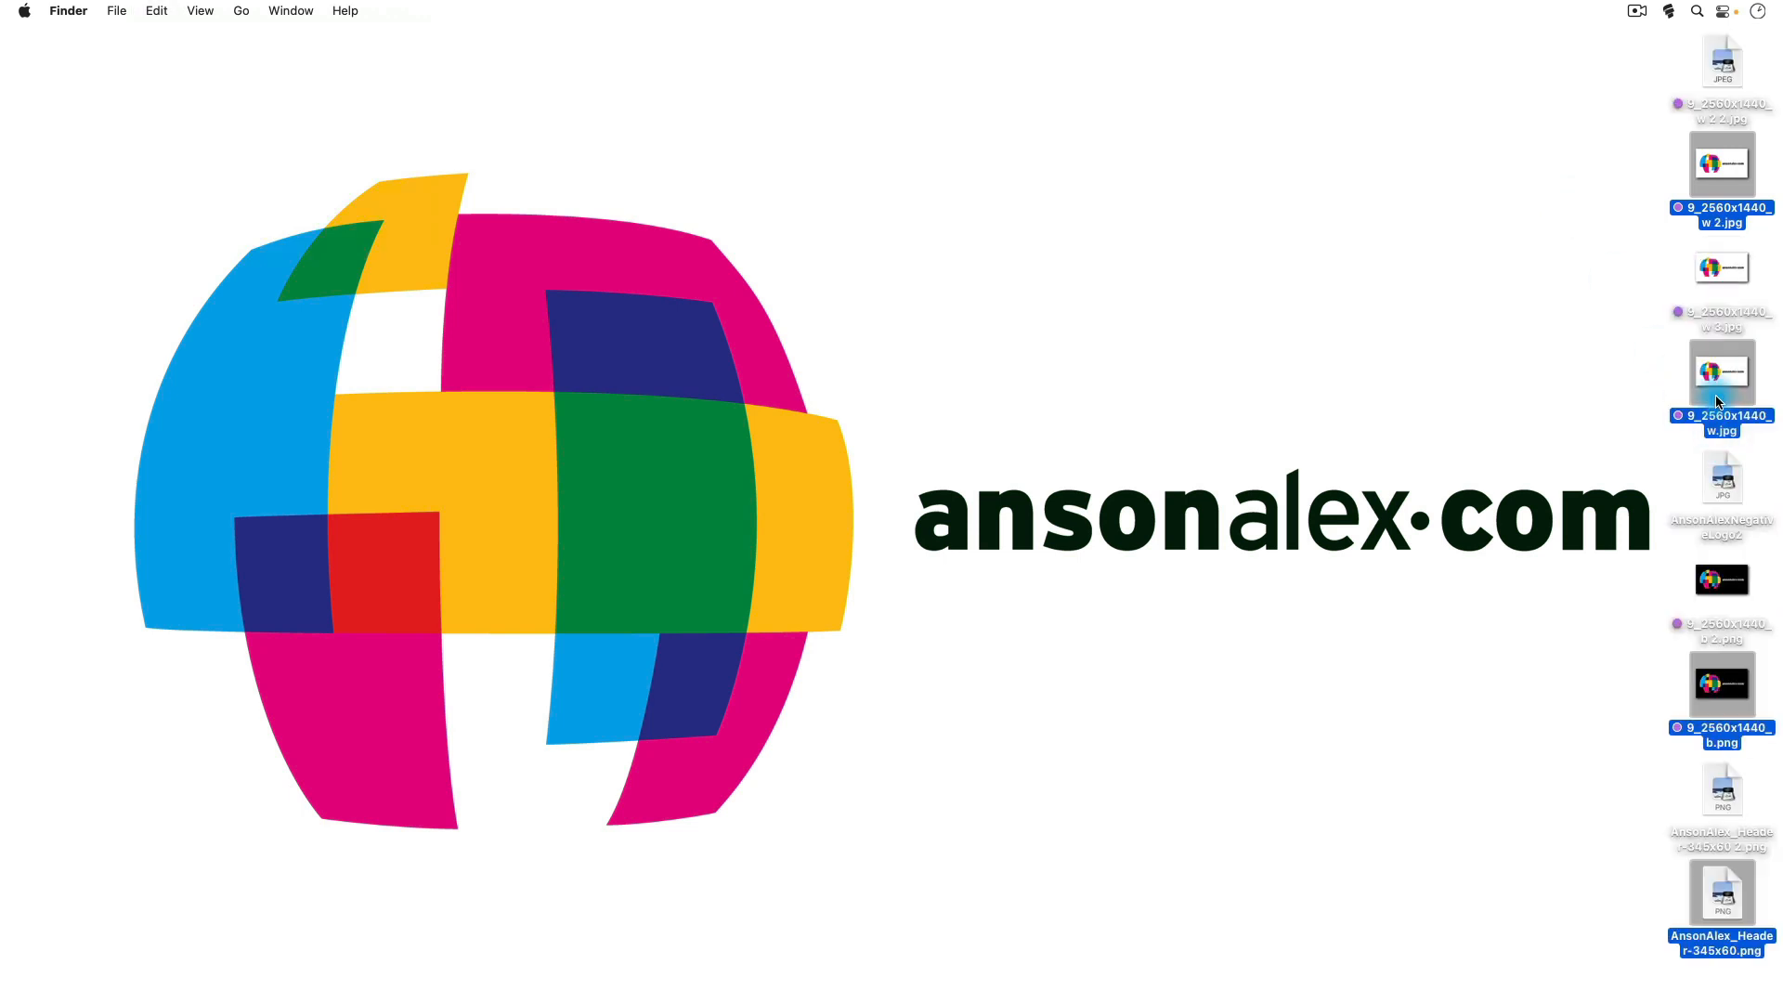
Right-click the desktop to check that Paste 4 Items is offered.
right_click(1501, 264)
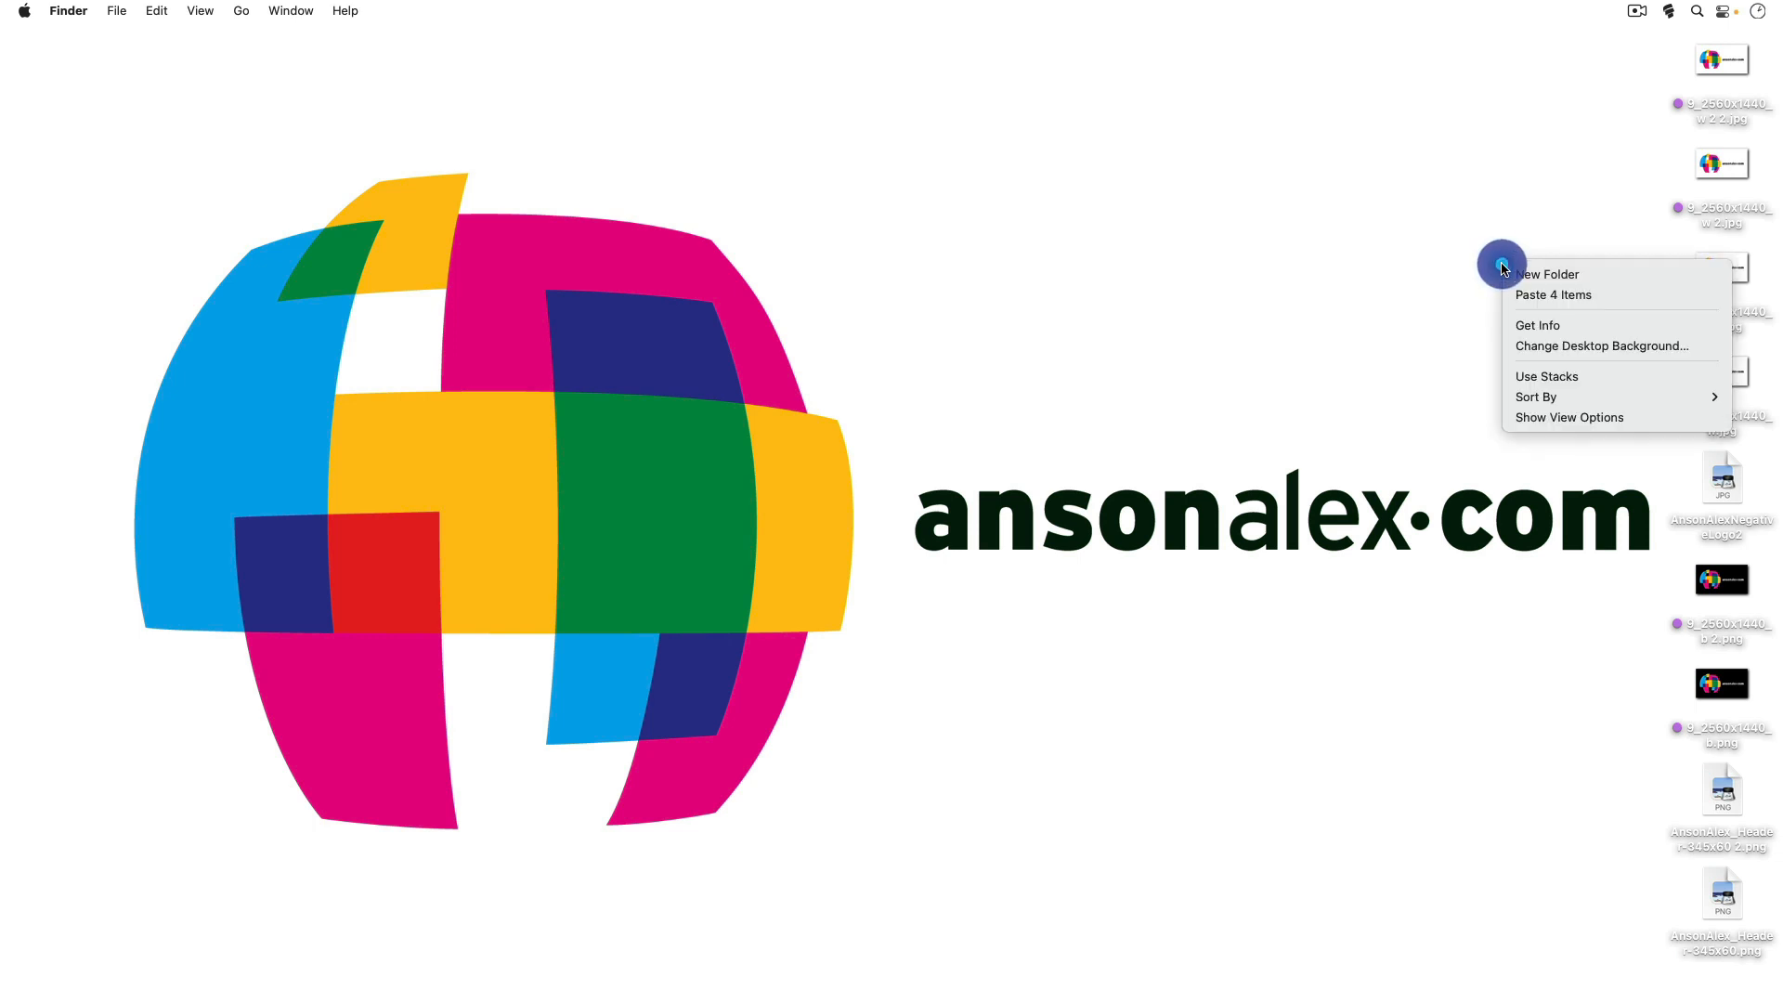
Move the image files into a new untitled folder, then paste a duplicate 'untitled folder 2'.
left_click(1546, 274)
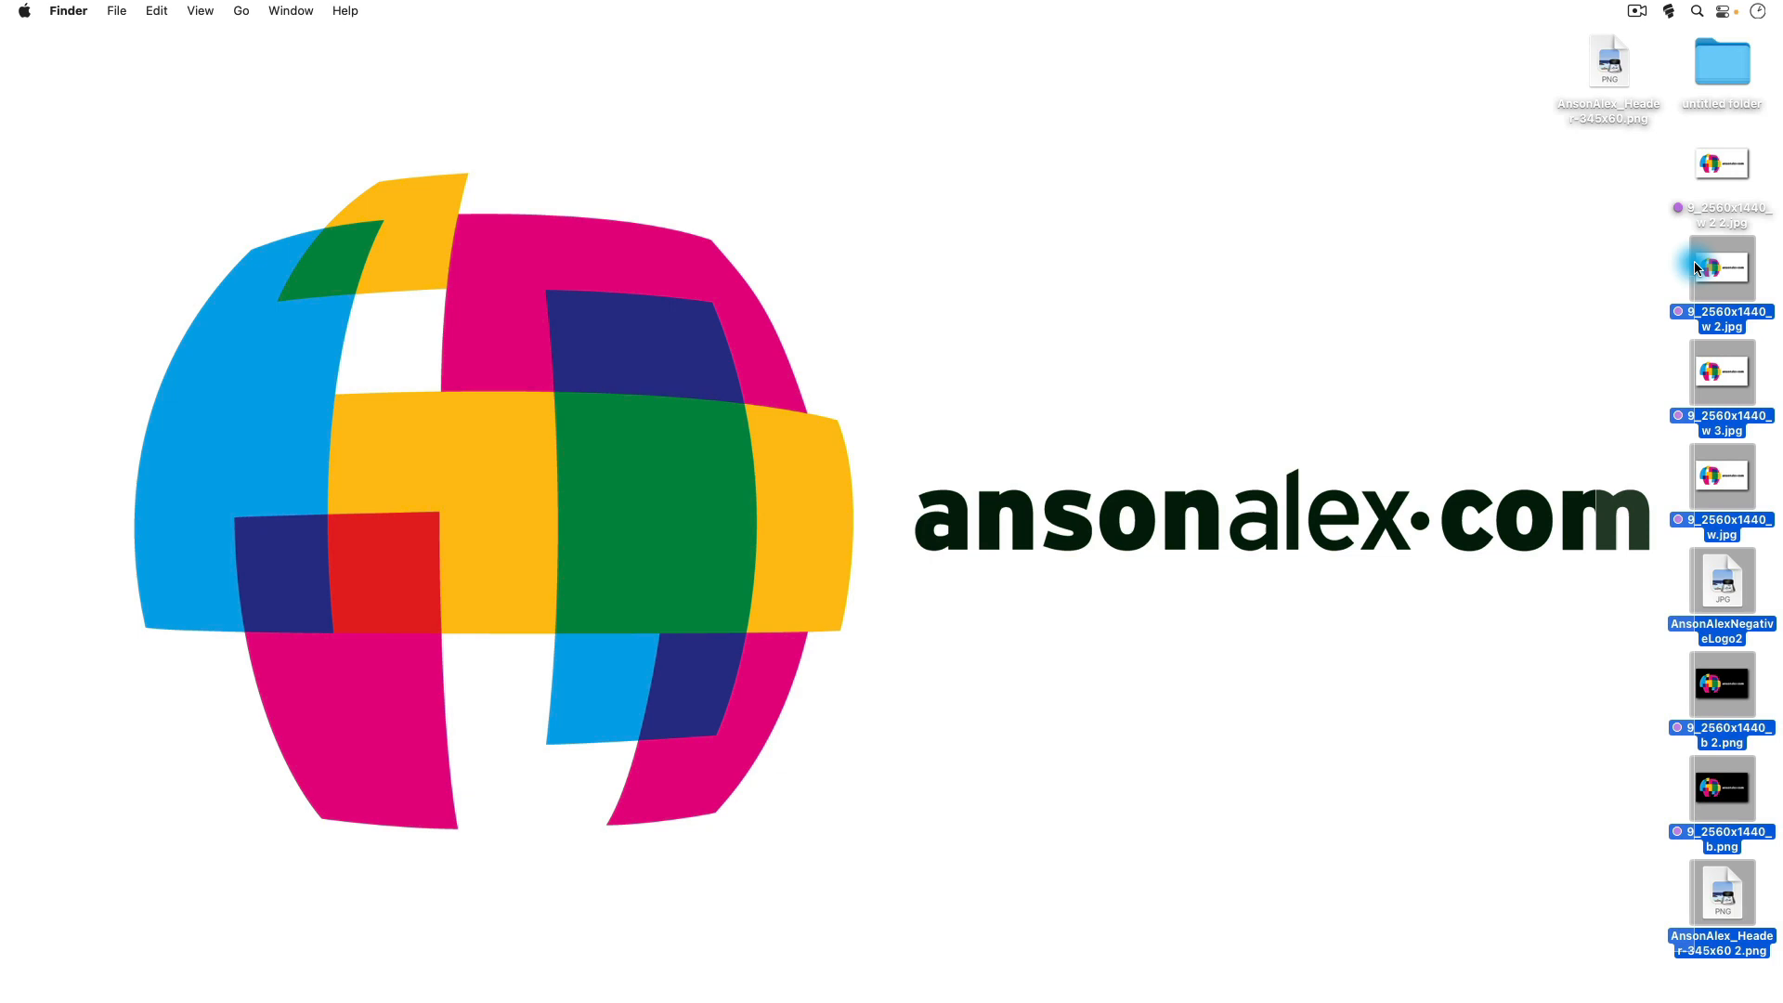
left_click(1607, 63)
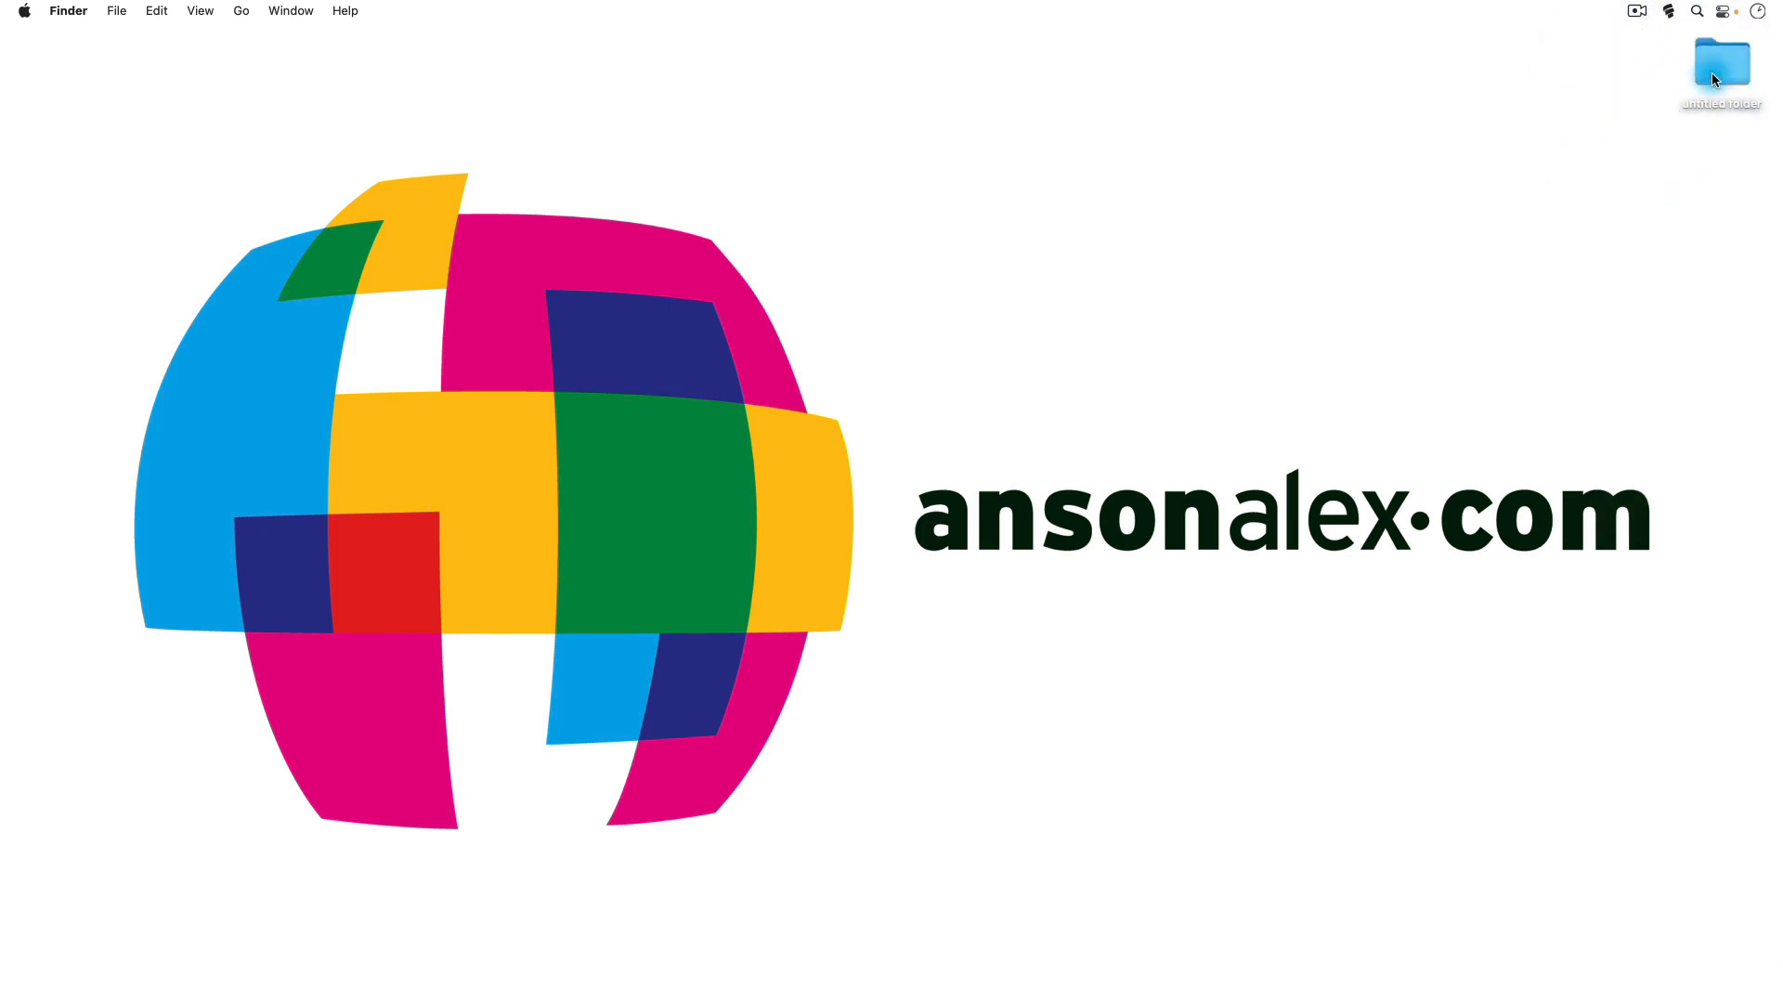
double_click(1722, 65)
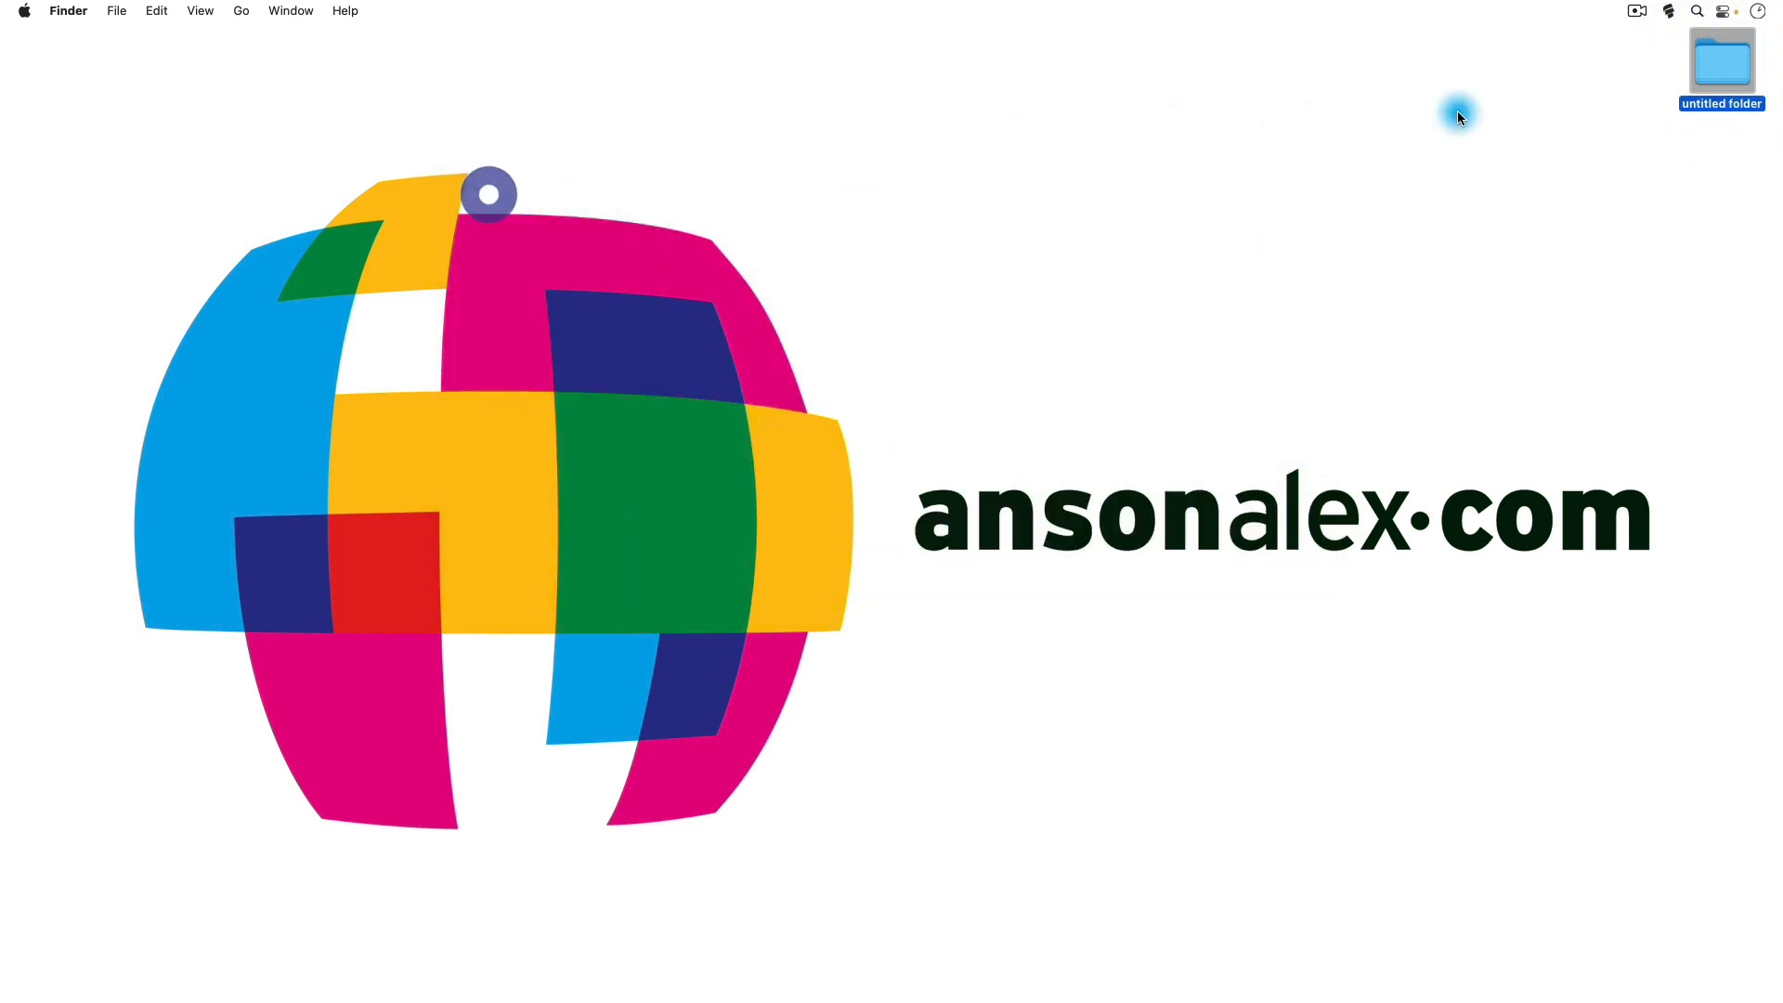
right_click(1721, 63)
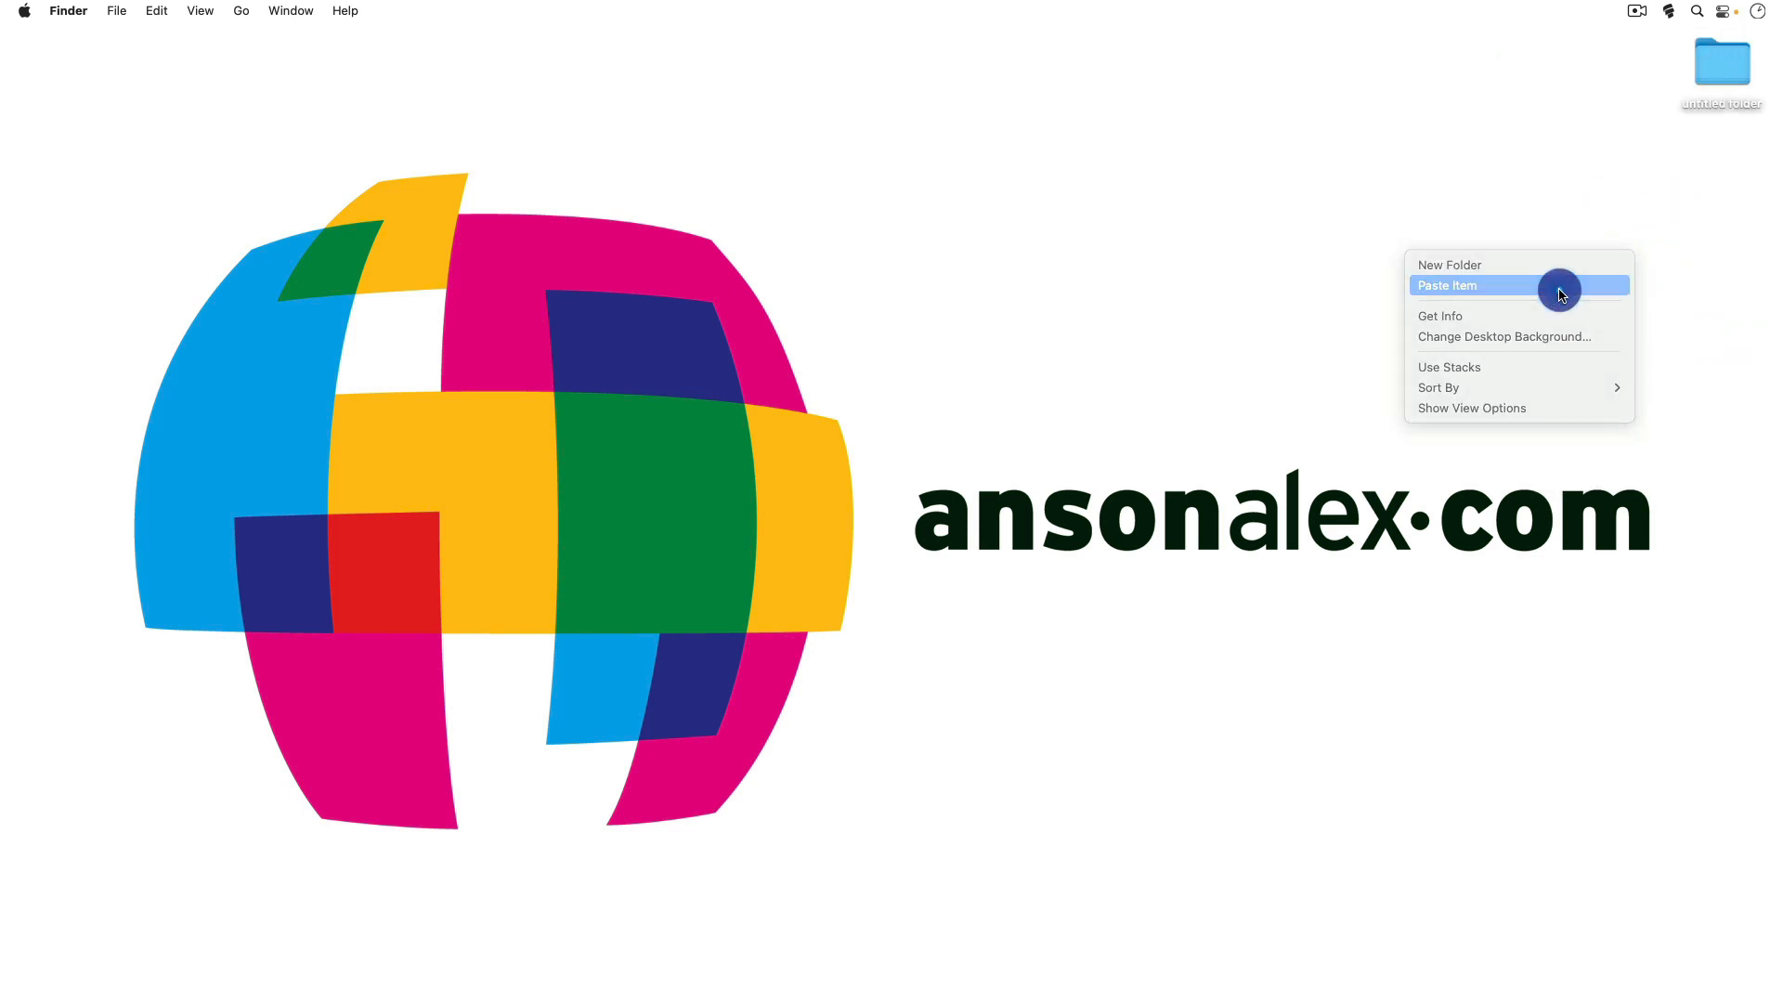
left_click(1447, 285)
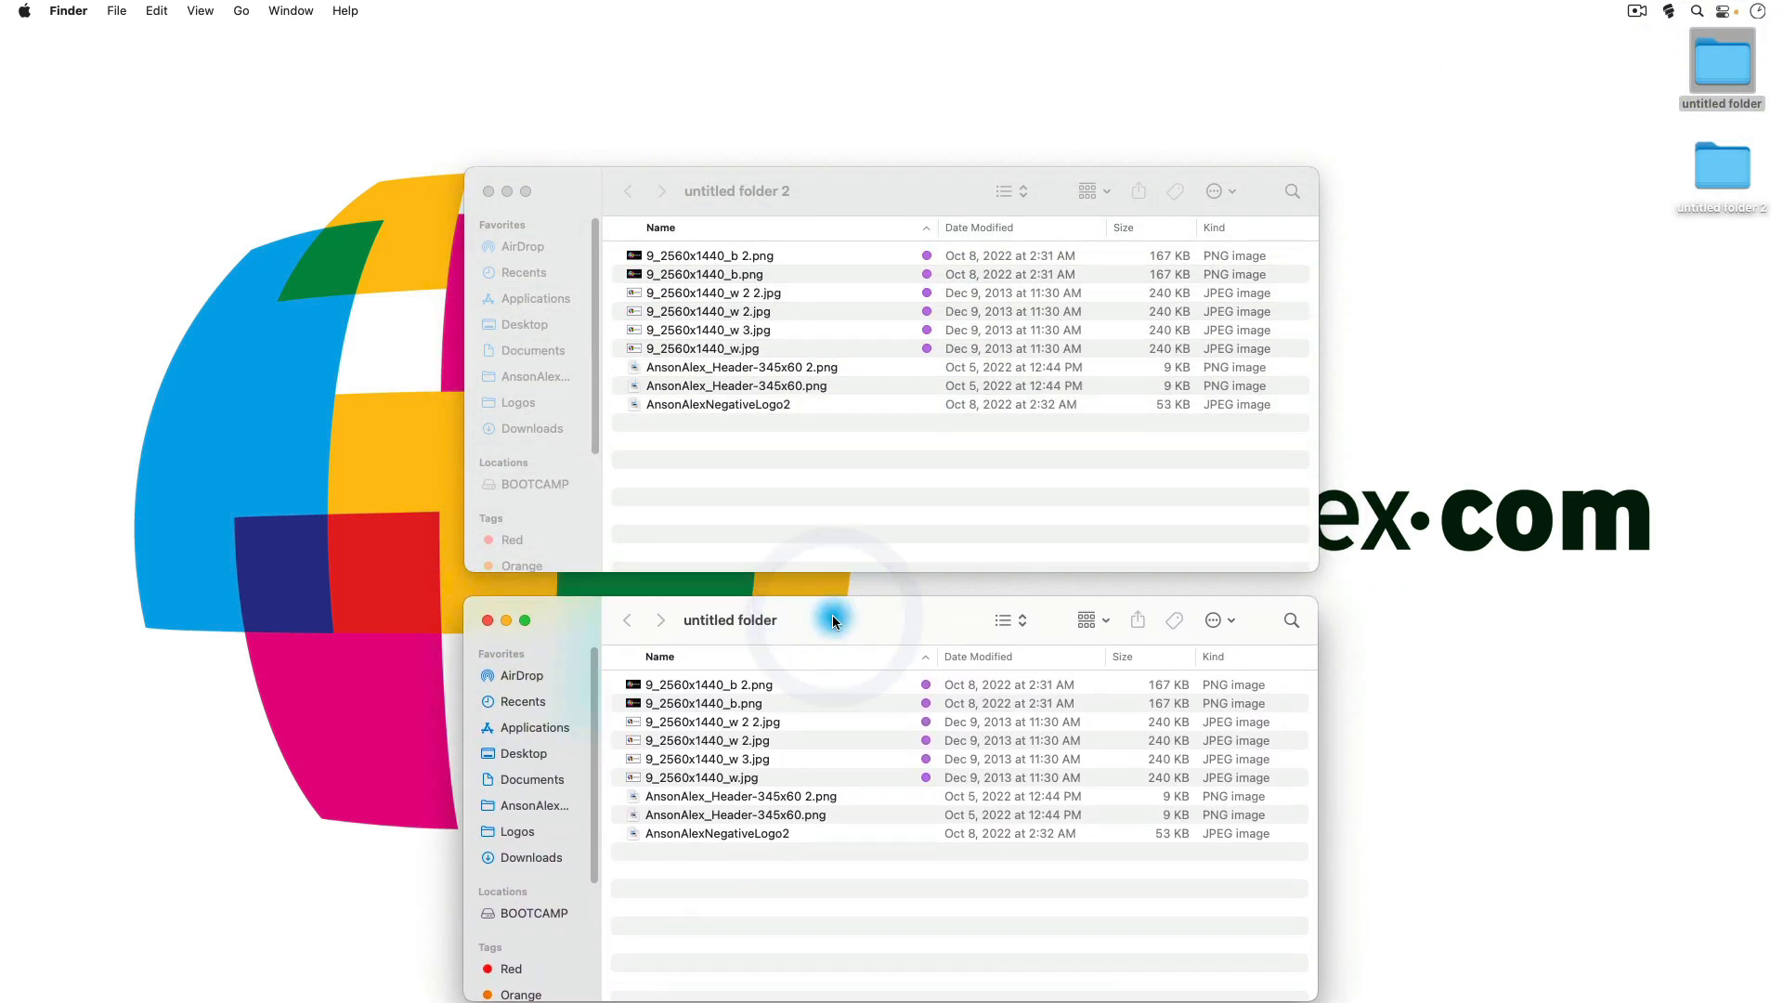
mouse_move(436, 148)
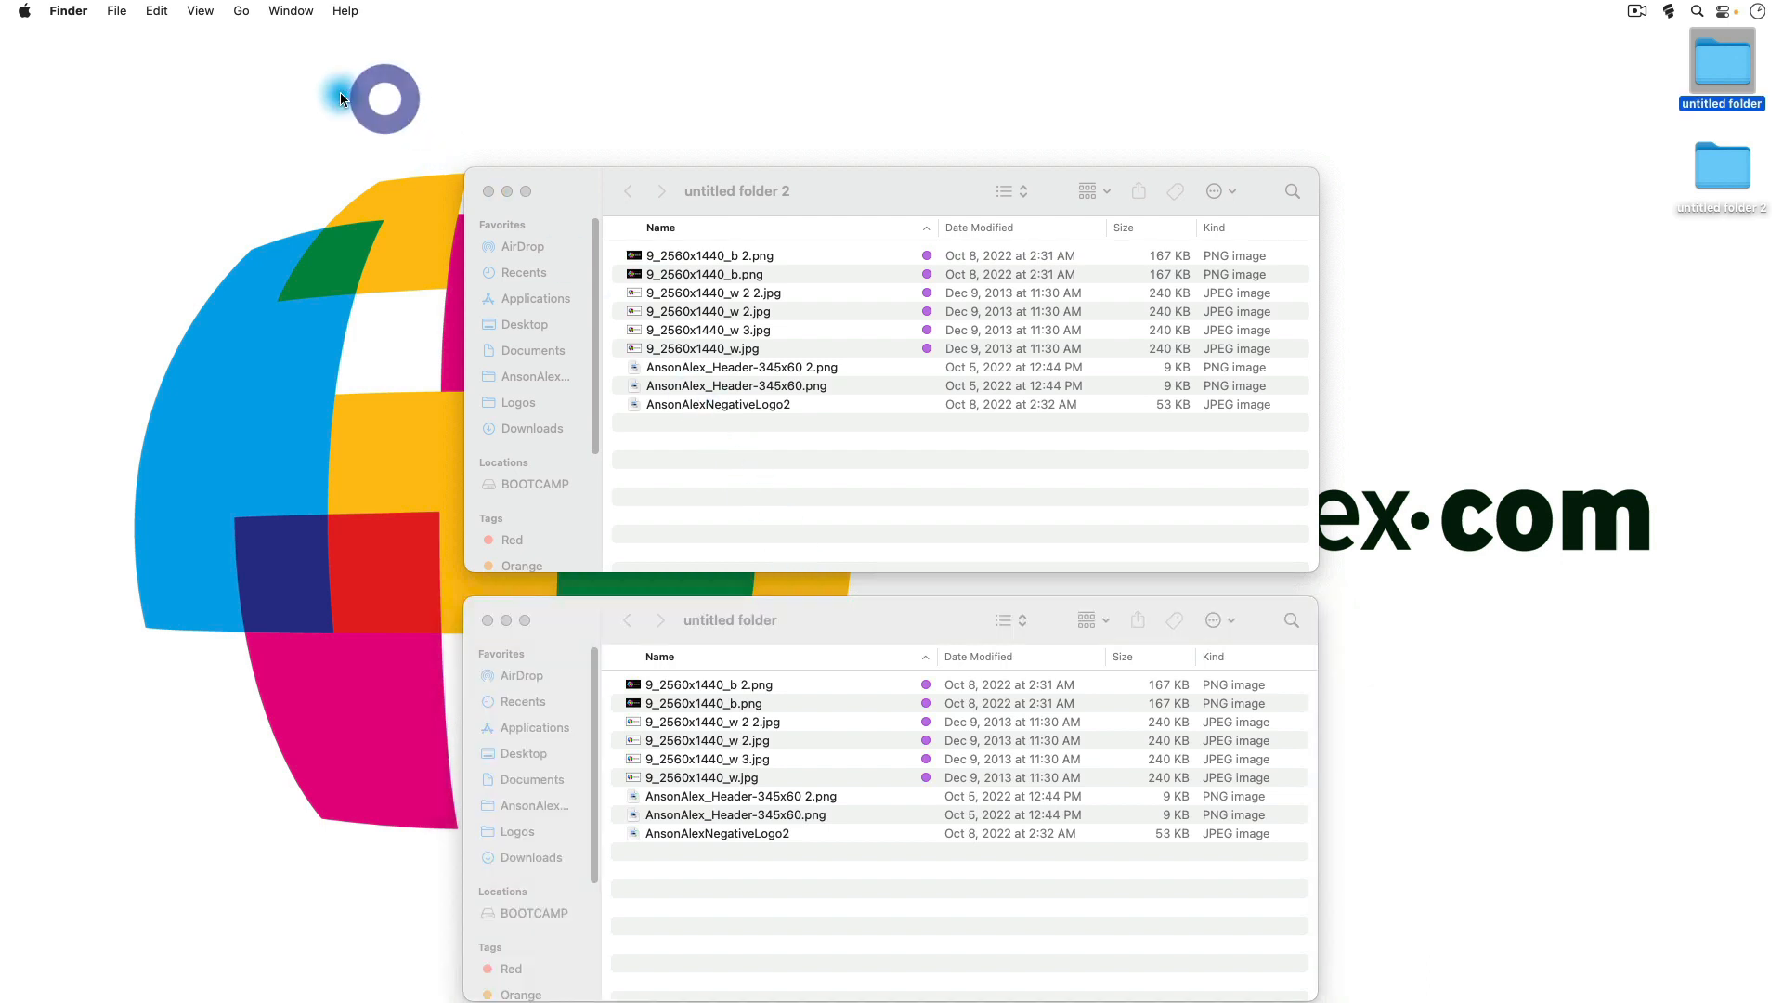
mouse_move(182, 421)
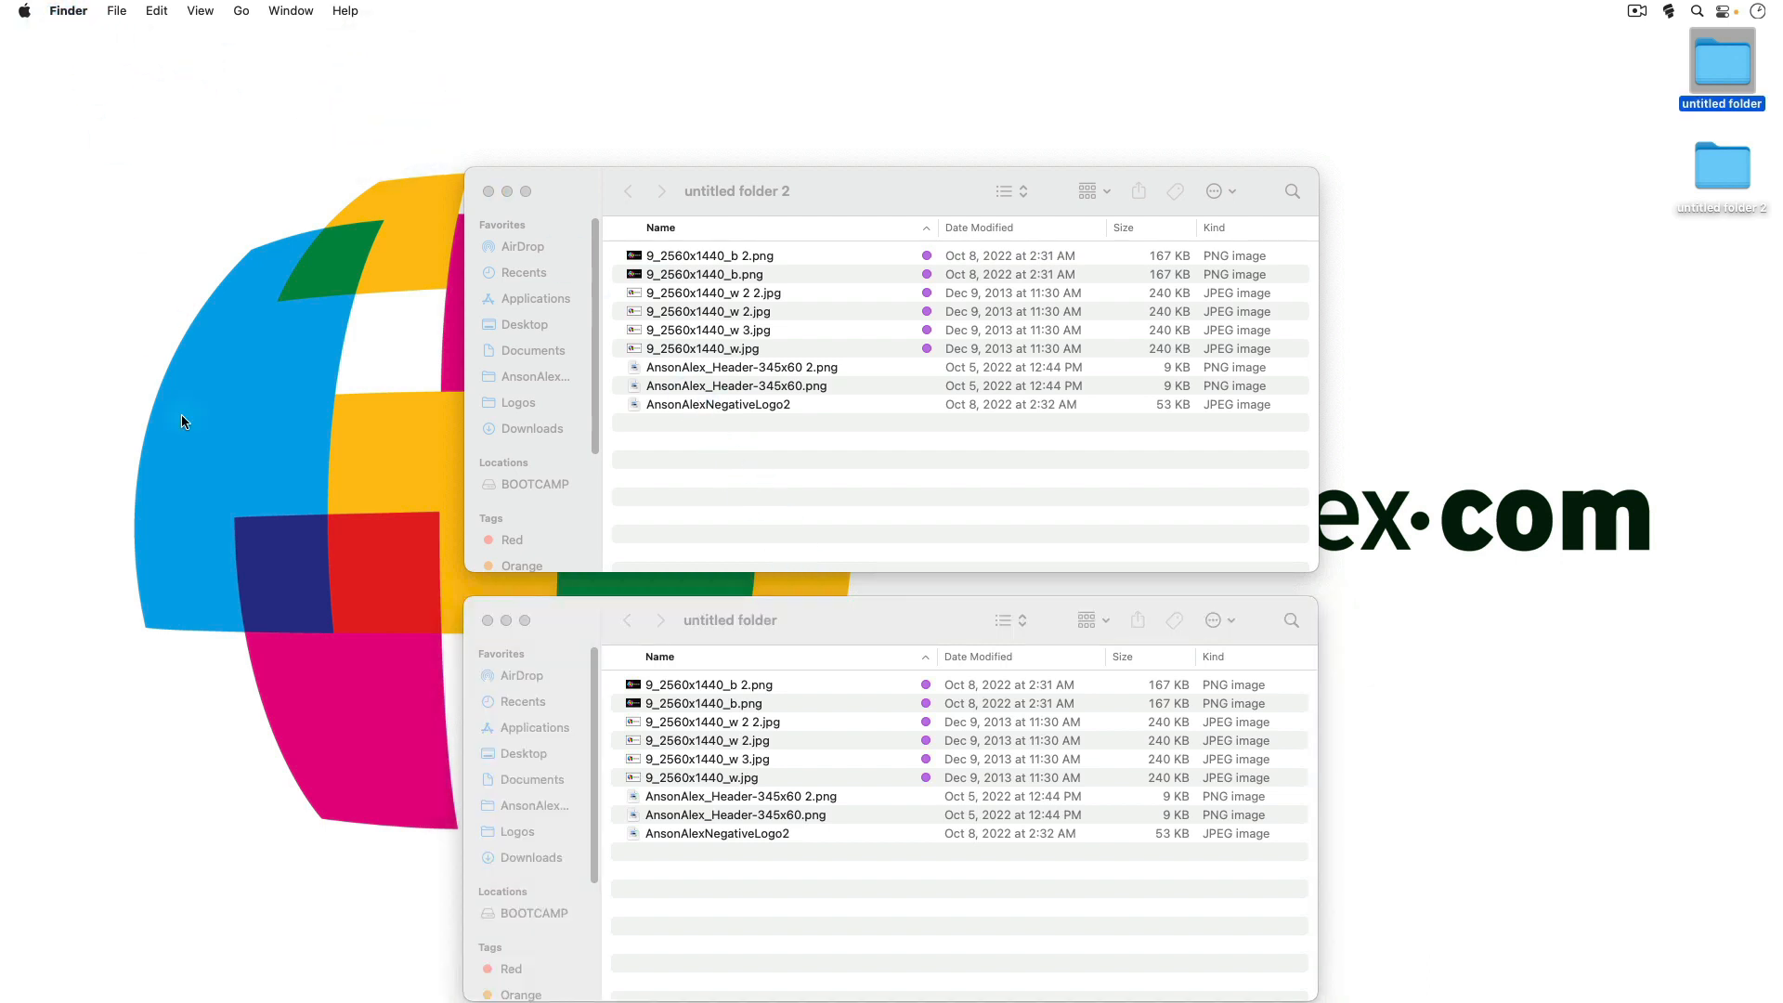
mouse_move(136, 959)
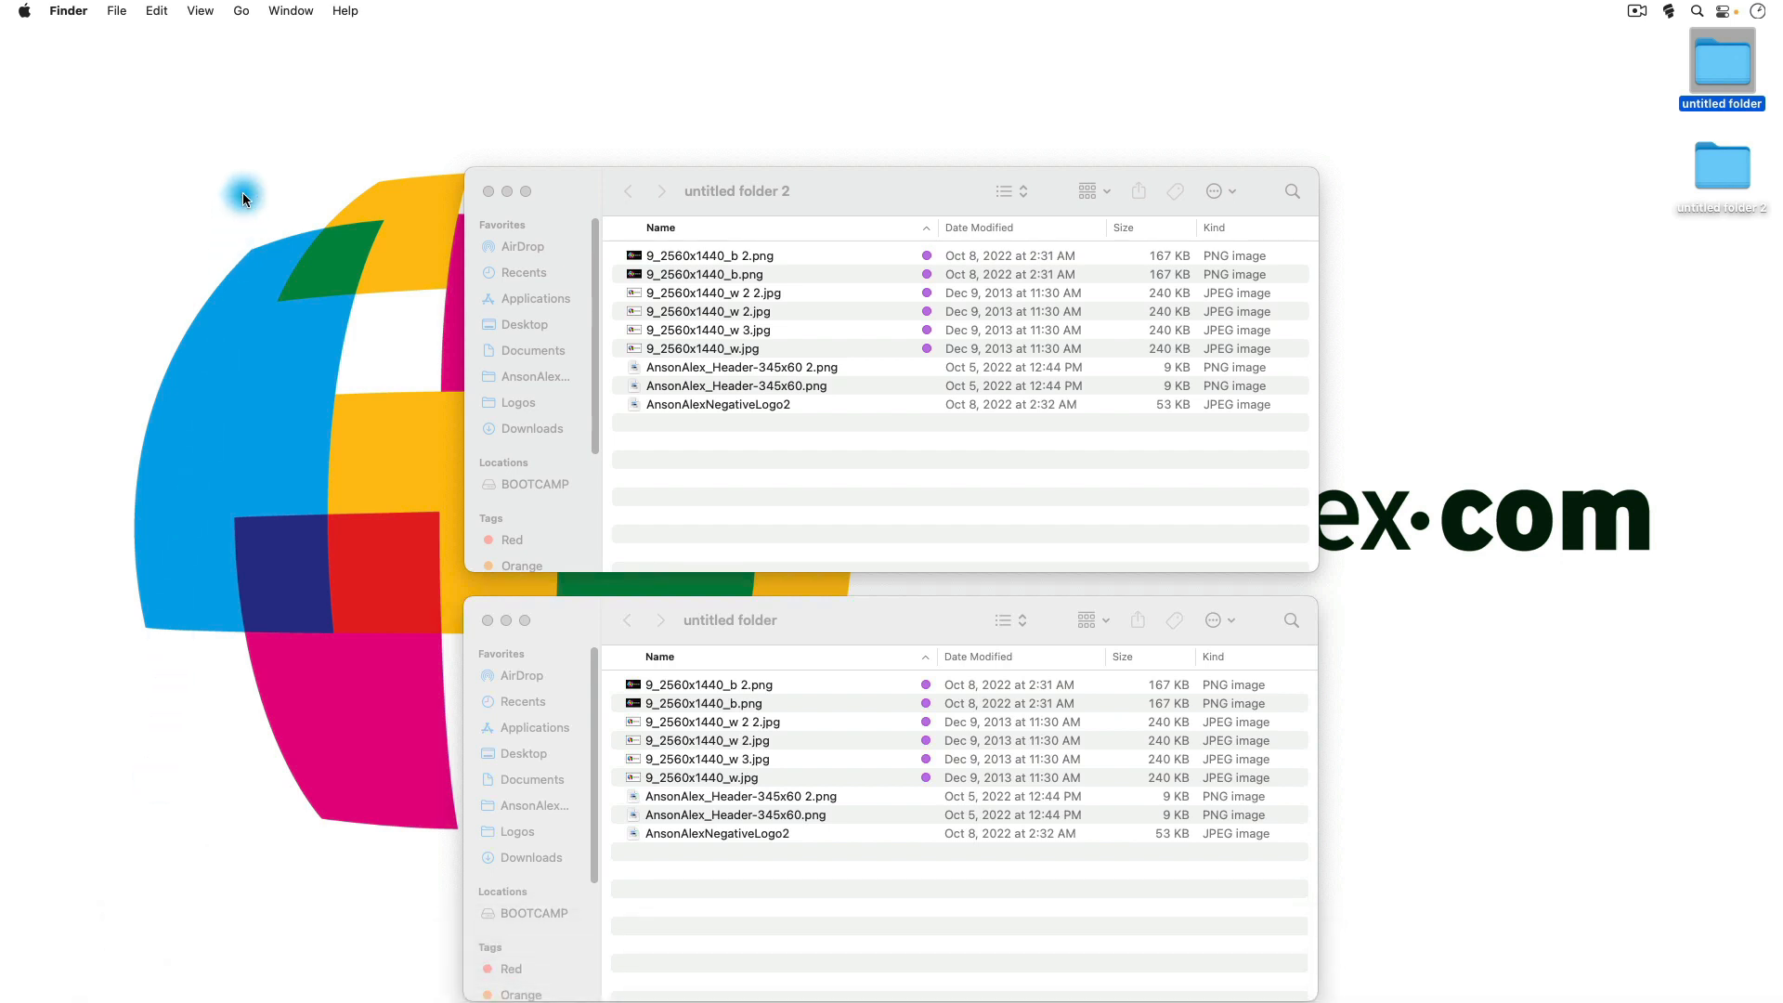
mouse_move(200, 11)
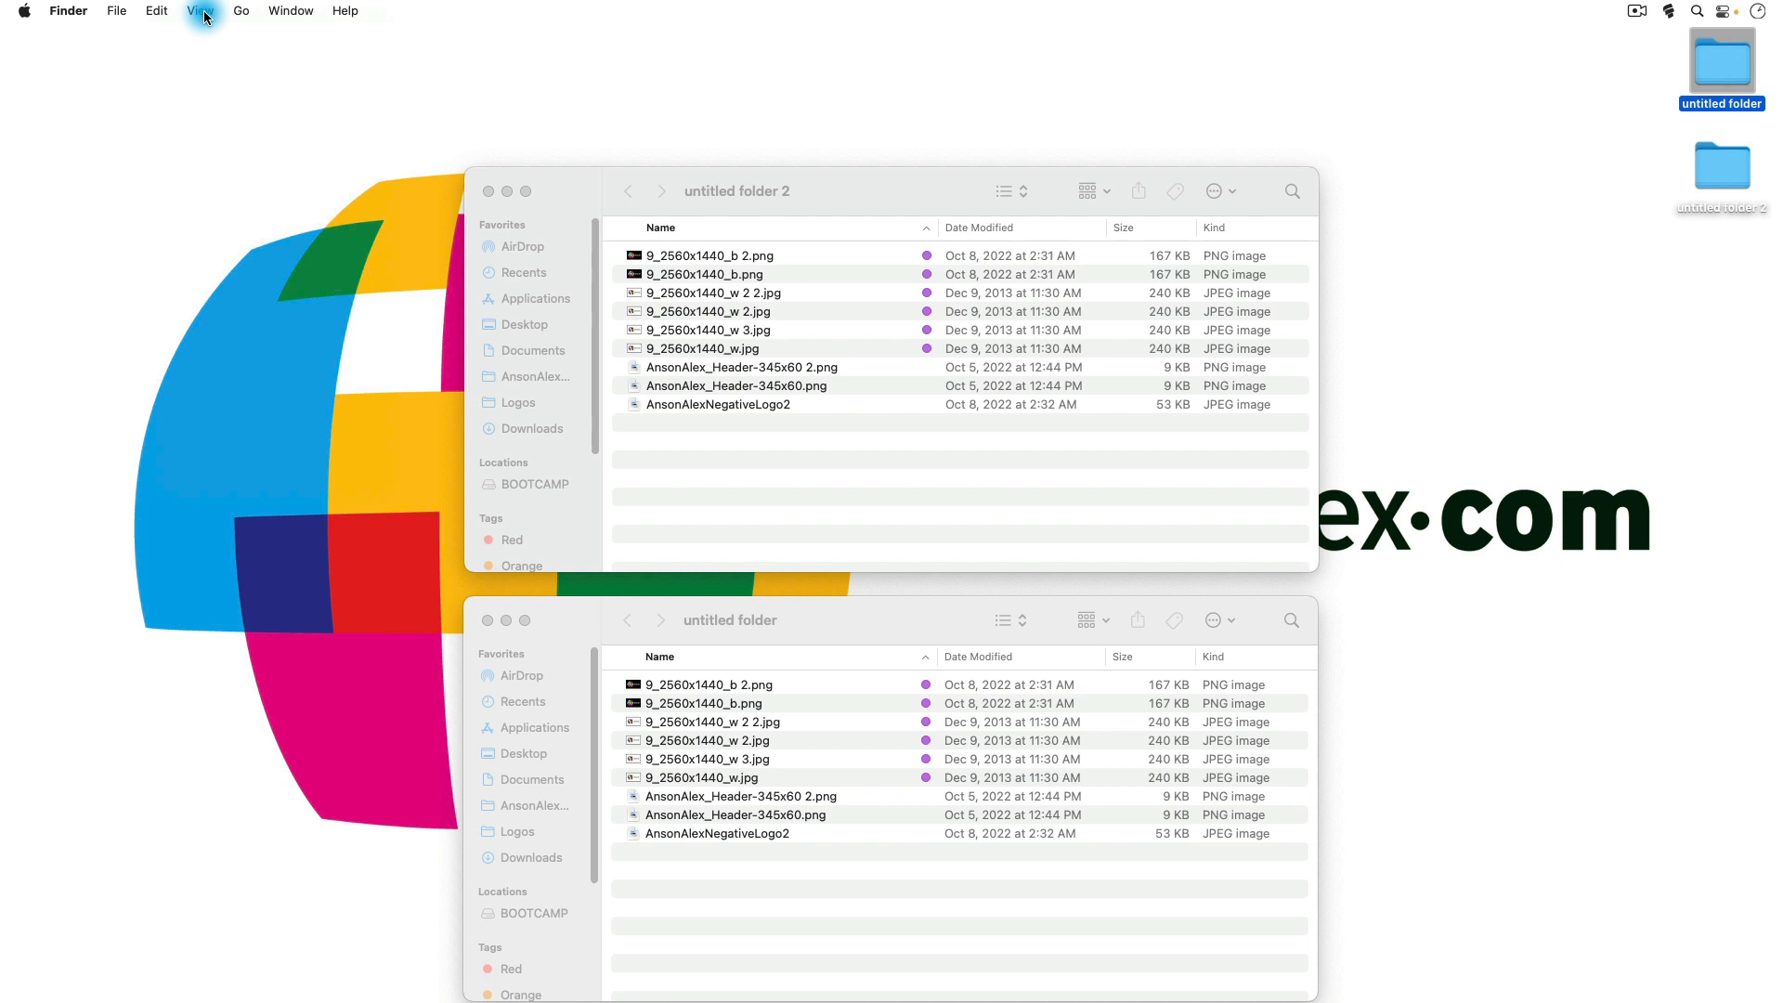
Open Edit > Show Clipboard to see the copied 'untitled folder'.
left_click(156, 10)
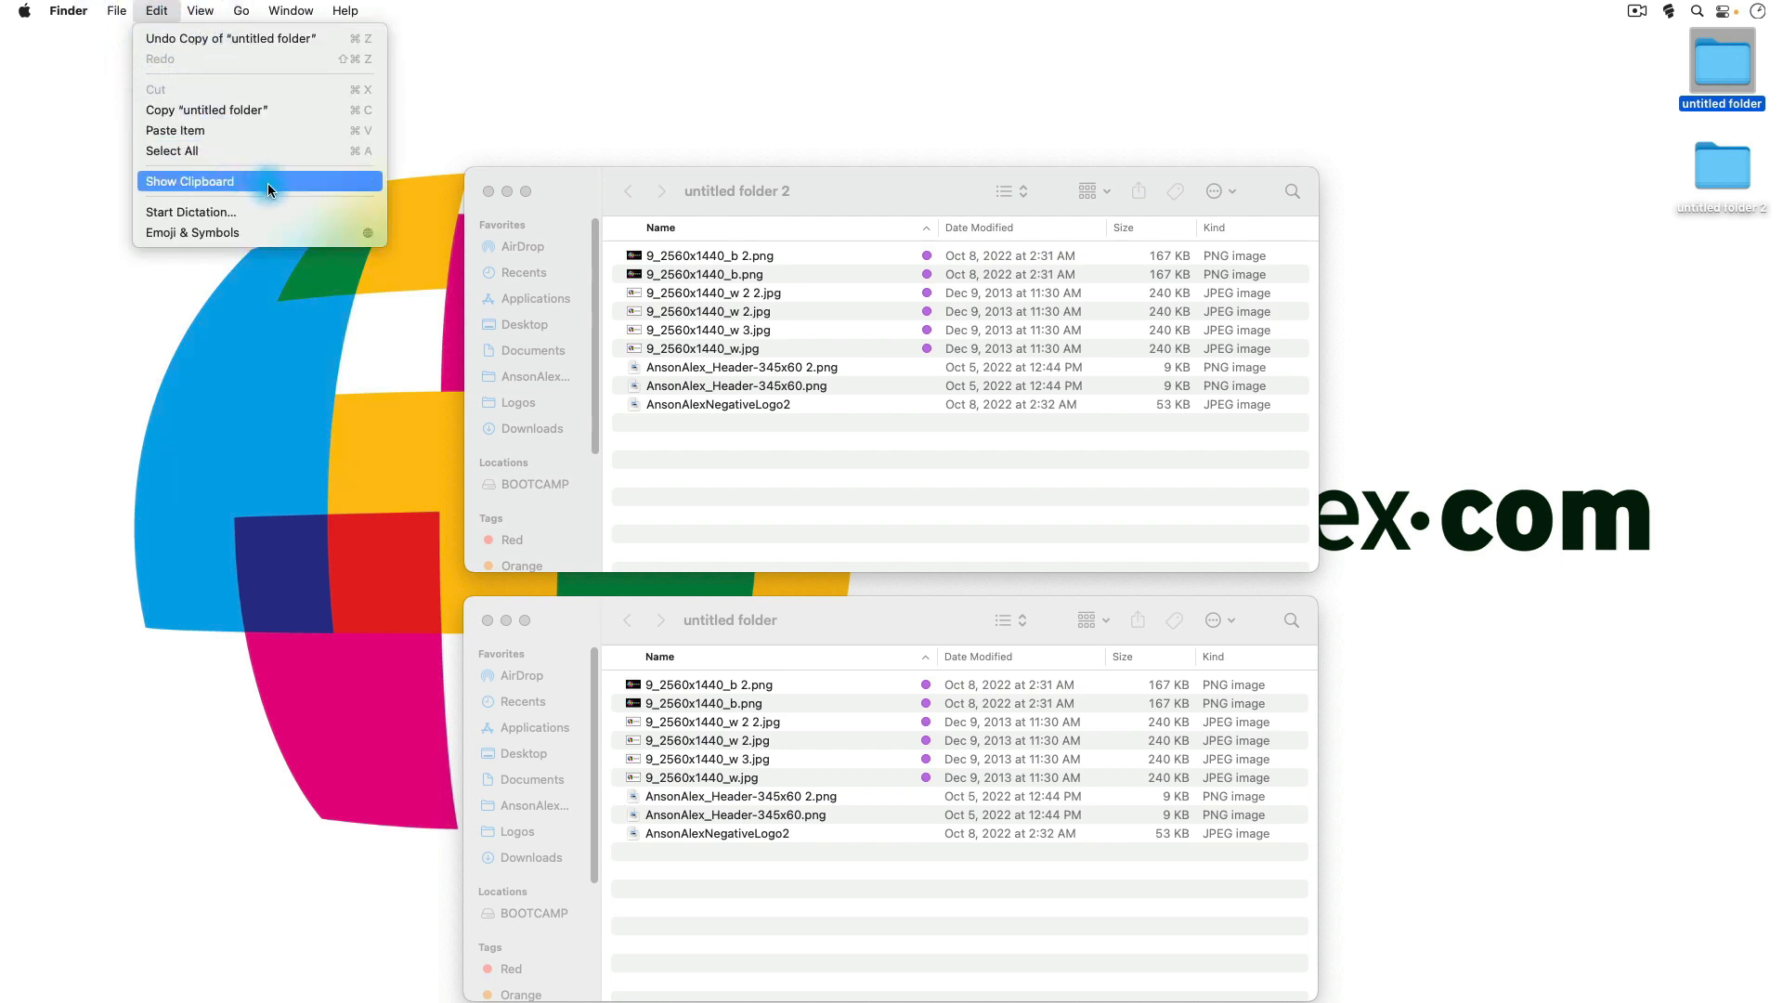
left_click(189, 181)
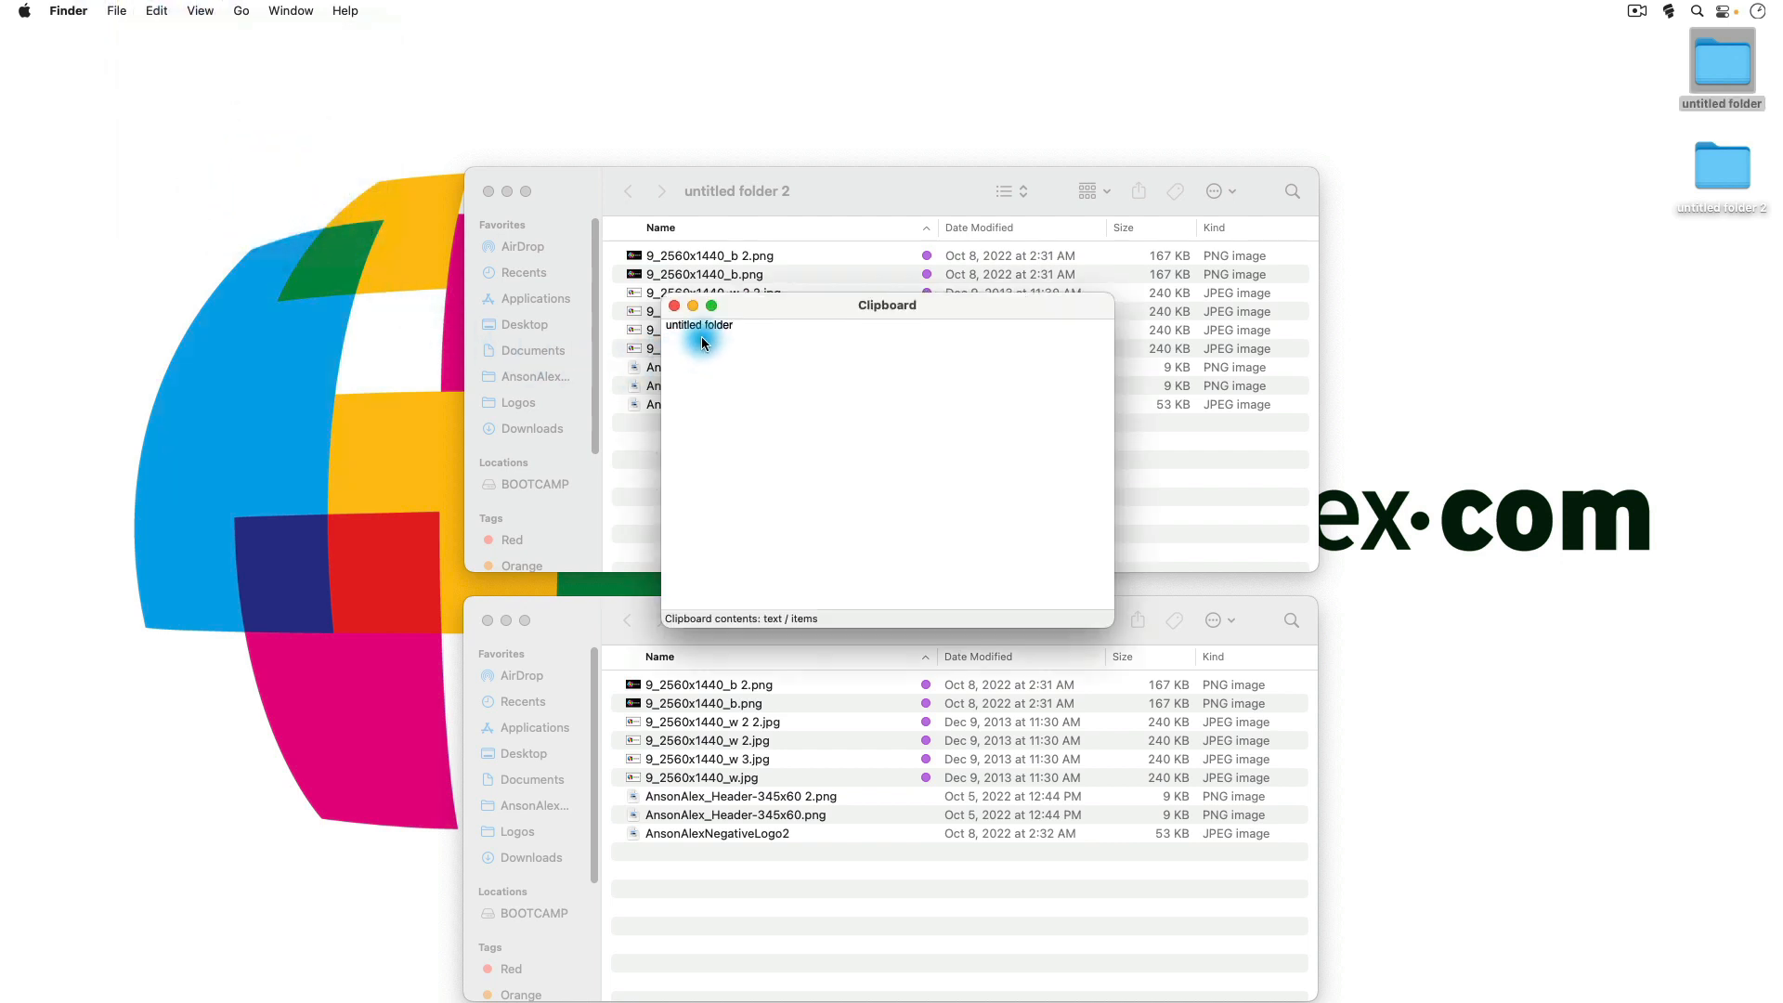
mouse_move(764, 336)
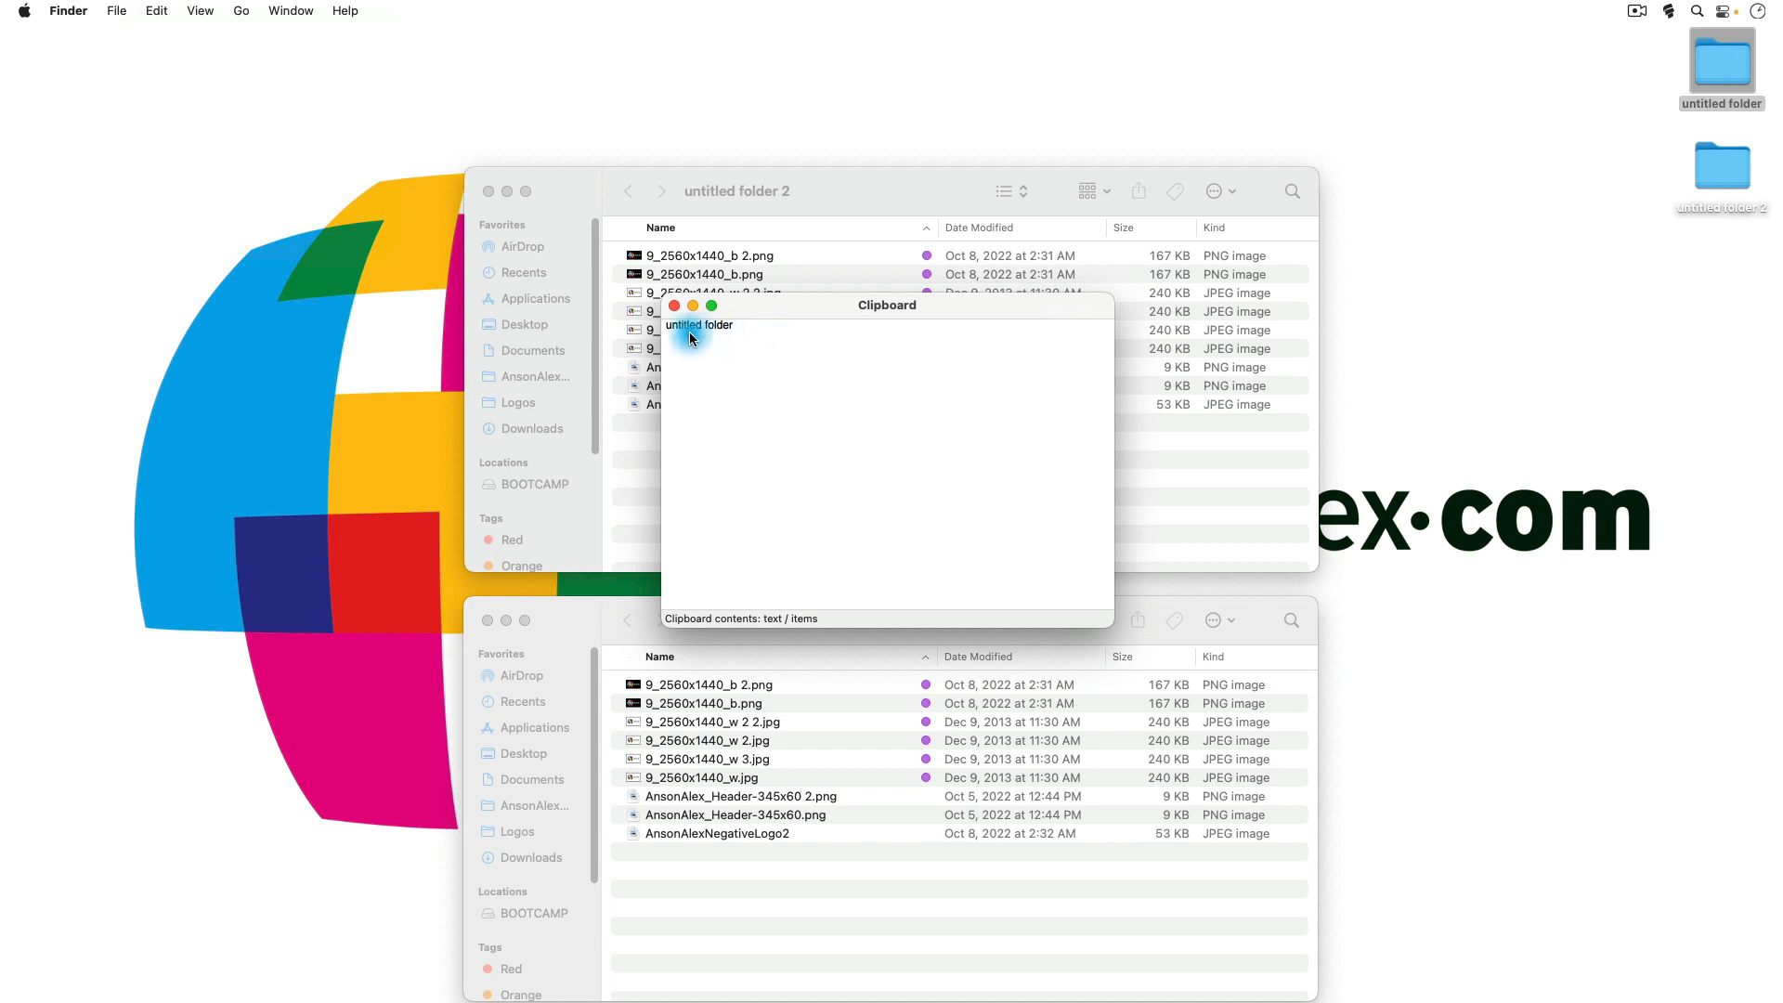
mouse_move(747, 345)
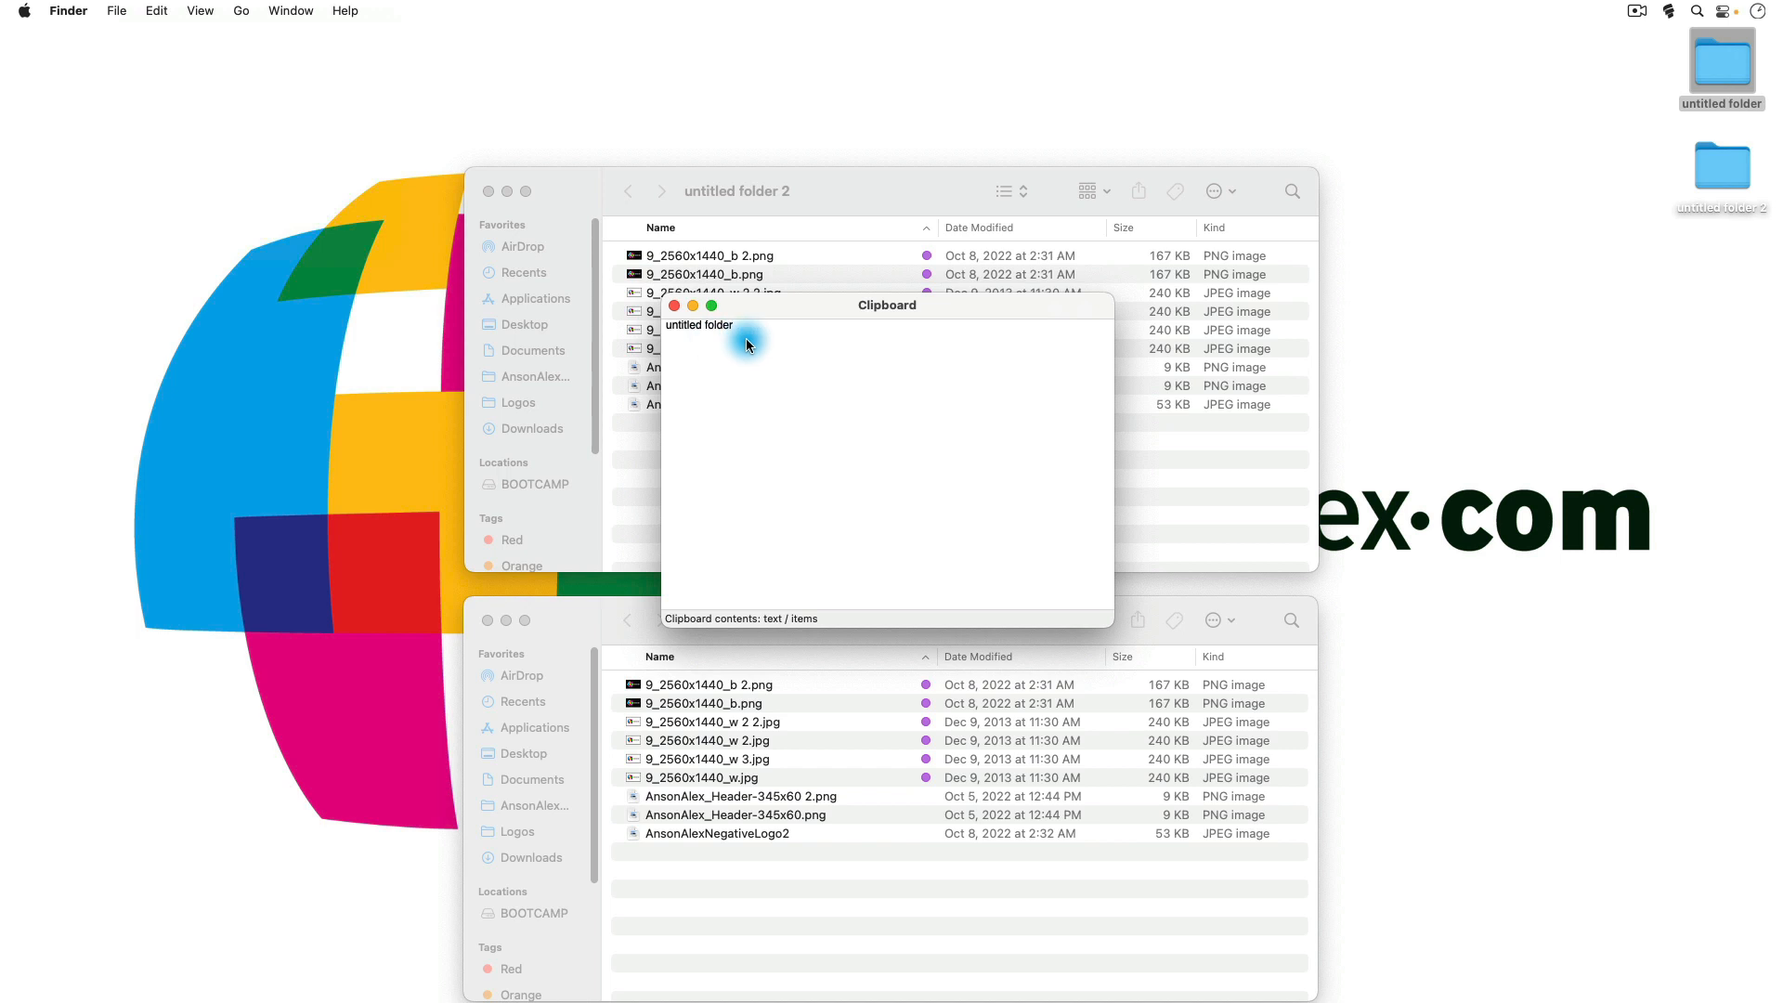